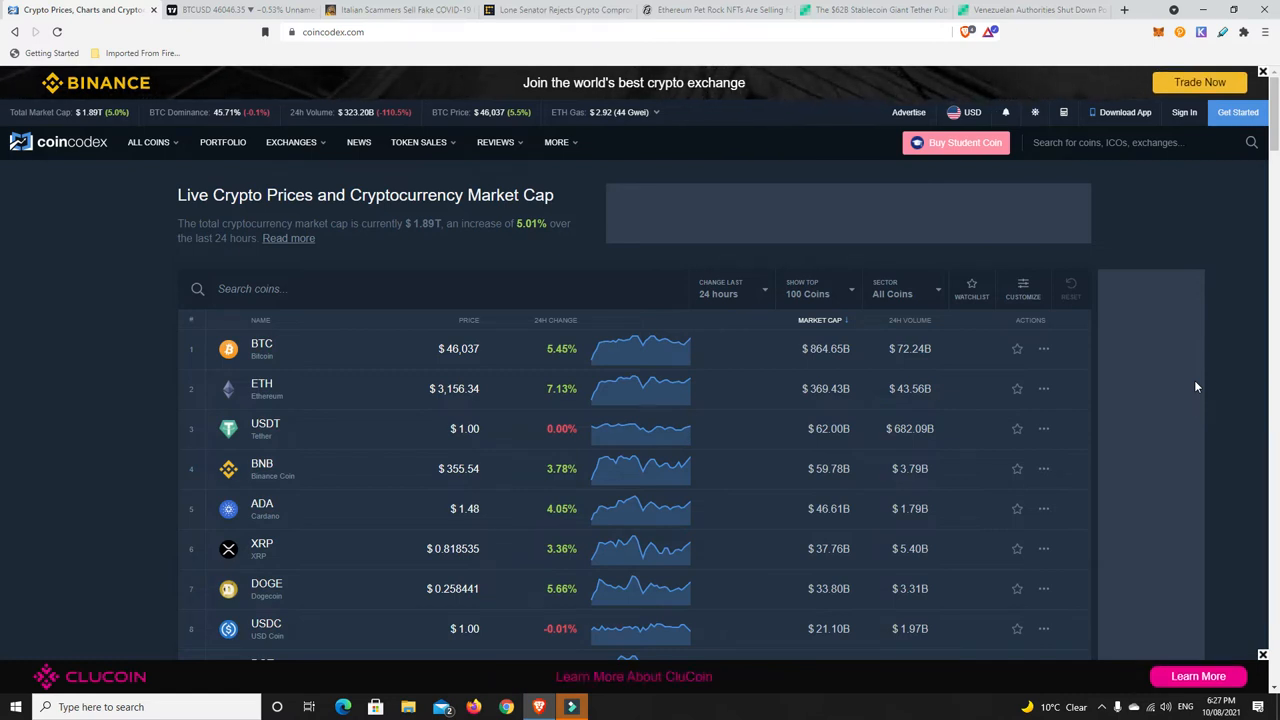
mouse_move(88, 141)
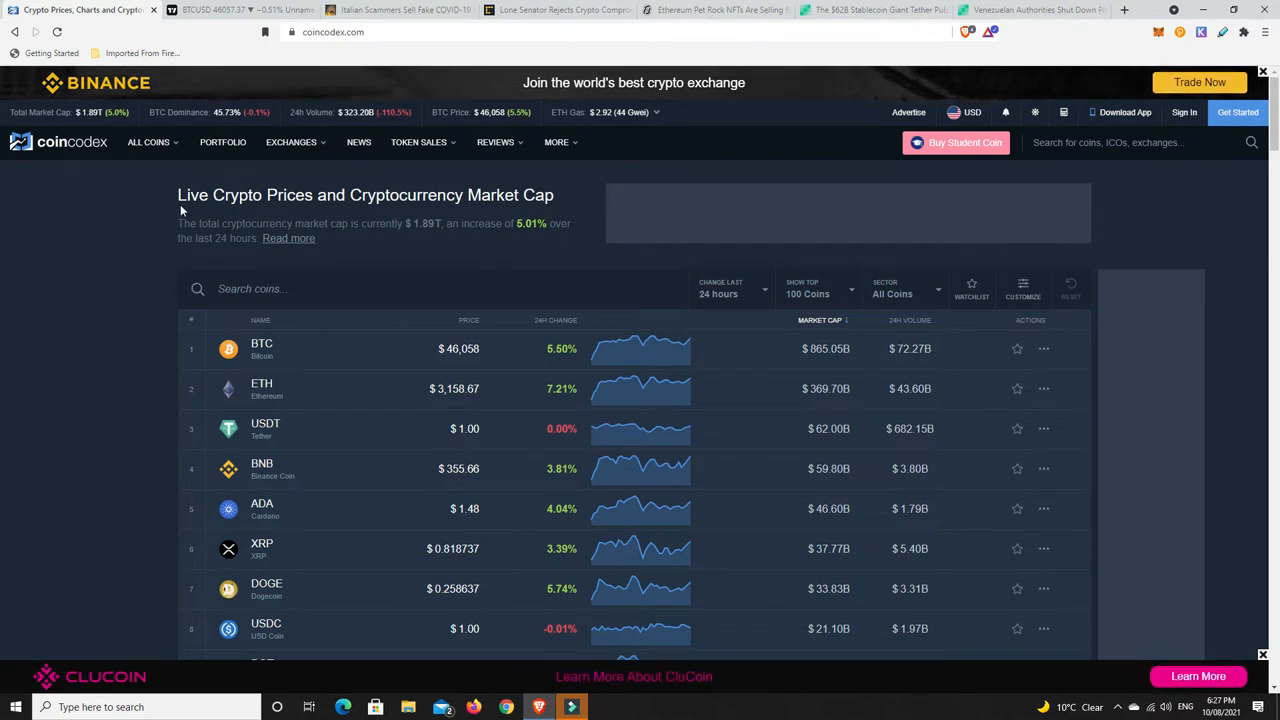
mouse_move(90, 125)
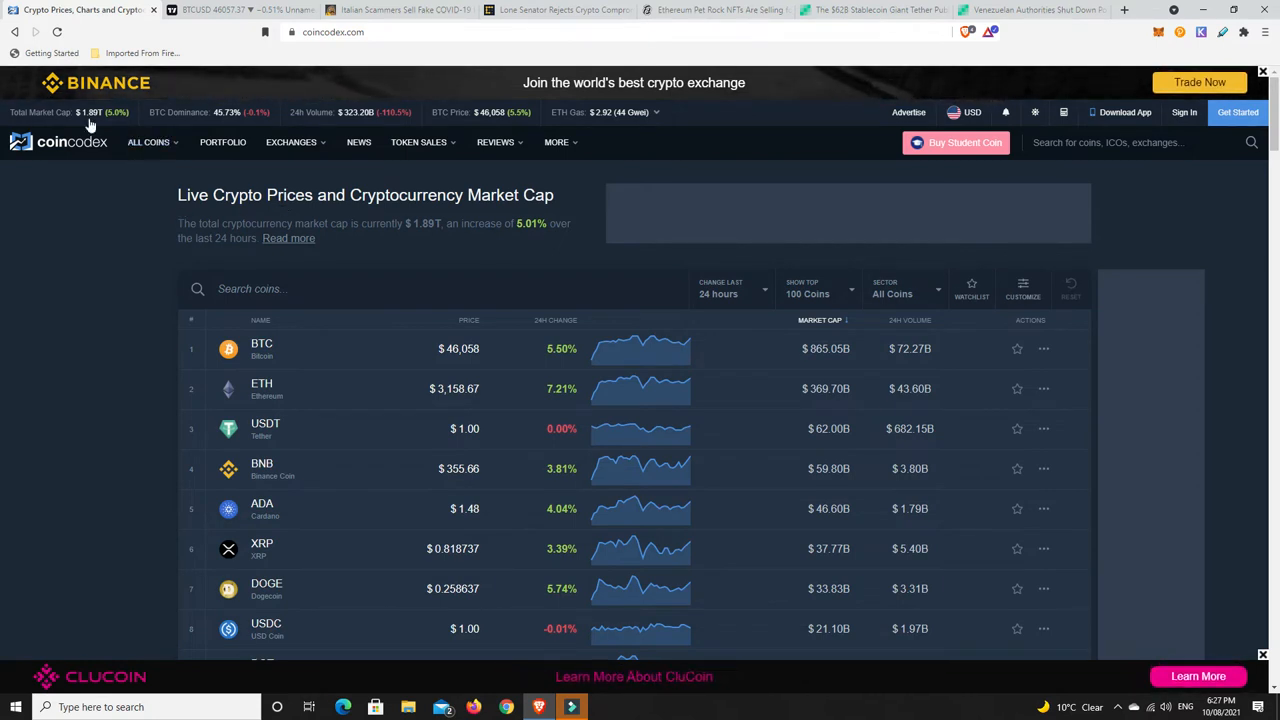
mouse_move(337, 167)
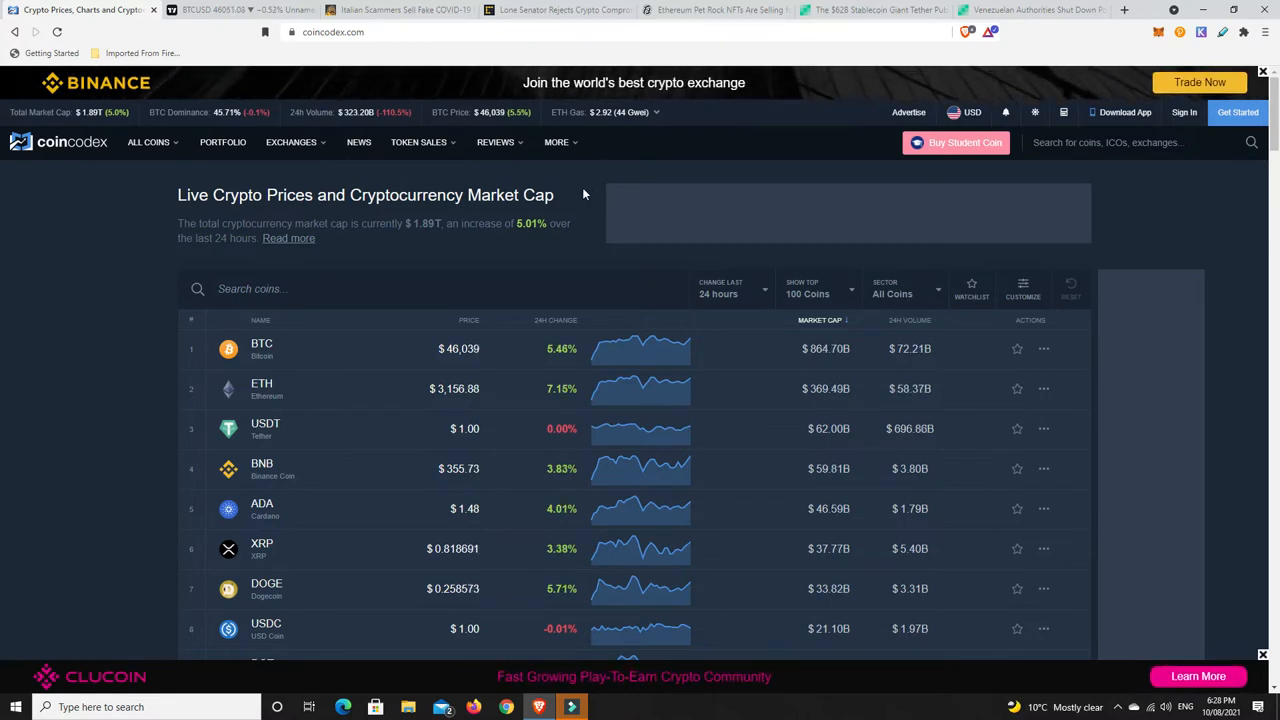
Sort CoinCodex's top 100 by 24h change, bringing Ravencoin (~40%), ICP and Harmony to the top
scroll("down", 3)
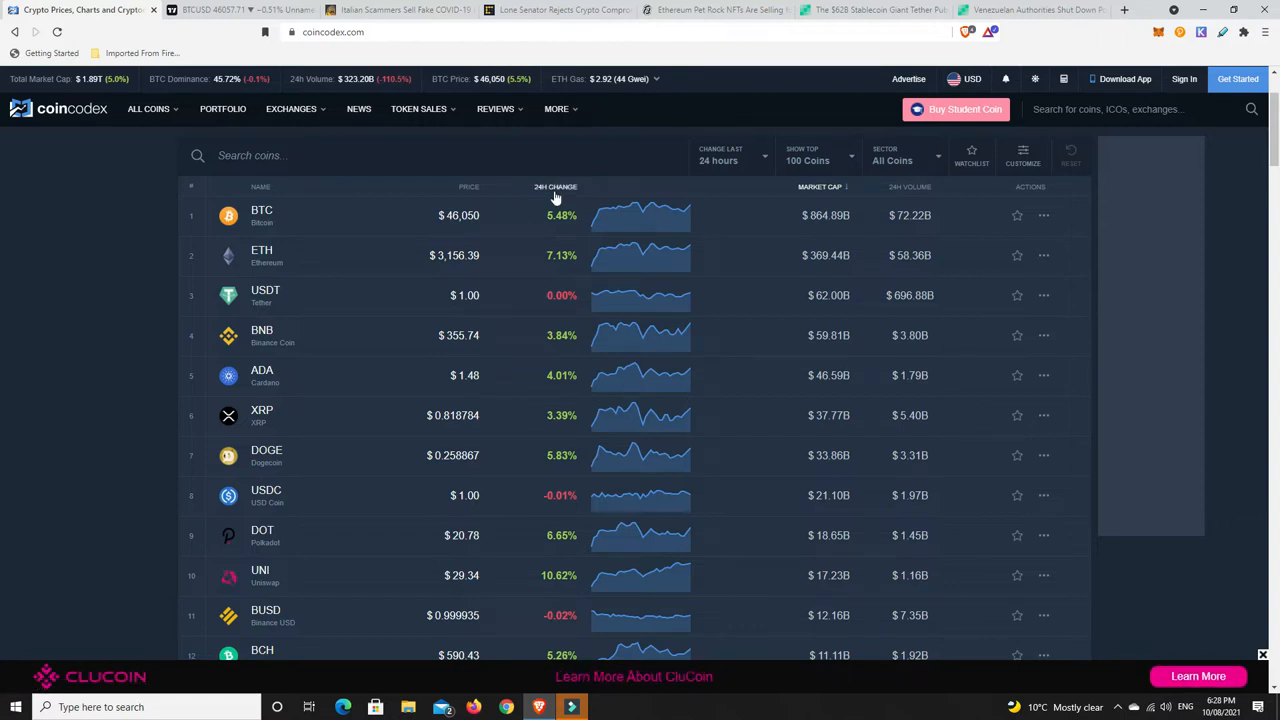
left_click(555, 187)
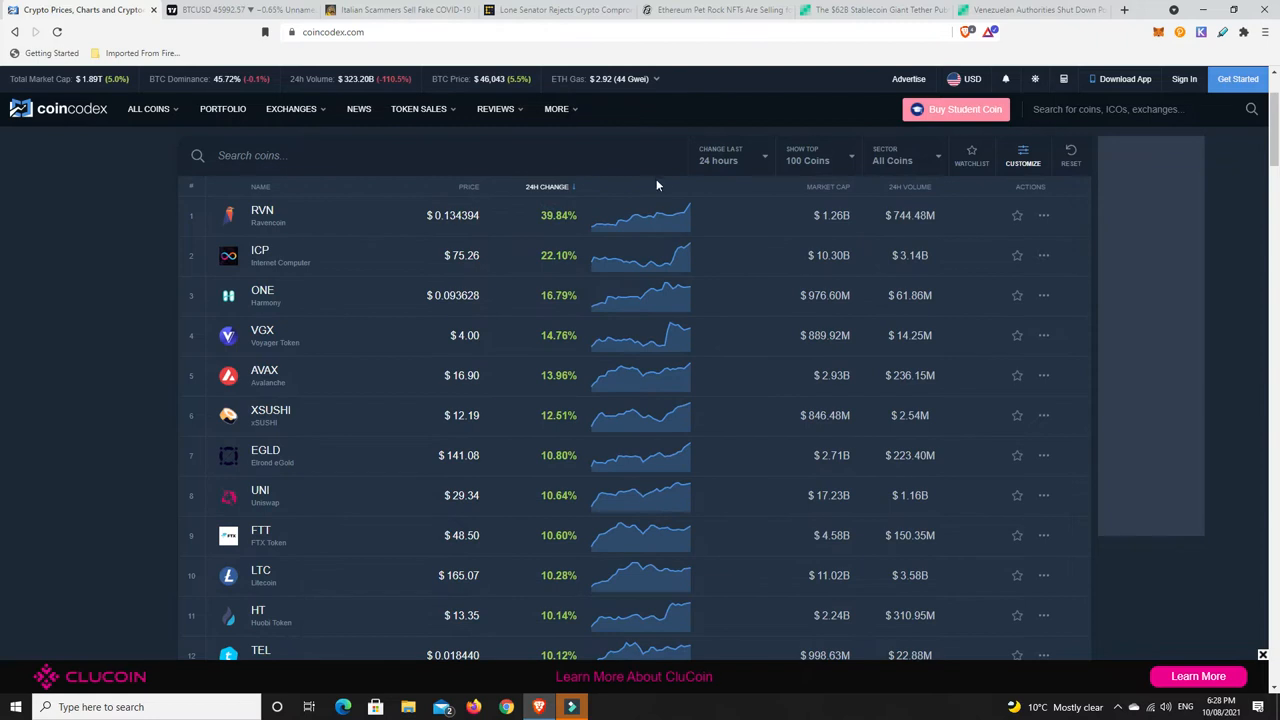
scroll("down", 3)
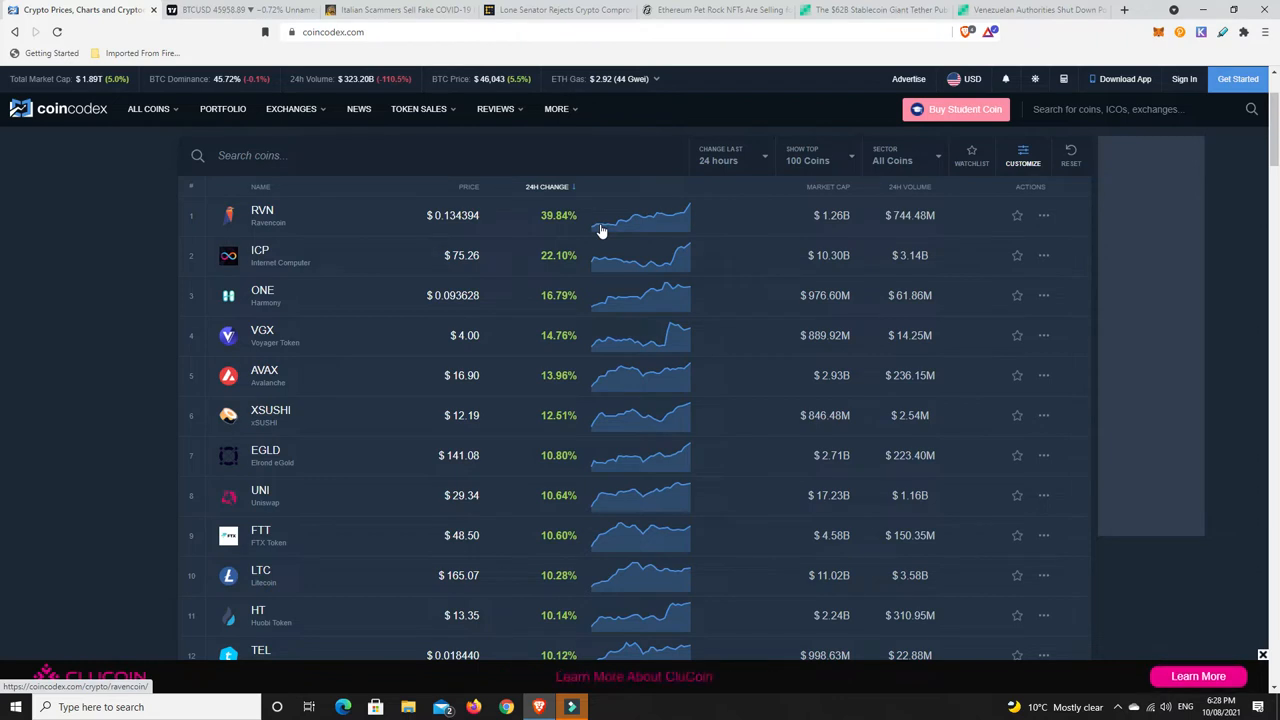
mouse_move(308, 260)
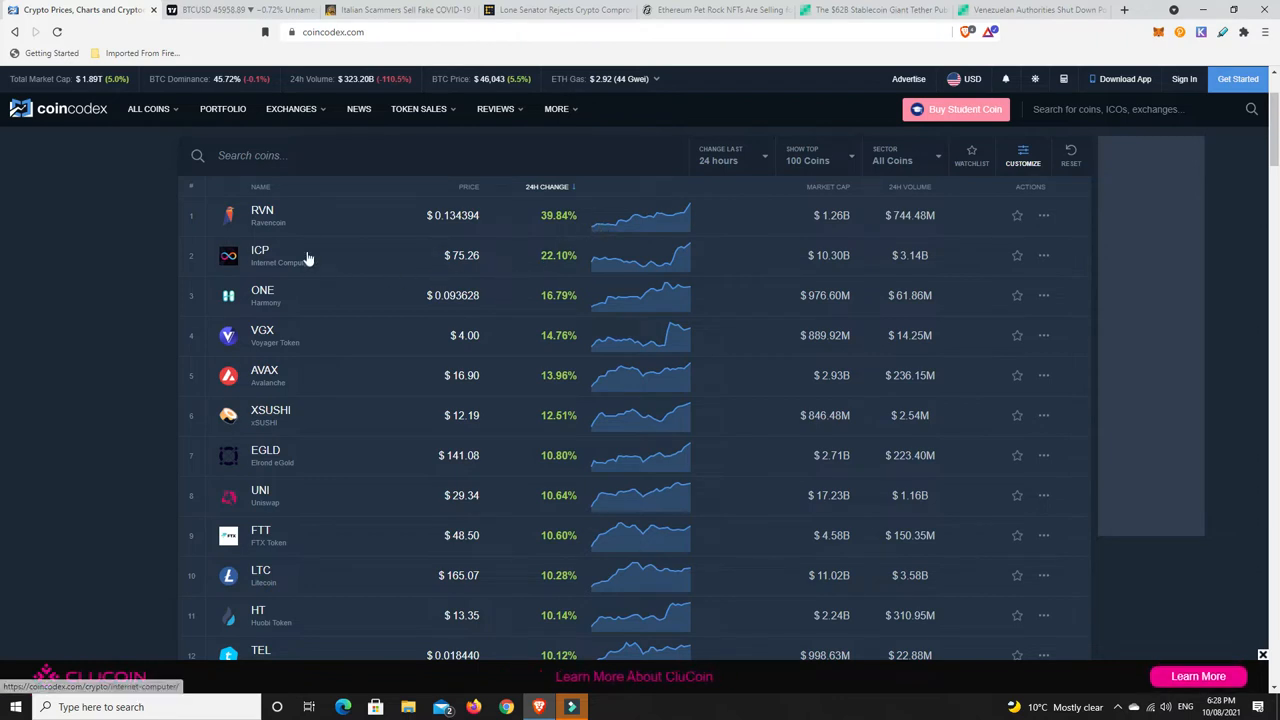
mouse_move(283, 272)
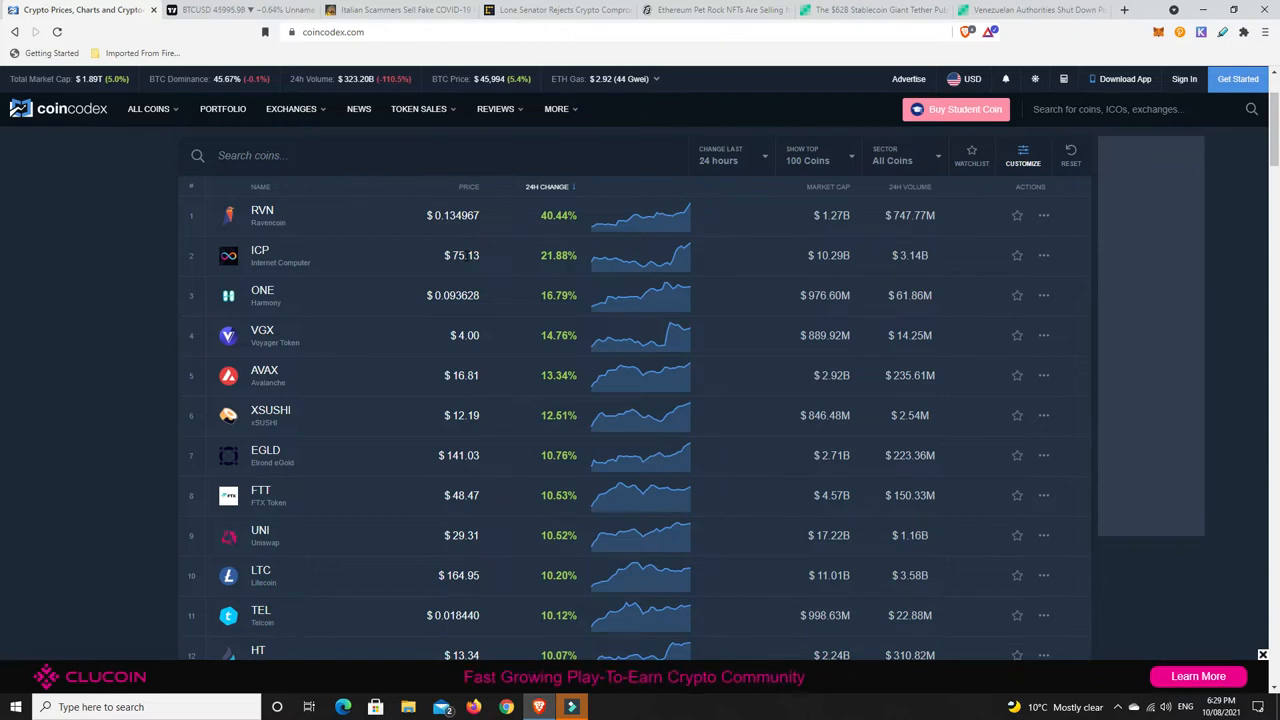
mouse_move(436, 266)
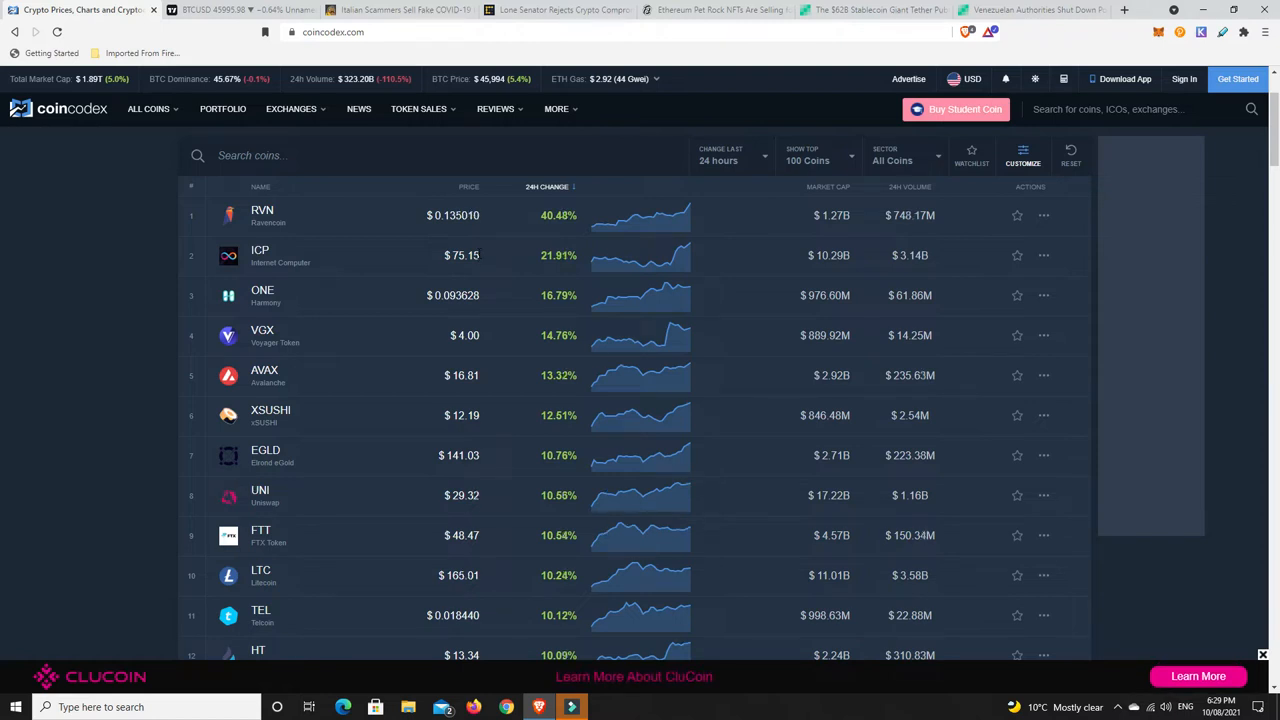
mouse_move(390, 349)
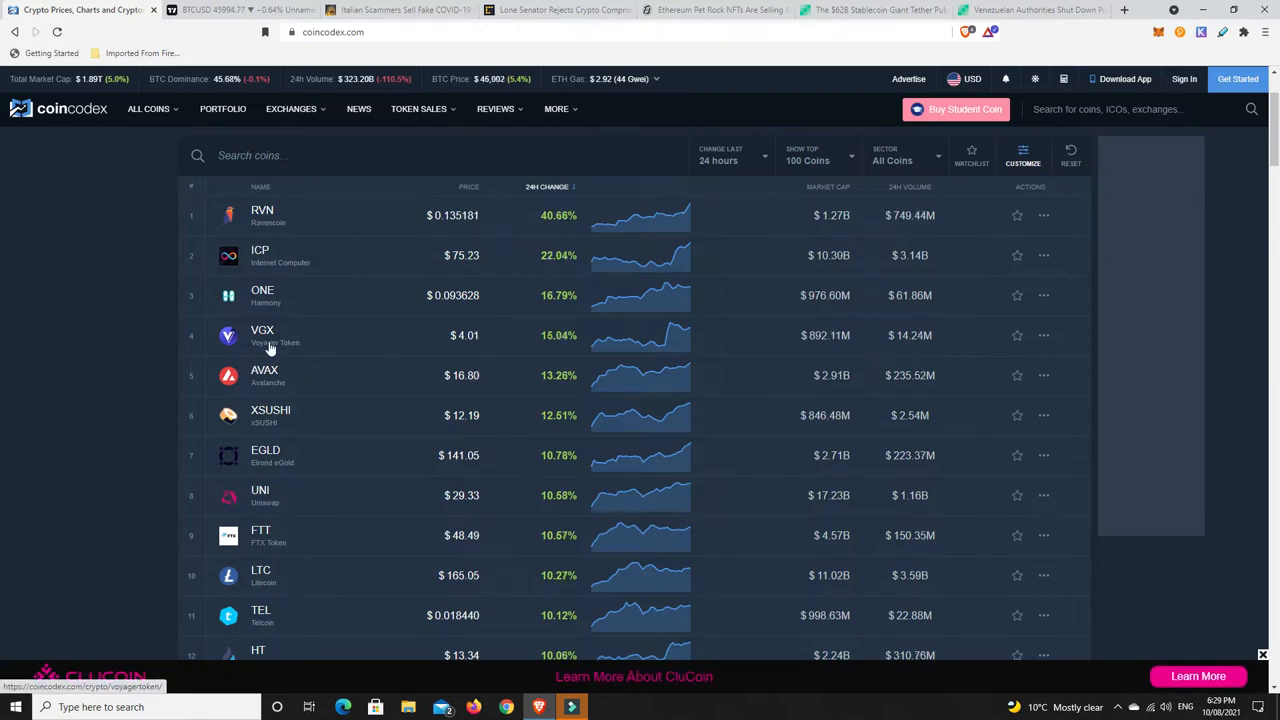
mouse_move(523, 343)
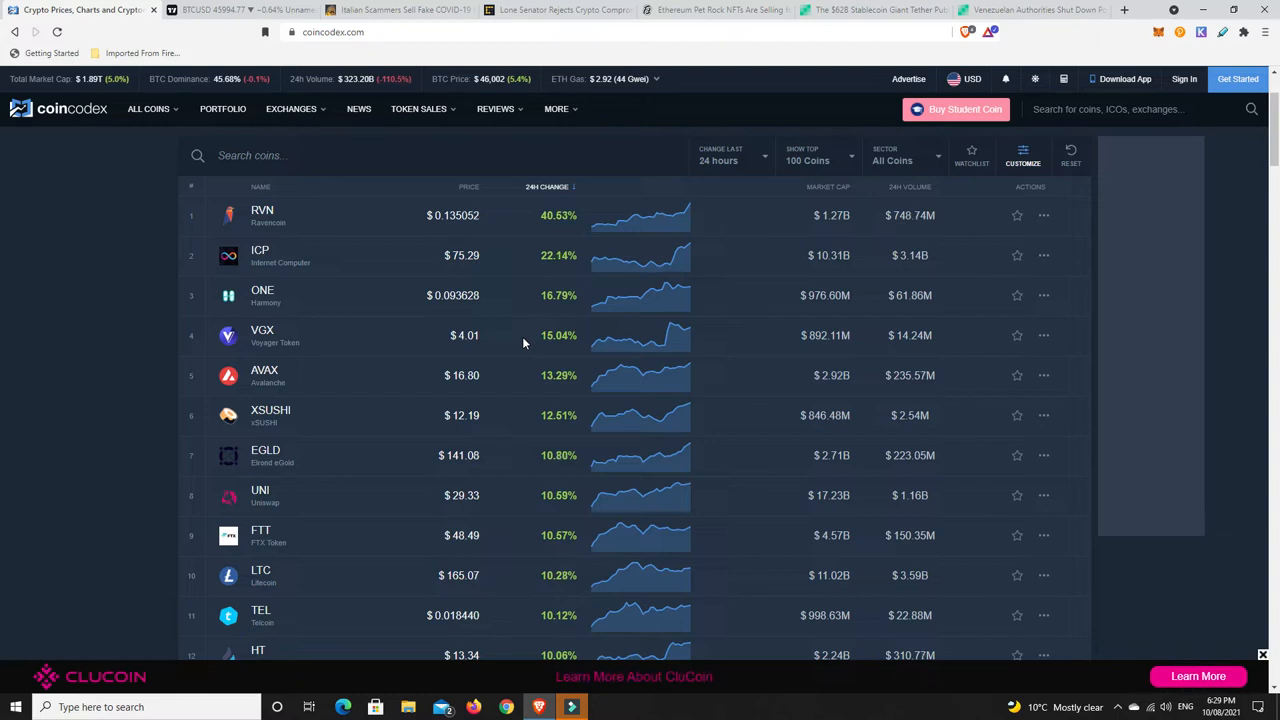
scroll("down", 3)
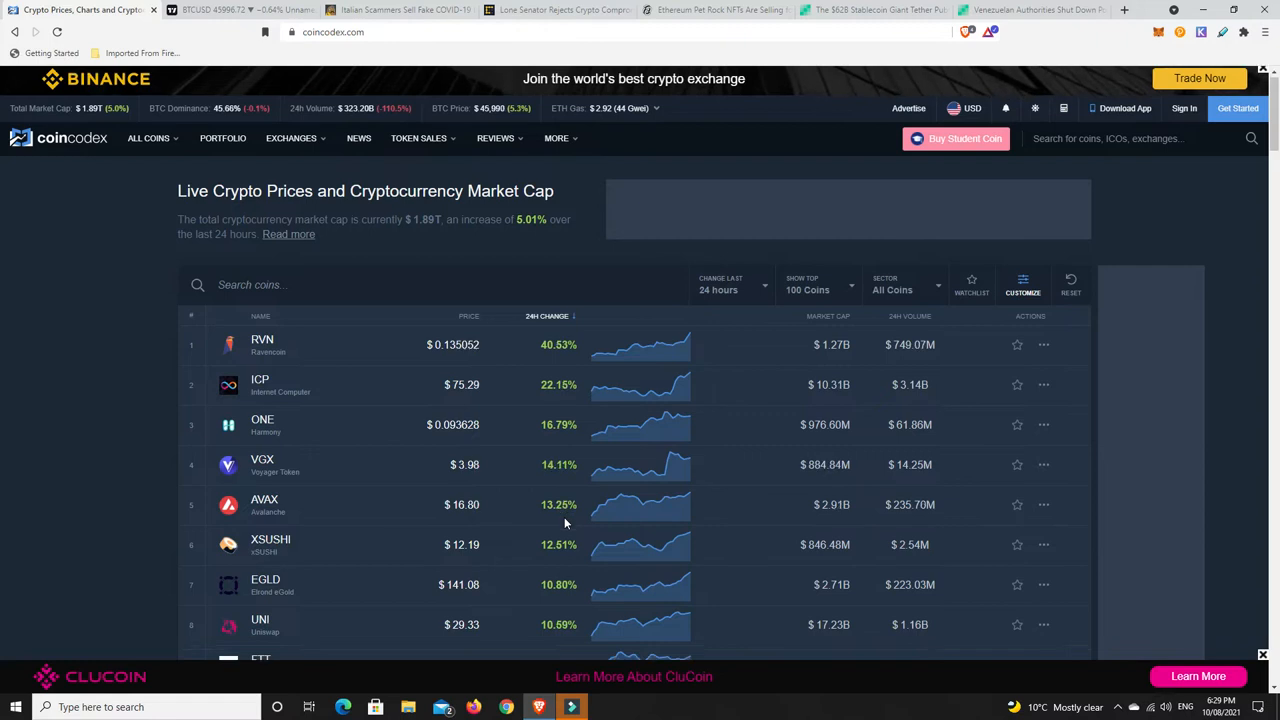
scroll("down", 3)
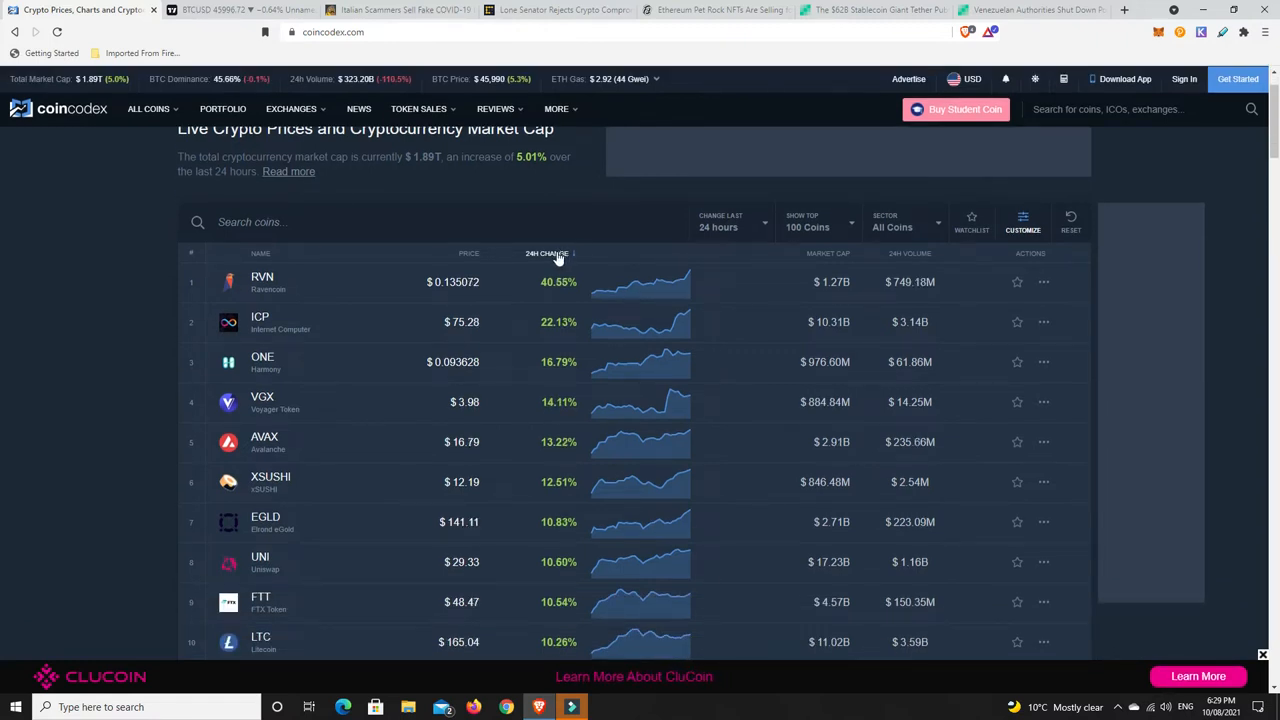
Reverse the 24h change sort so XinFin Network (−3.45%), THORChain and eCash lead
left_click(547, 253)
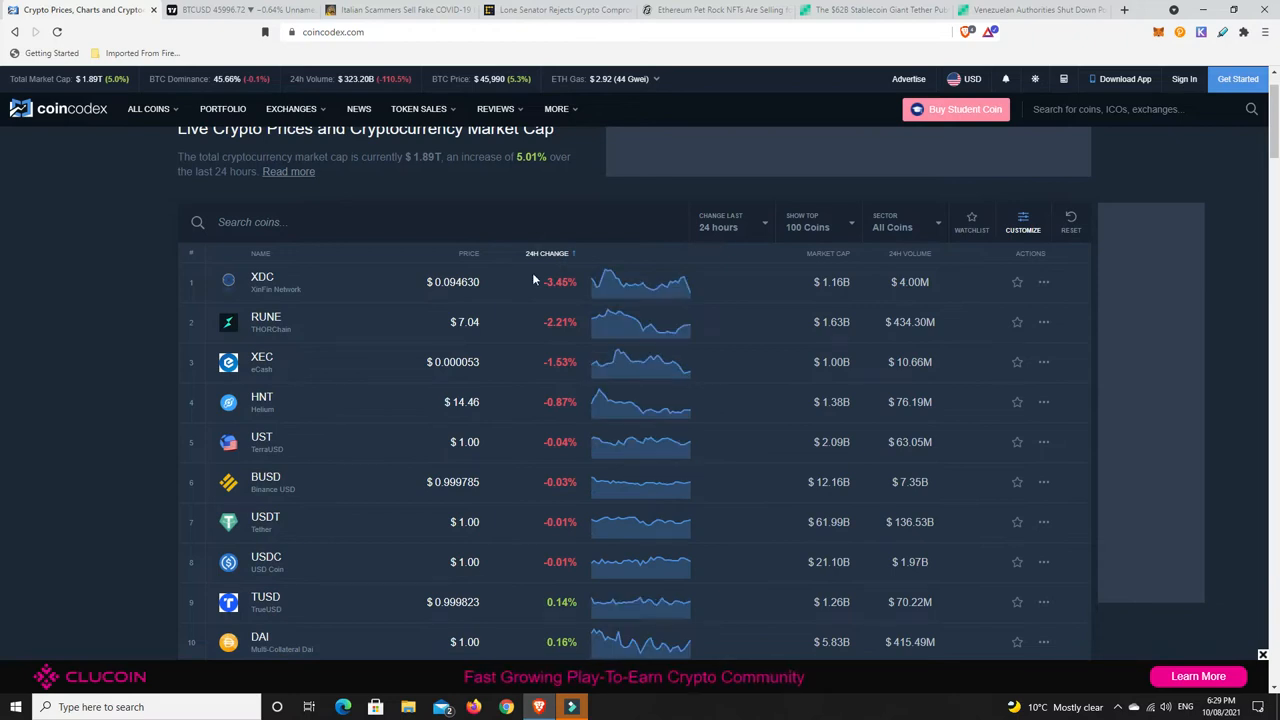
scroll("down", 3)
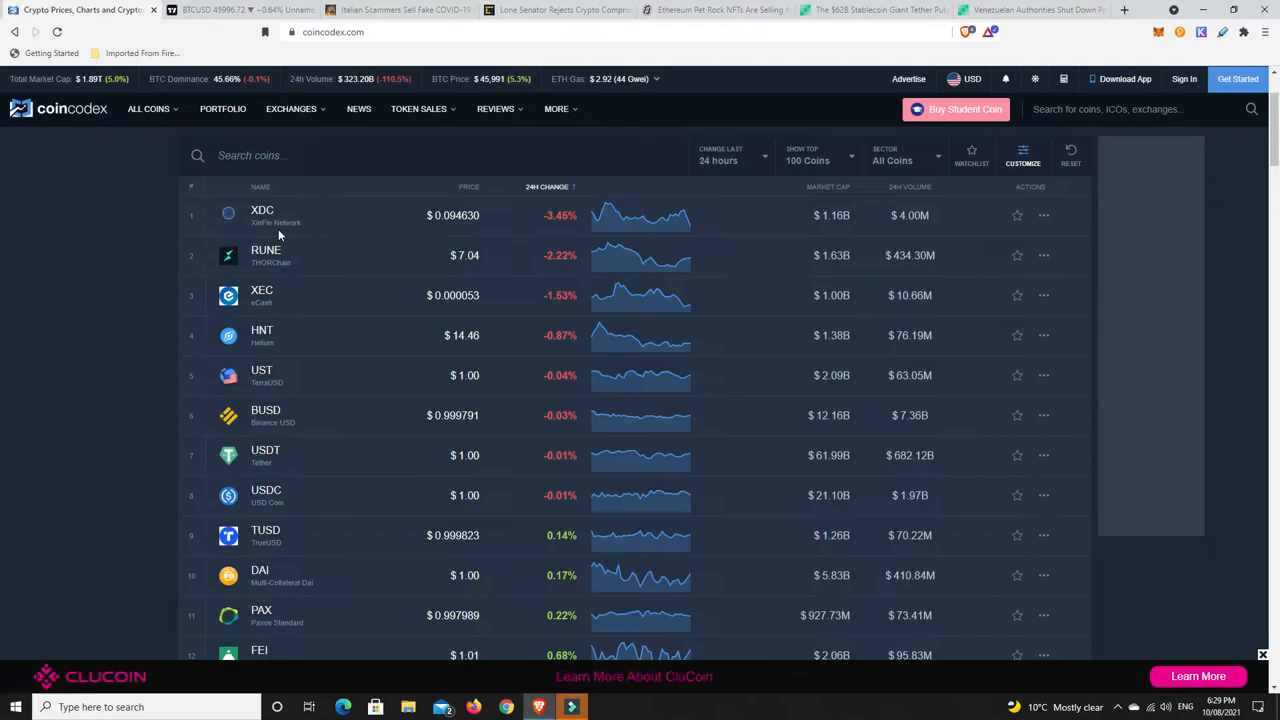
mouse_move(277, 248)
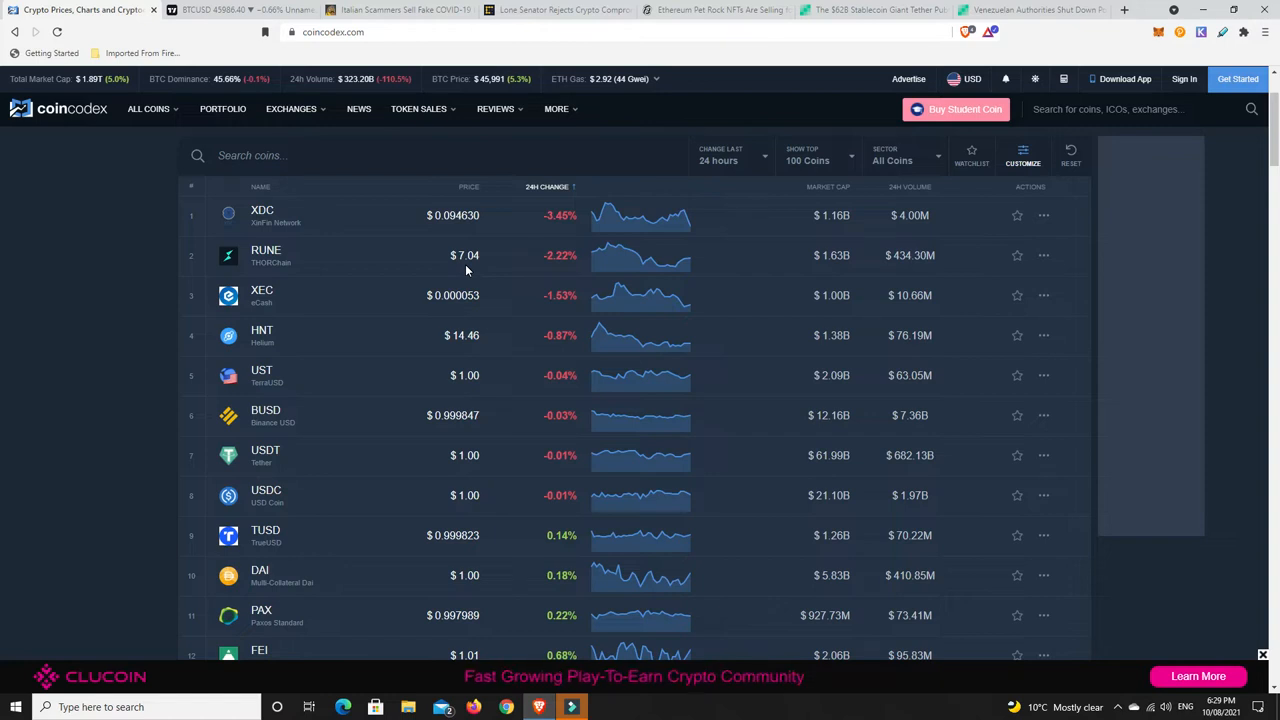
mouse_move(495, 258)
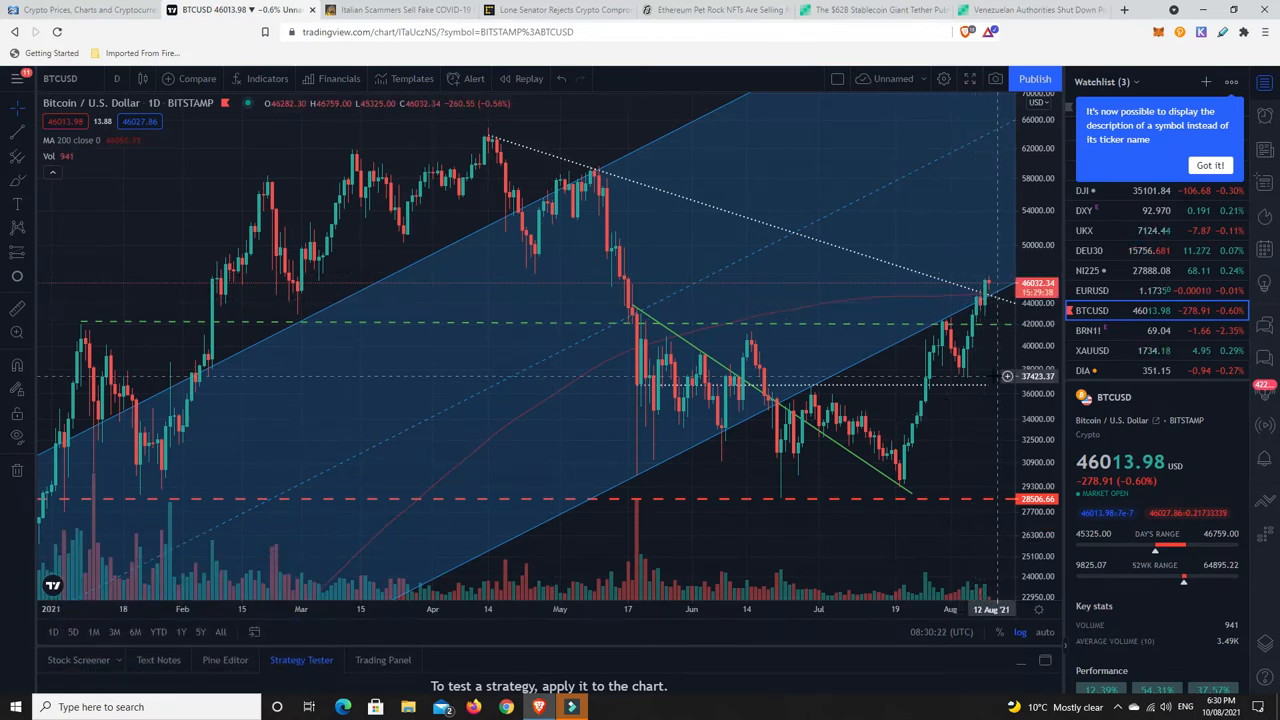
mouse_move(985, 305)
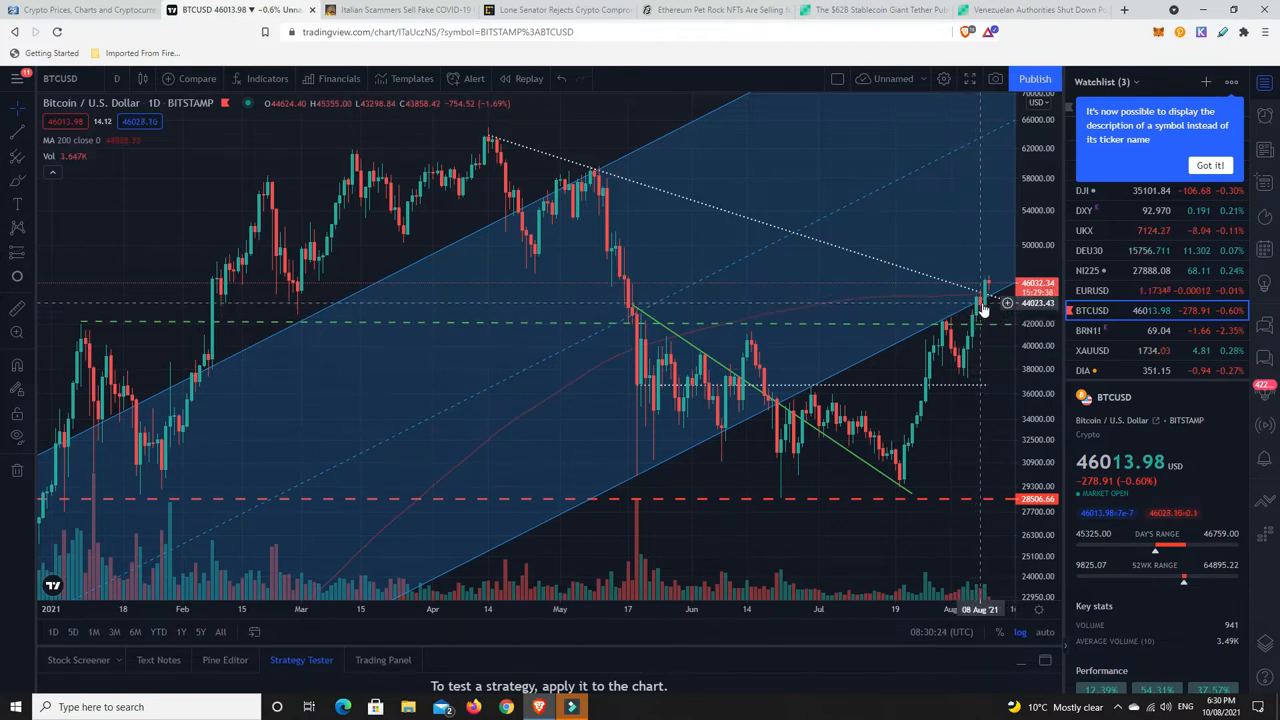
mouse_move(978, 324)
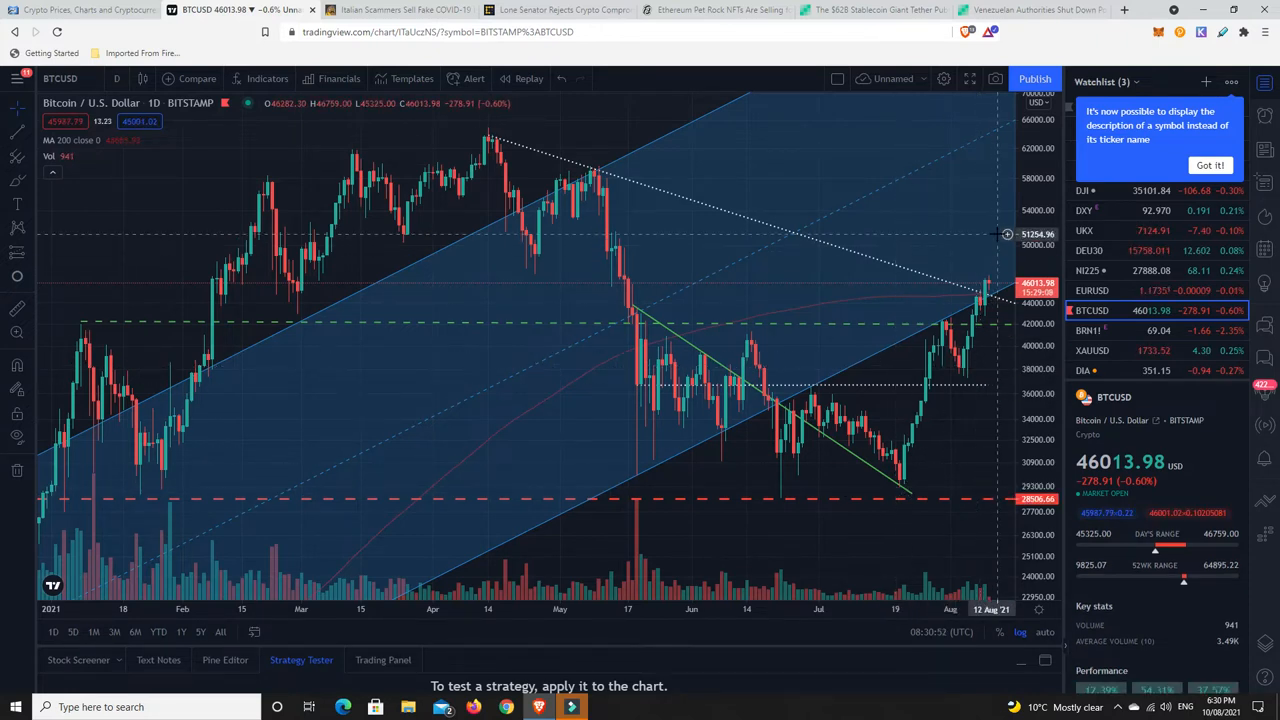
mouse_move(952, 355)
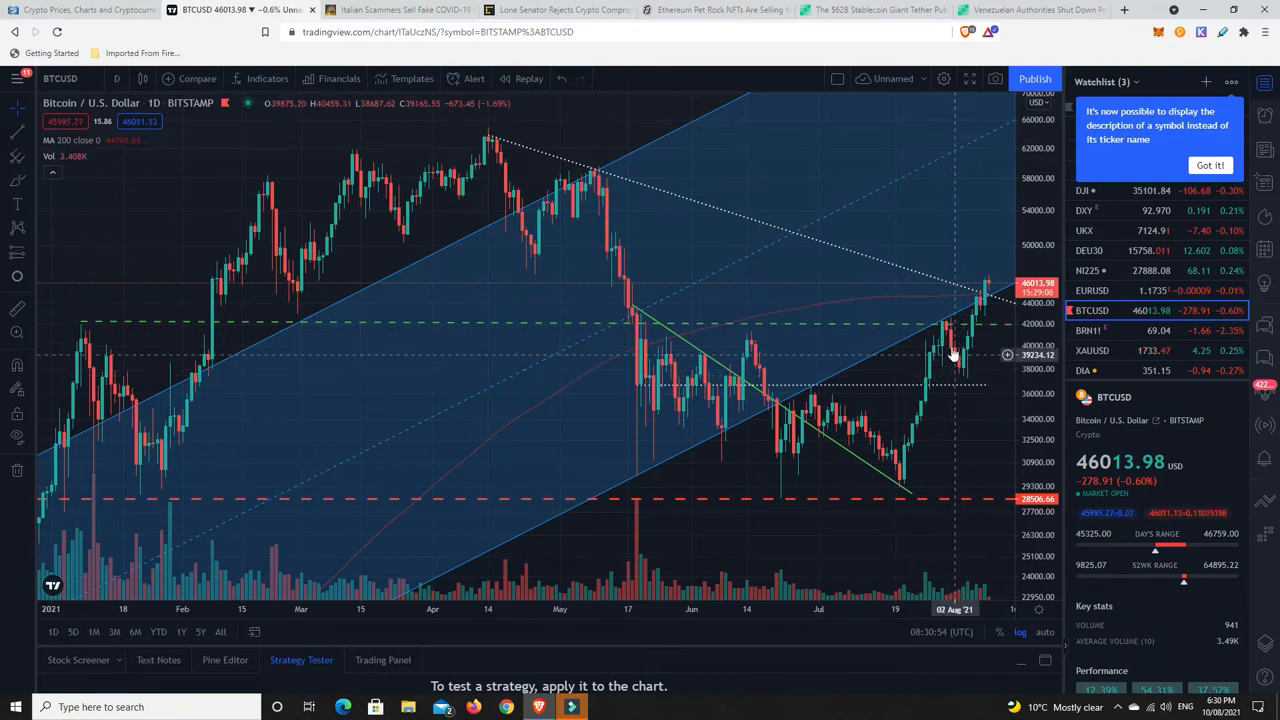
mouse_move(947, 332)
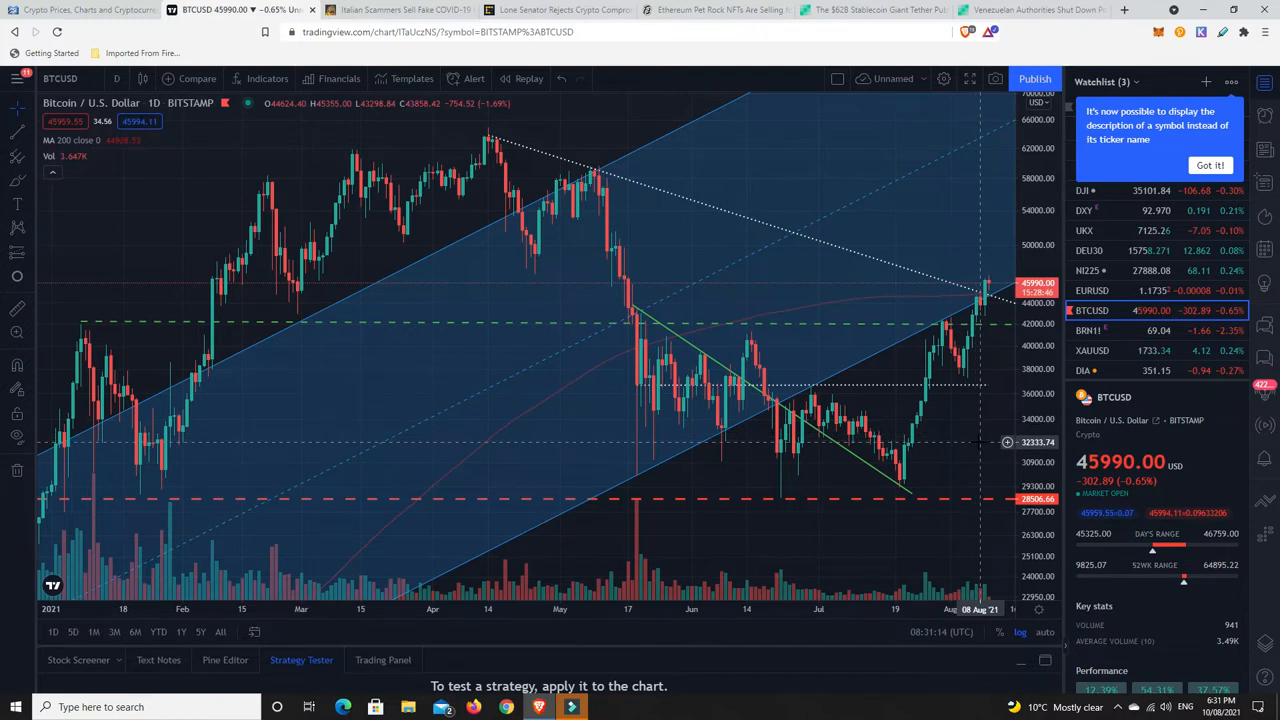
mouse_move(641, 411)
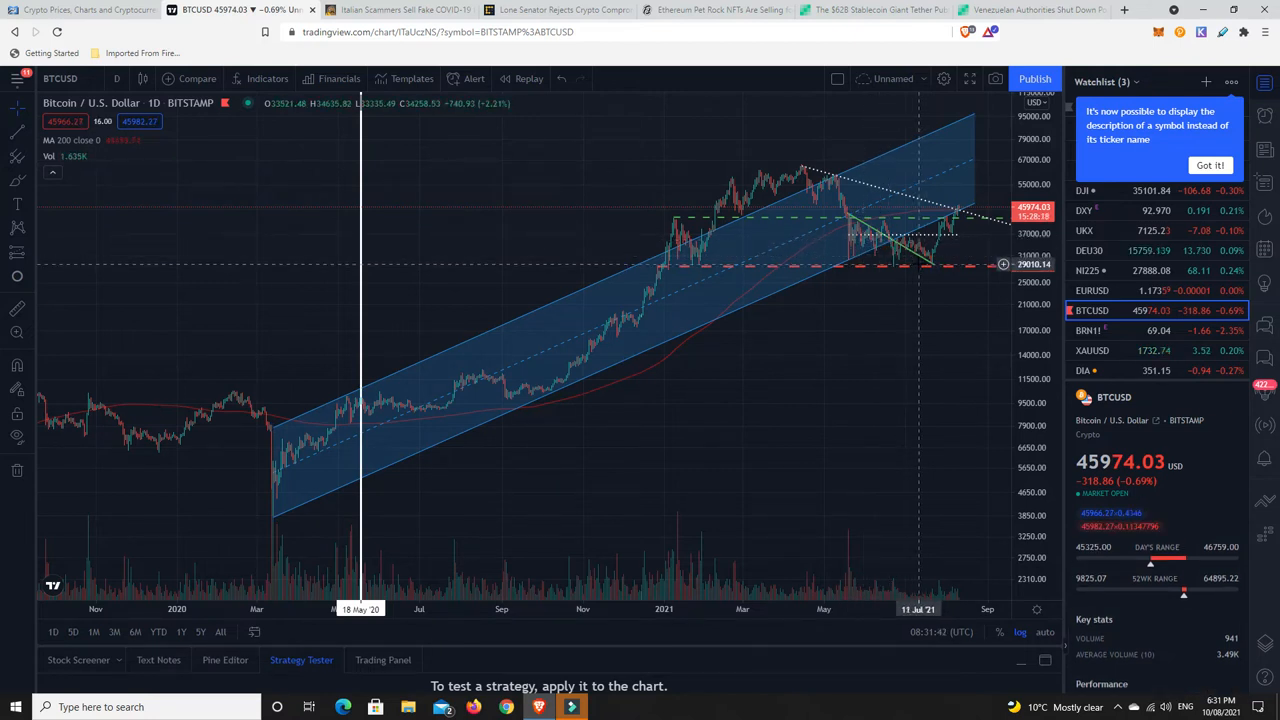
mouse_move(885, 397)
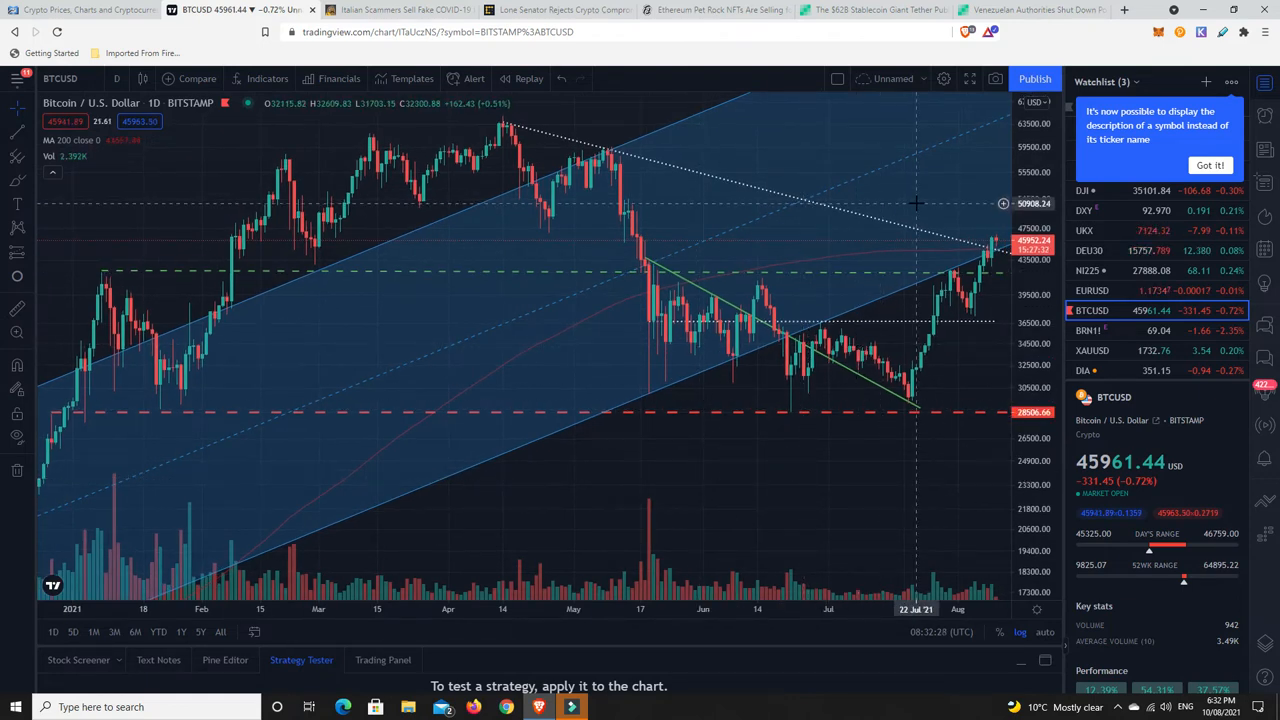
mouse_move(878, 470)
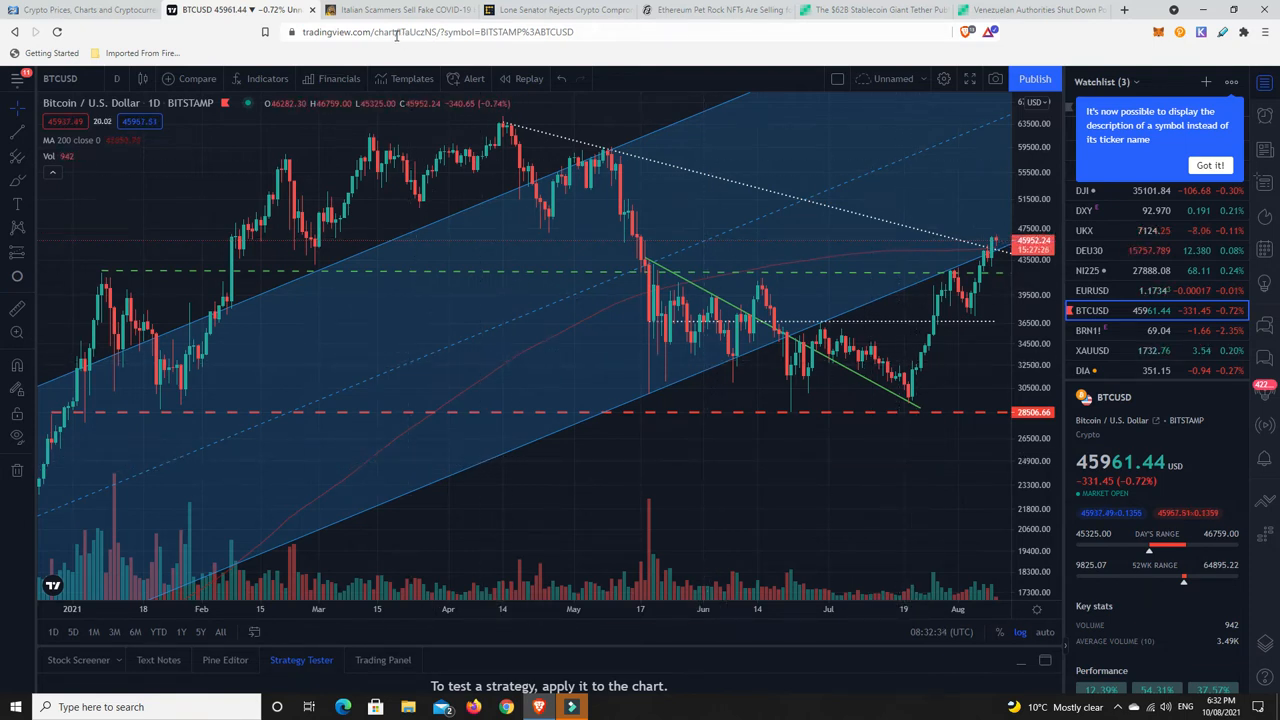
left_click(400, 9)
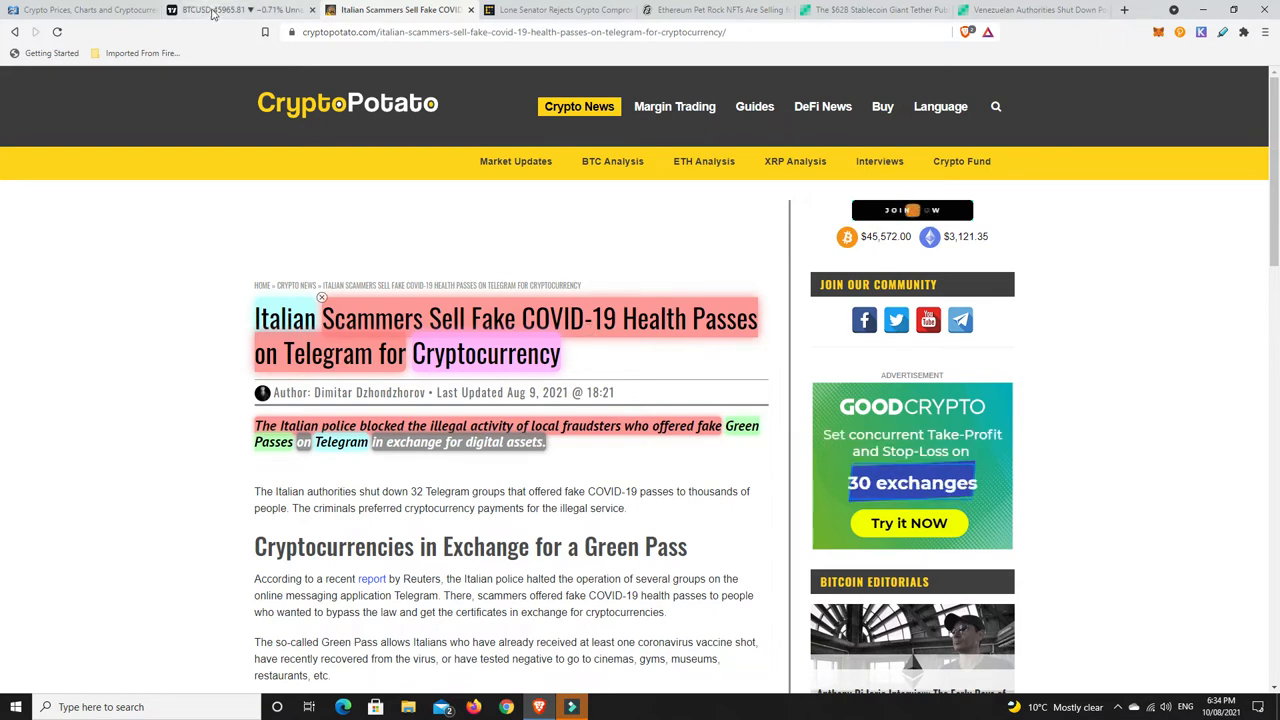
Return to the BTCUSD daily chart and shift it left to leave space past August
left_click(235, 9)
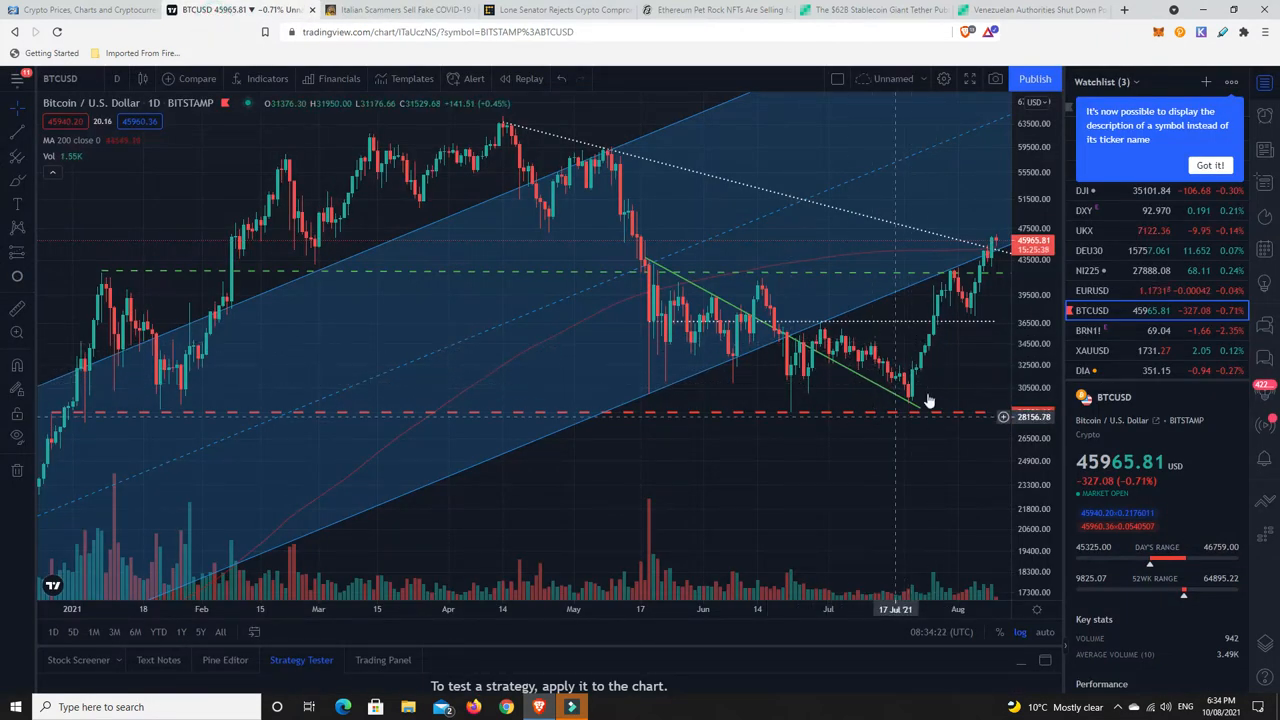
mouse_move(838, 350)
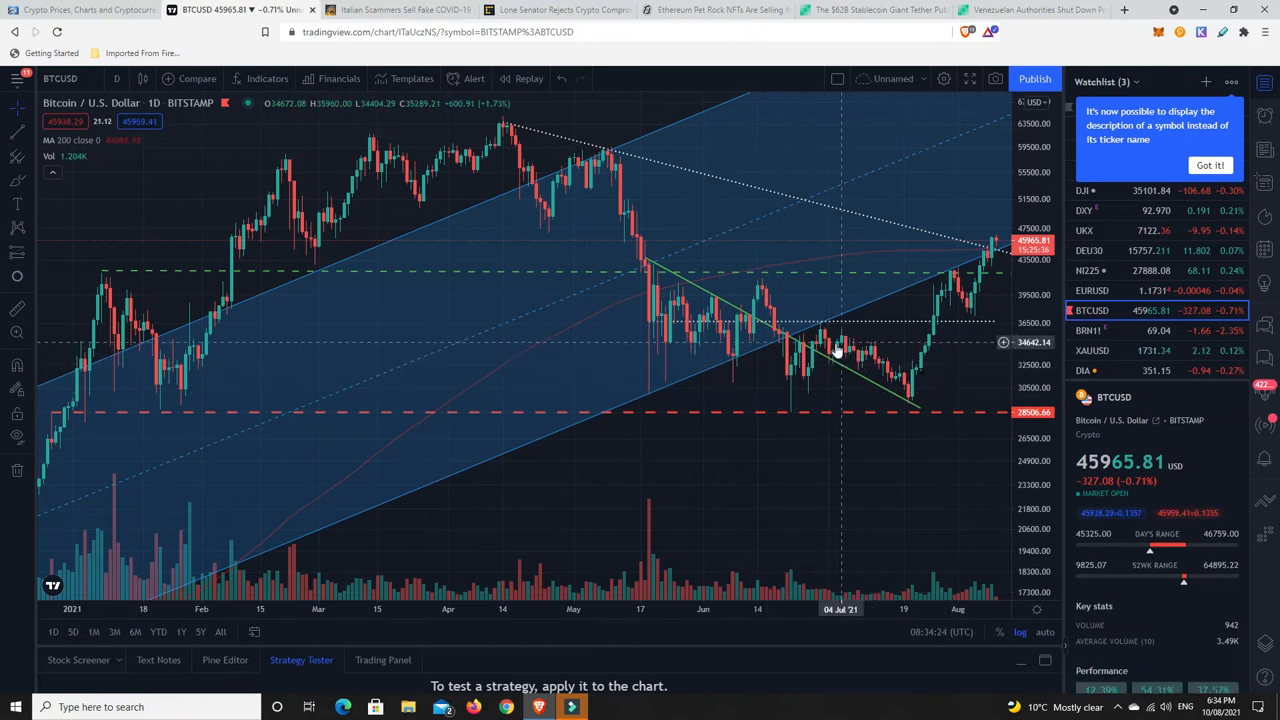
mouse_move(962, 168)
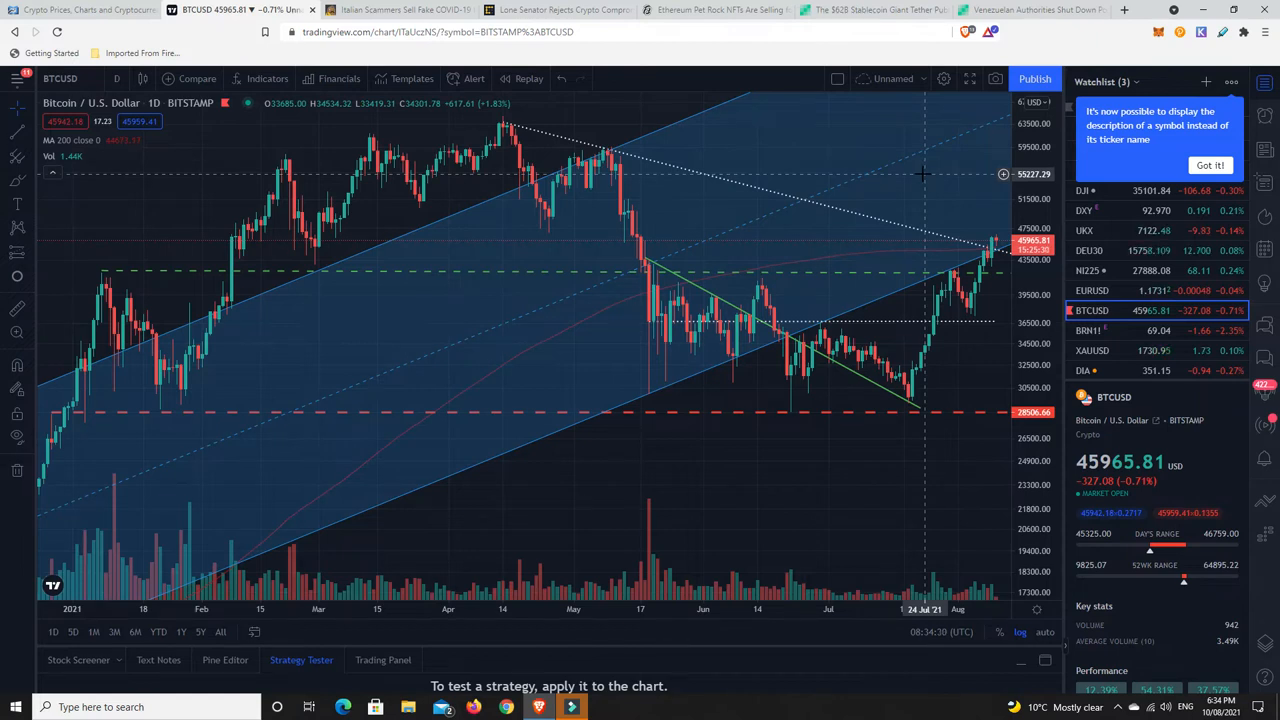
left_click_drag(920, 174, 832, 470)
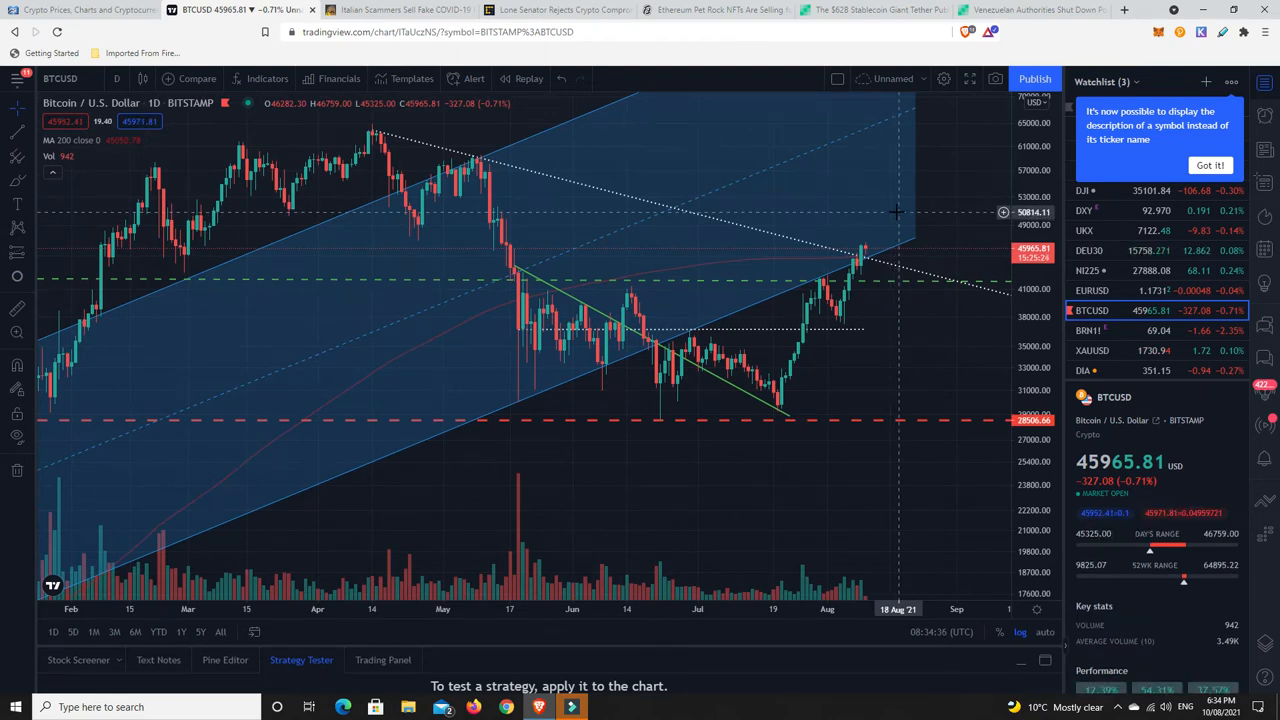
mouse_move(918, 380)
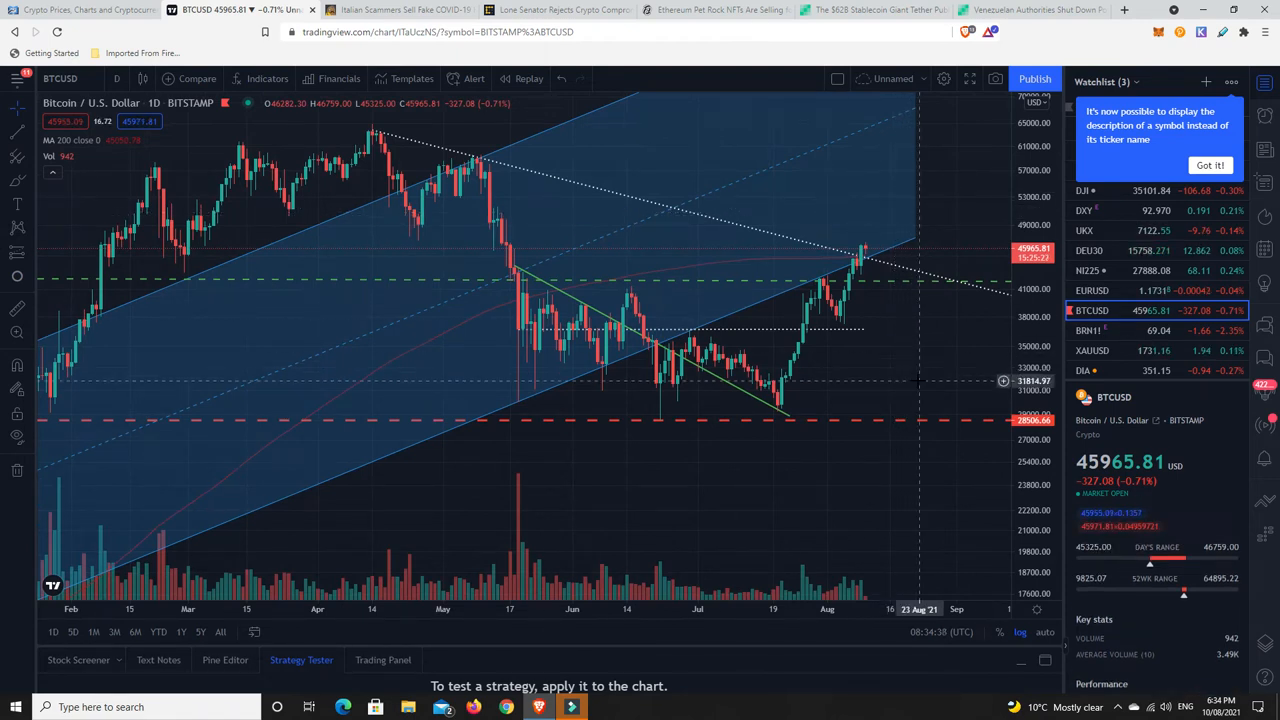
mouse_move(790, 458)
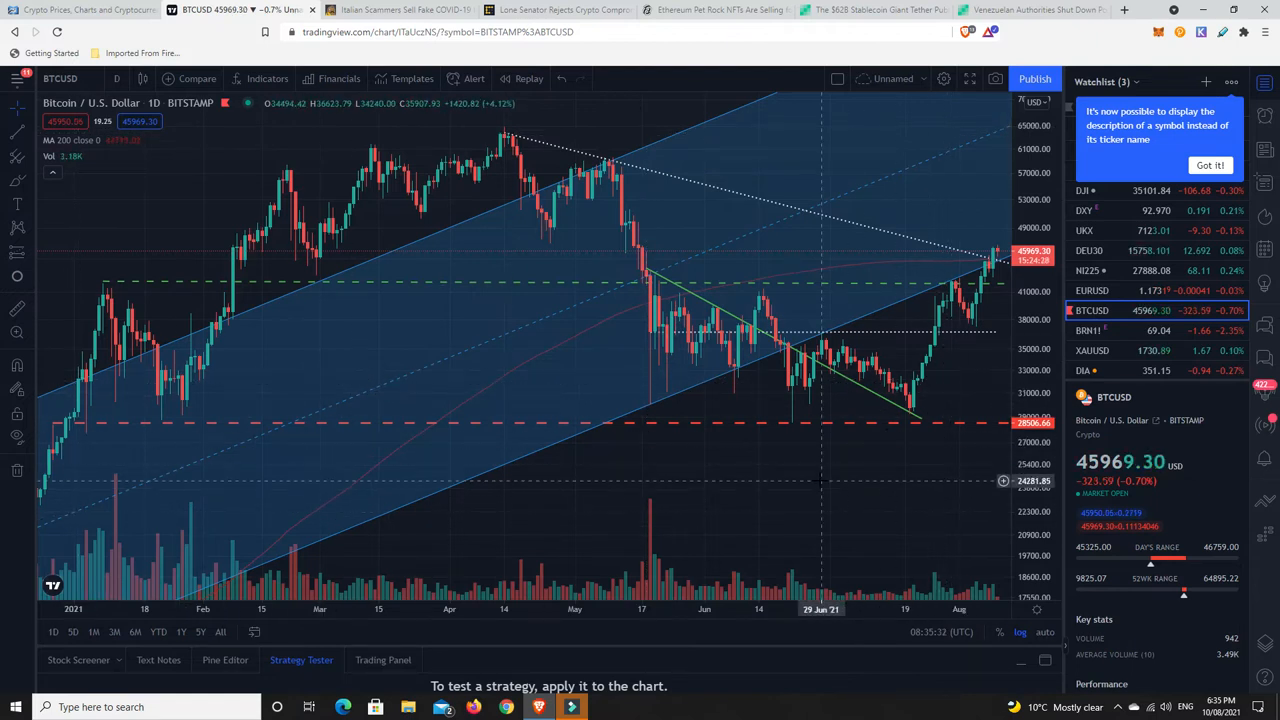
mouse_move(810, 475)
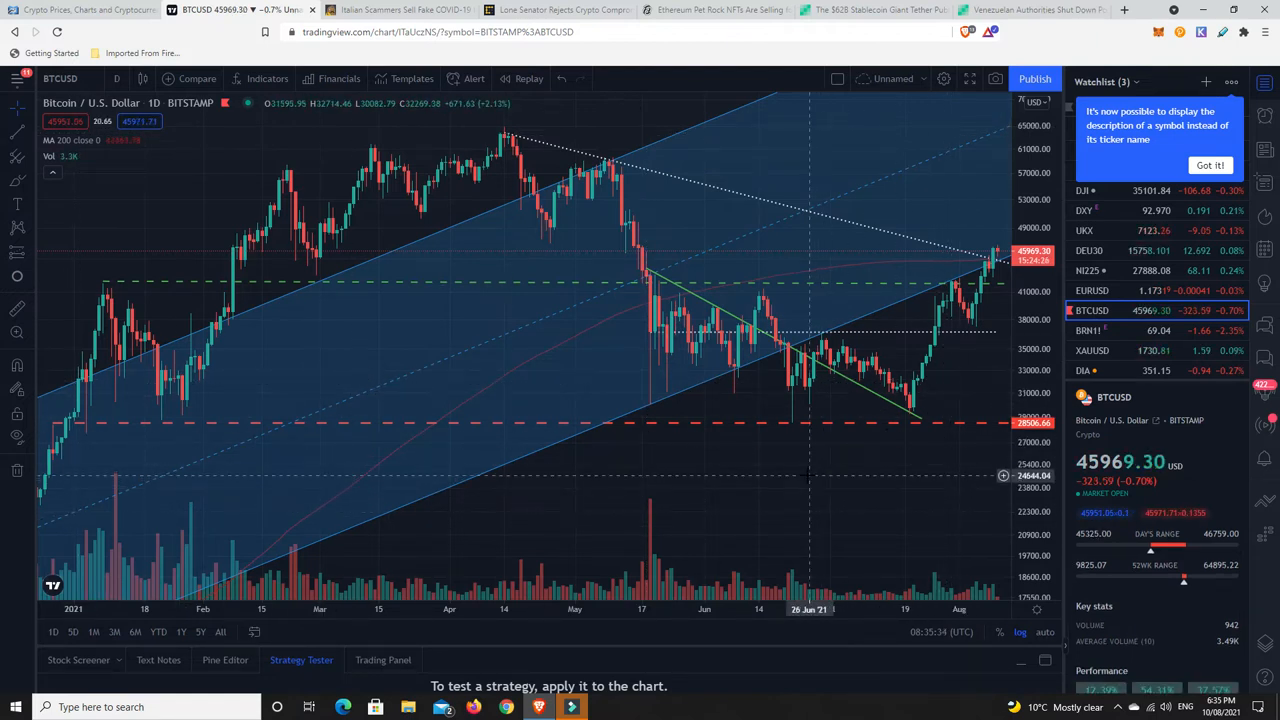
mouse_move(908, 395)
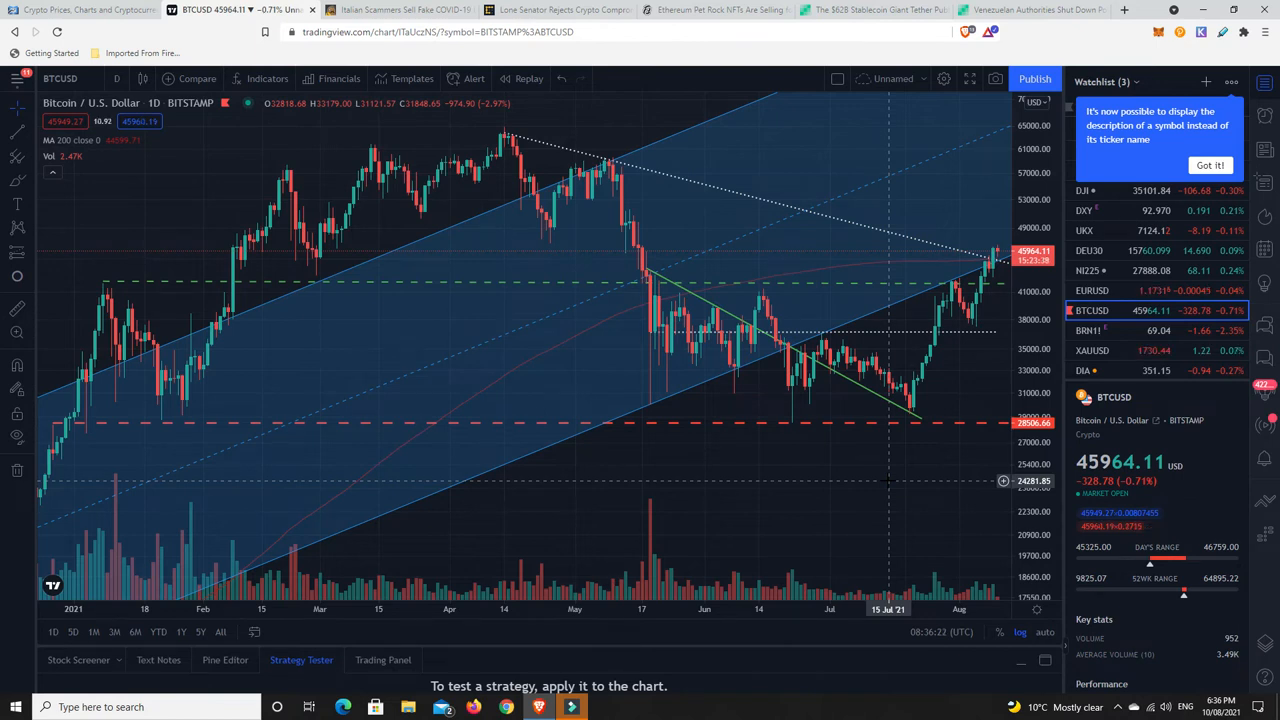
mouse_move(888, 495)
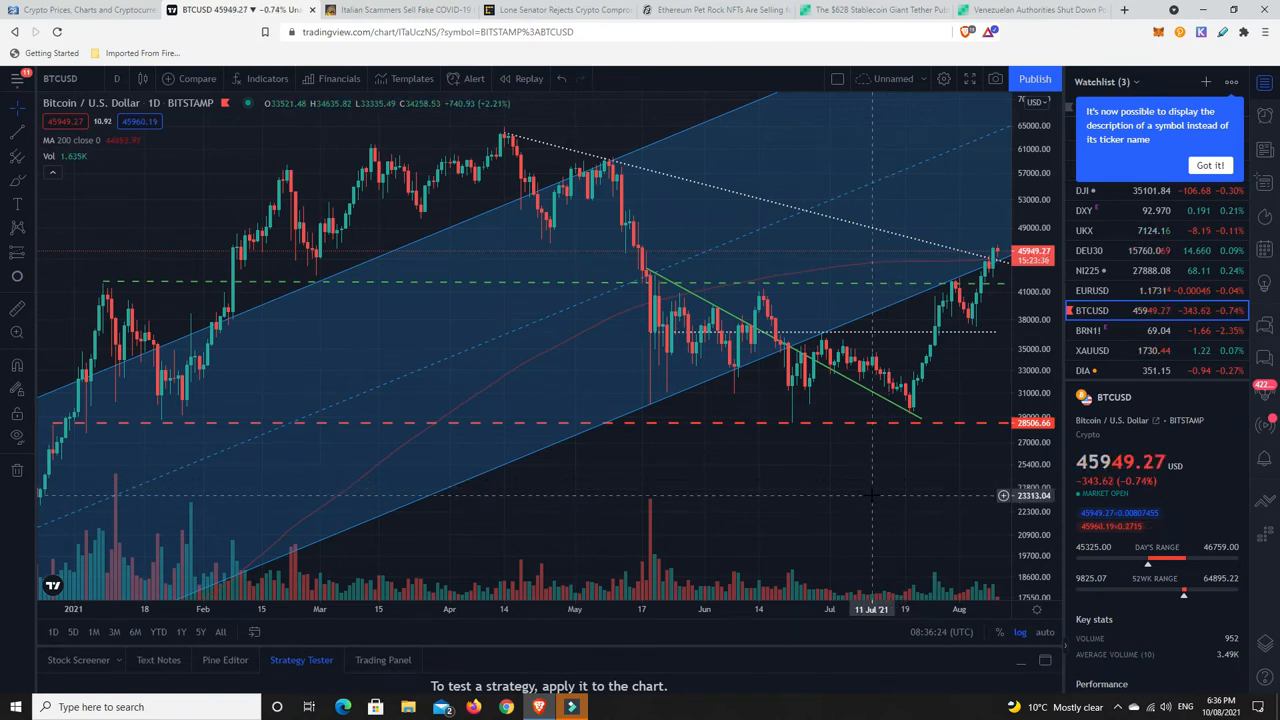
mouse_move(873, 458)
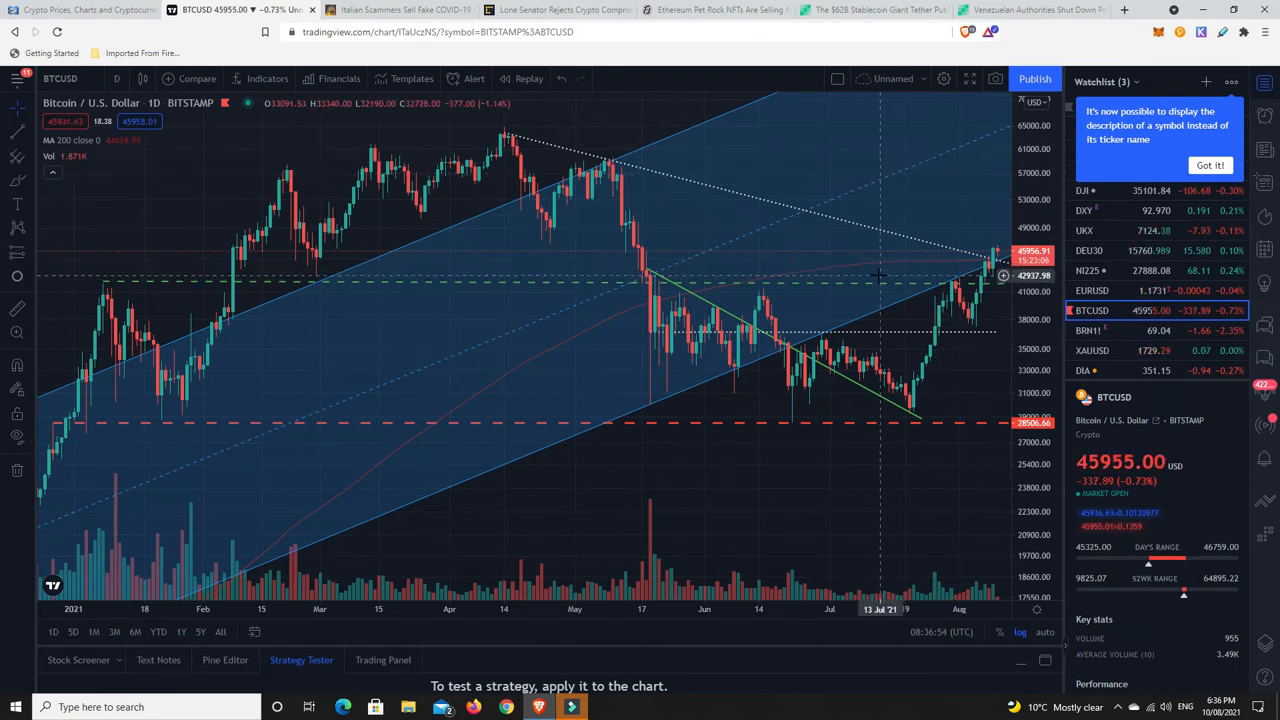
mouse_move(910, 210)
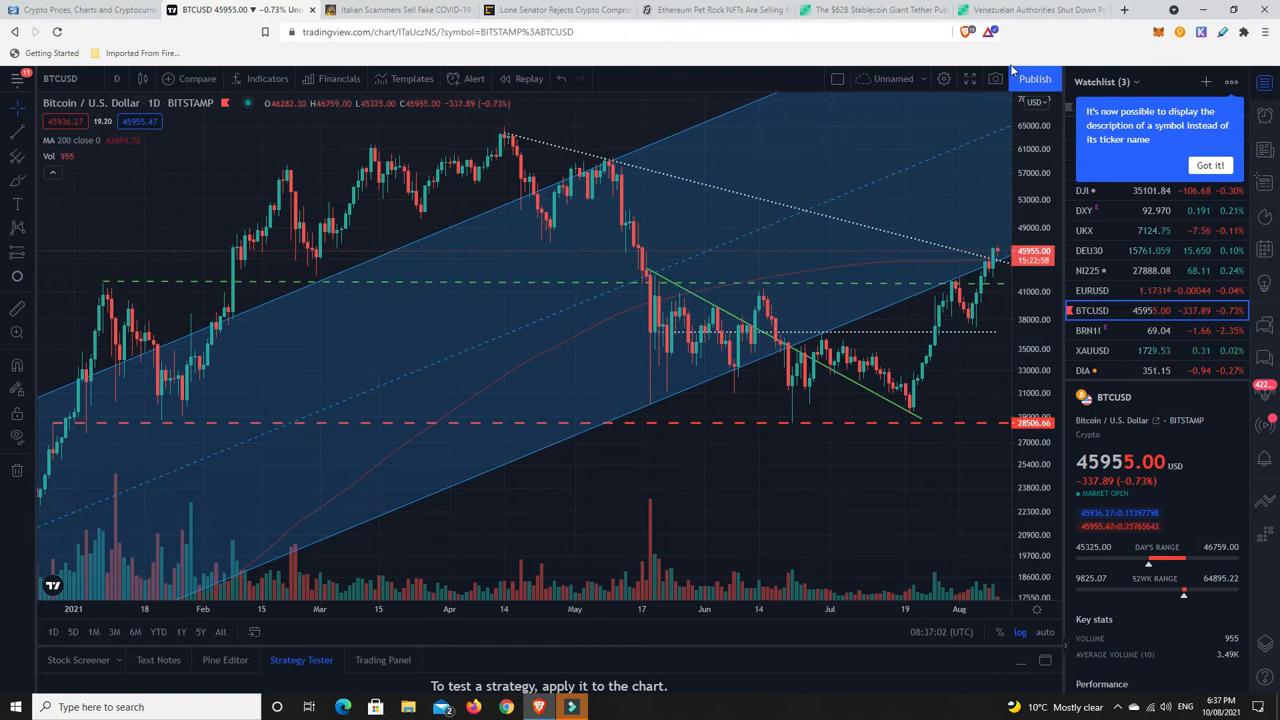
mouse_move(795, 258)
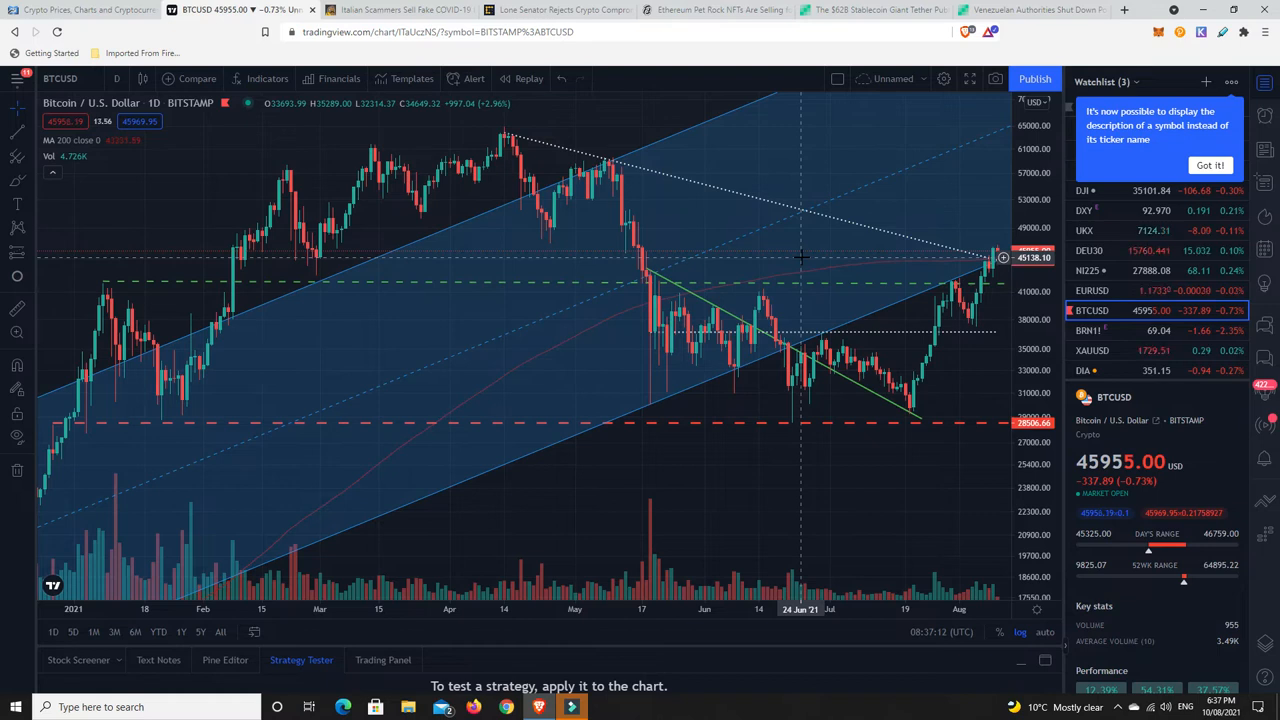
mouse_move(888, 476)
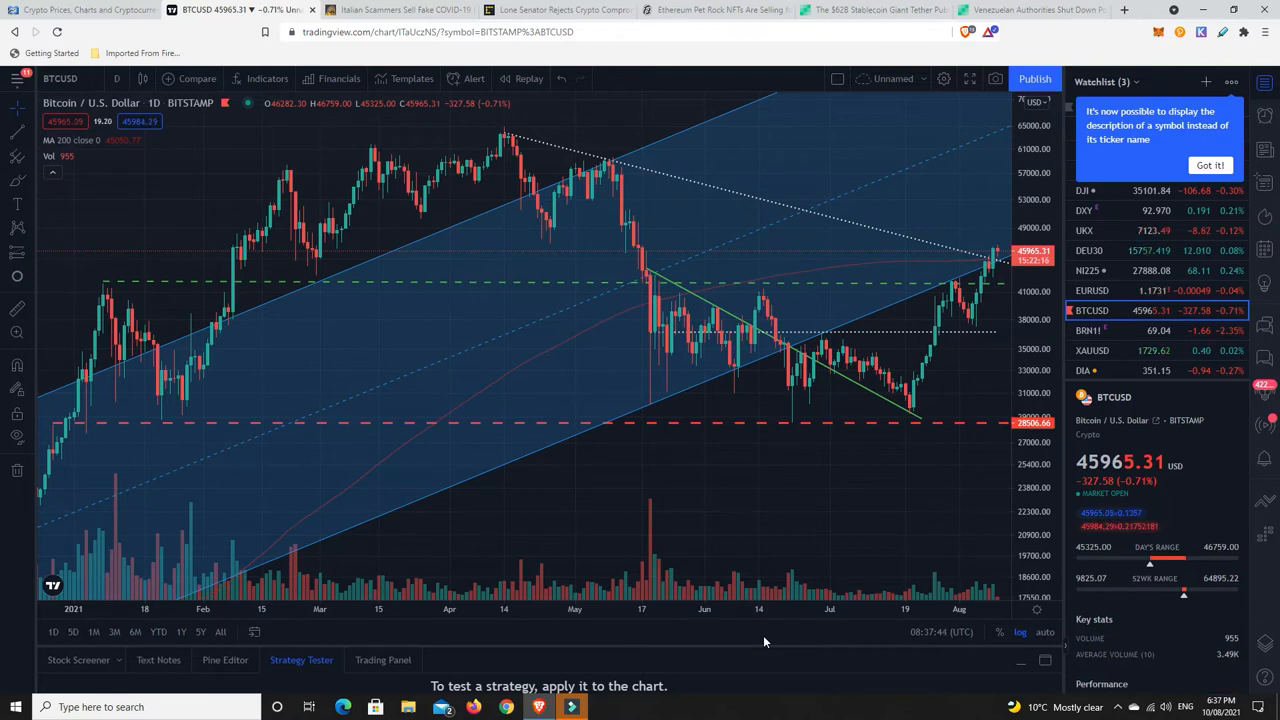
mouse_move(795, 365)
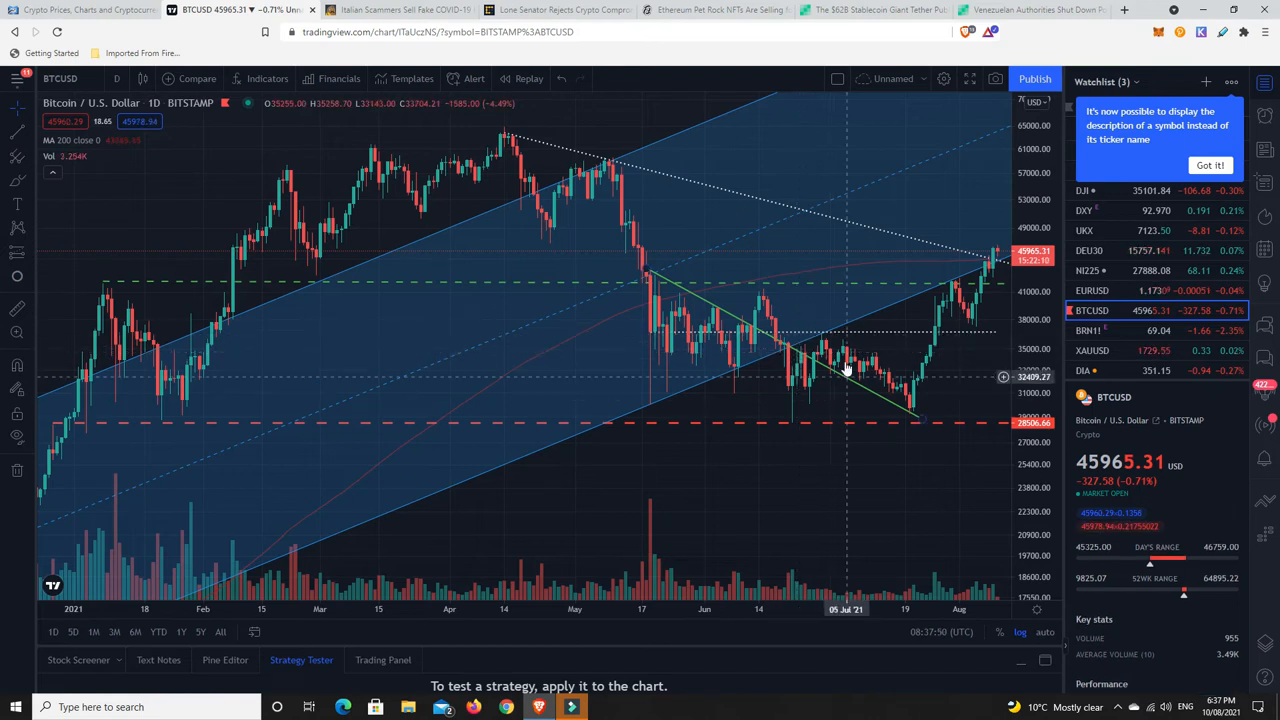
mouse_move(868, 388)
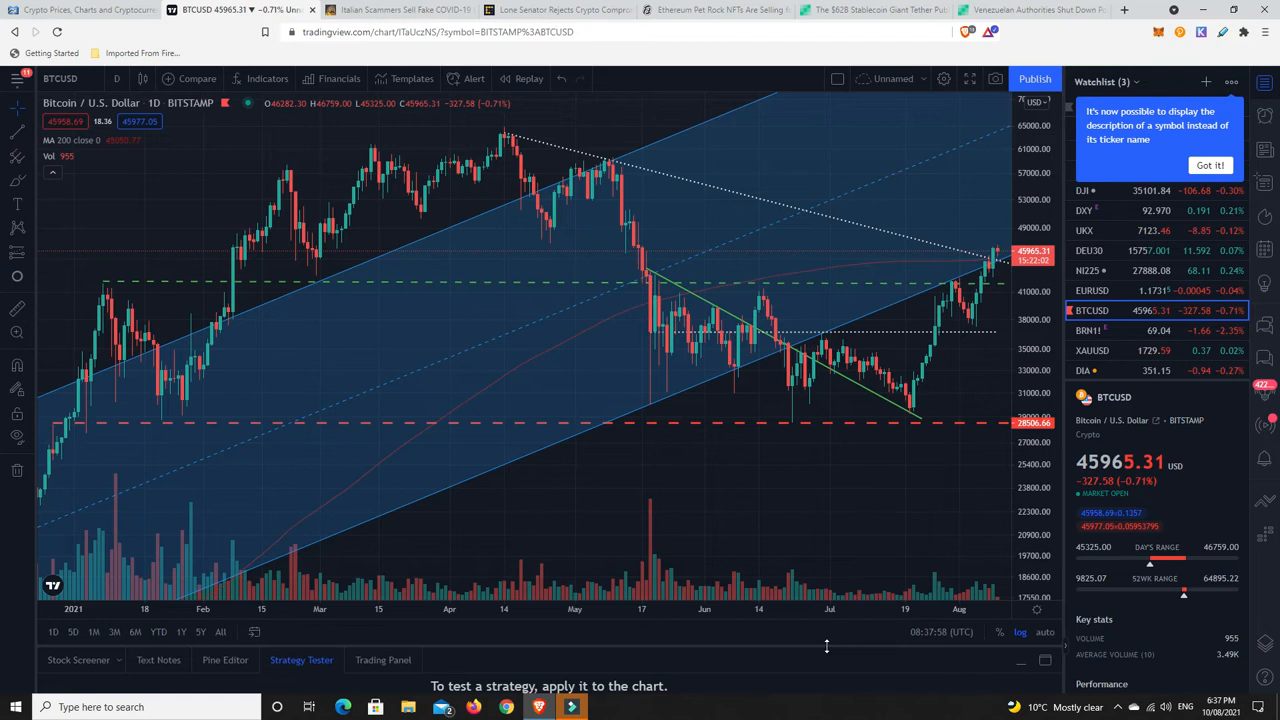
mouse_move(975, 301)
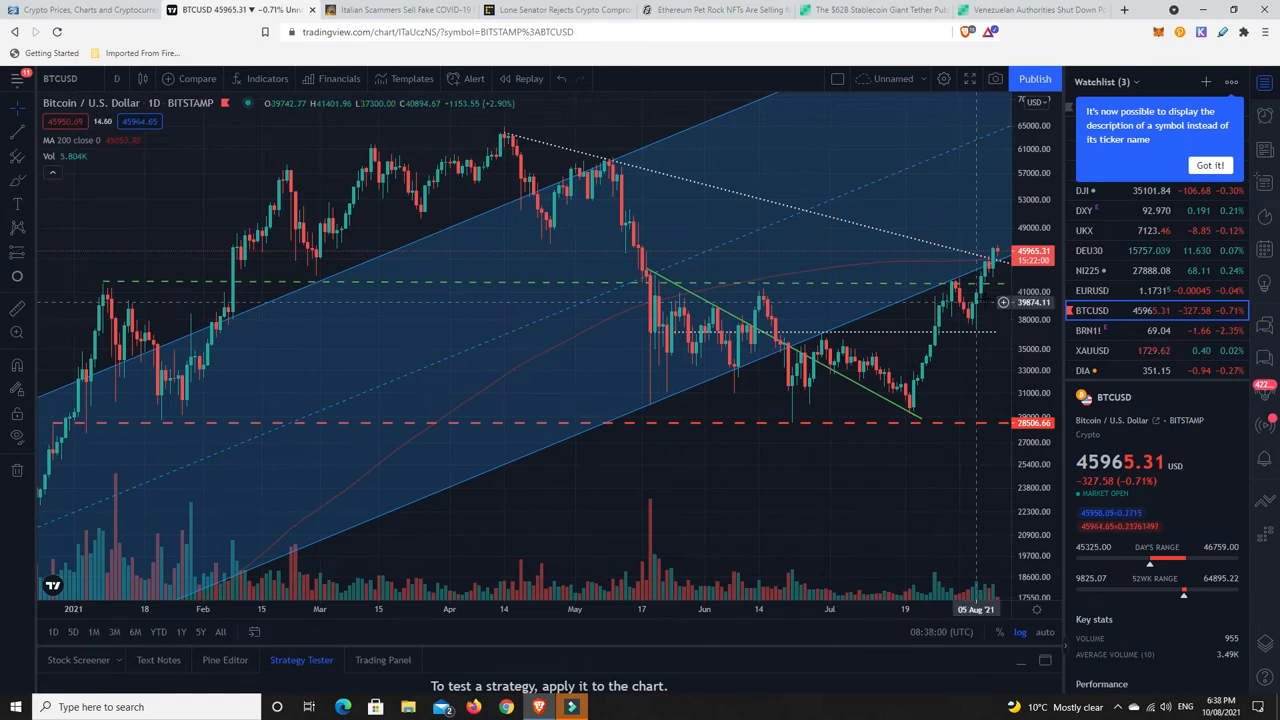
left_click(555, 9)
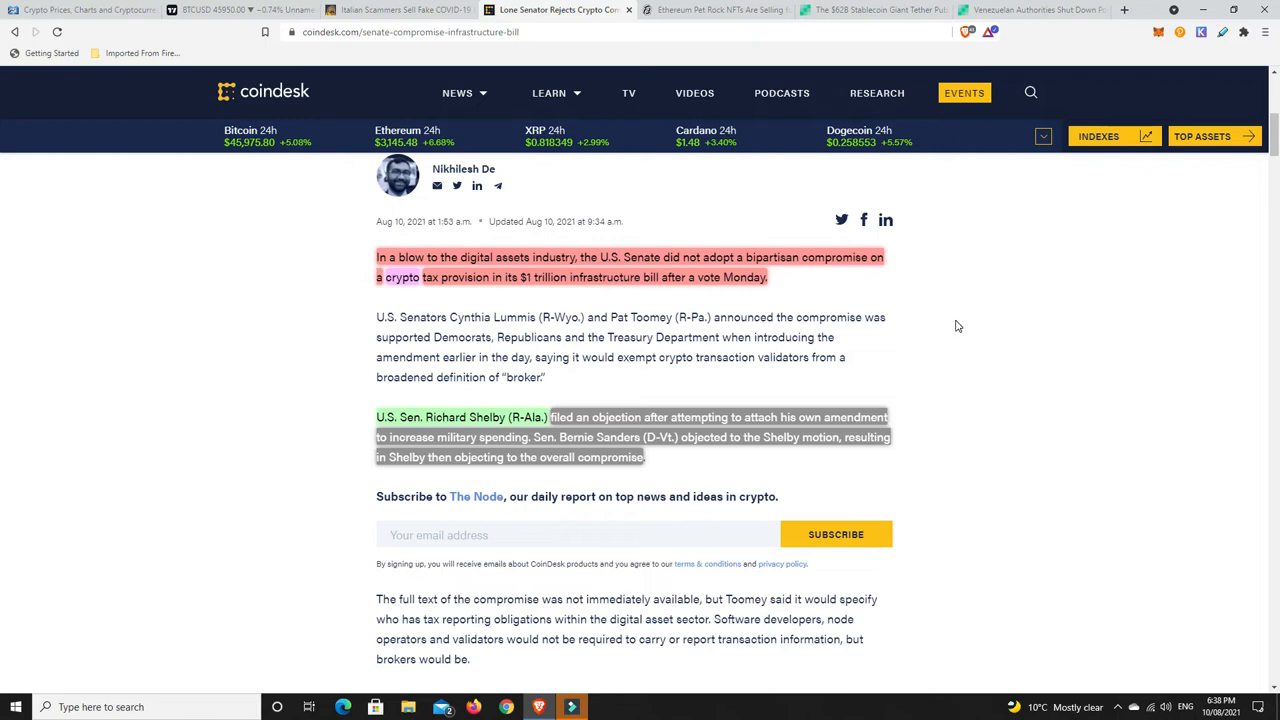
mouse_move(976, 320)
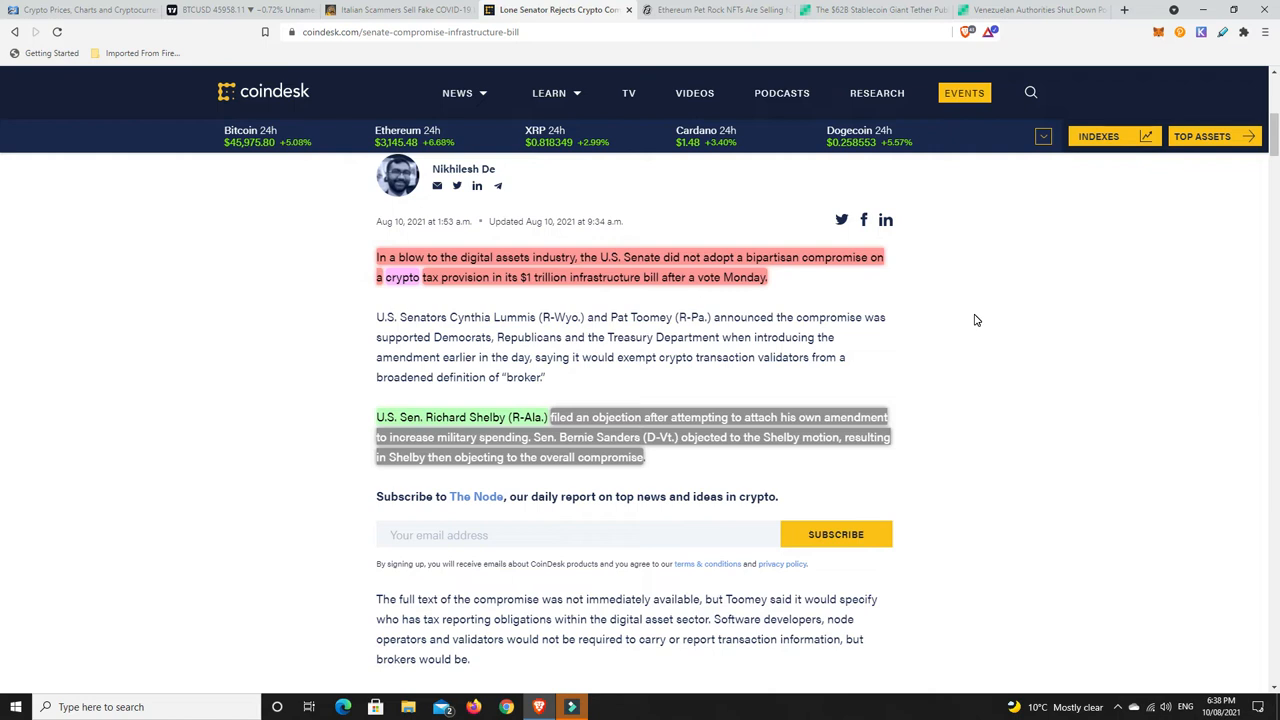
mouse_move(955, 326)
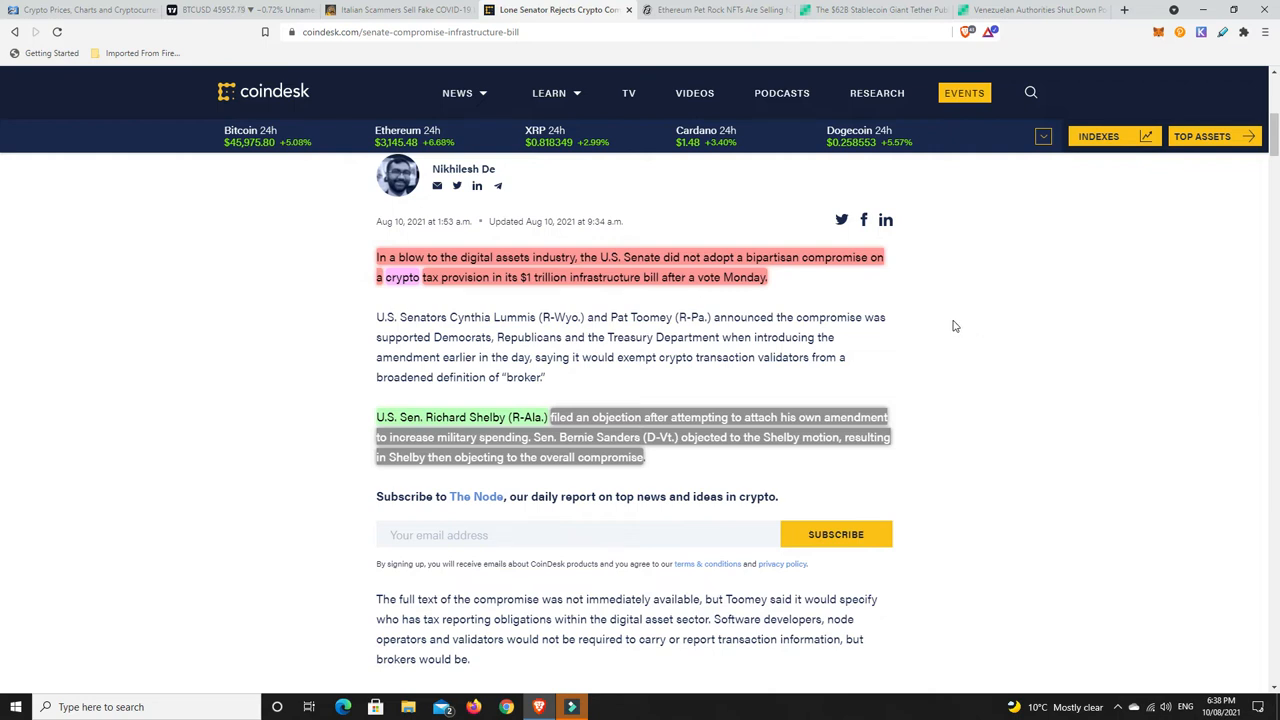
mouse_move(924, 295)
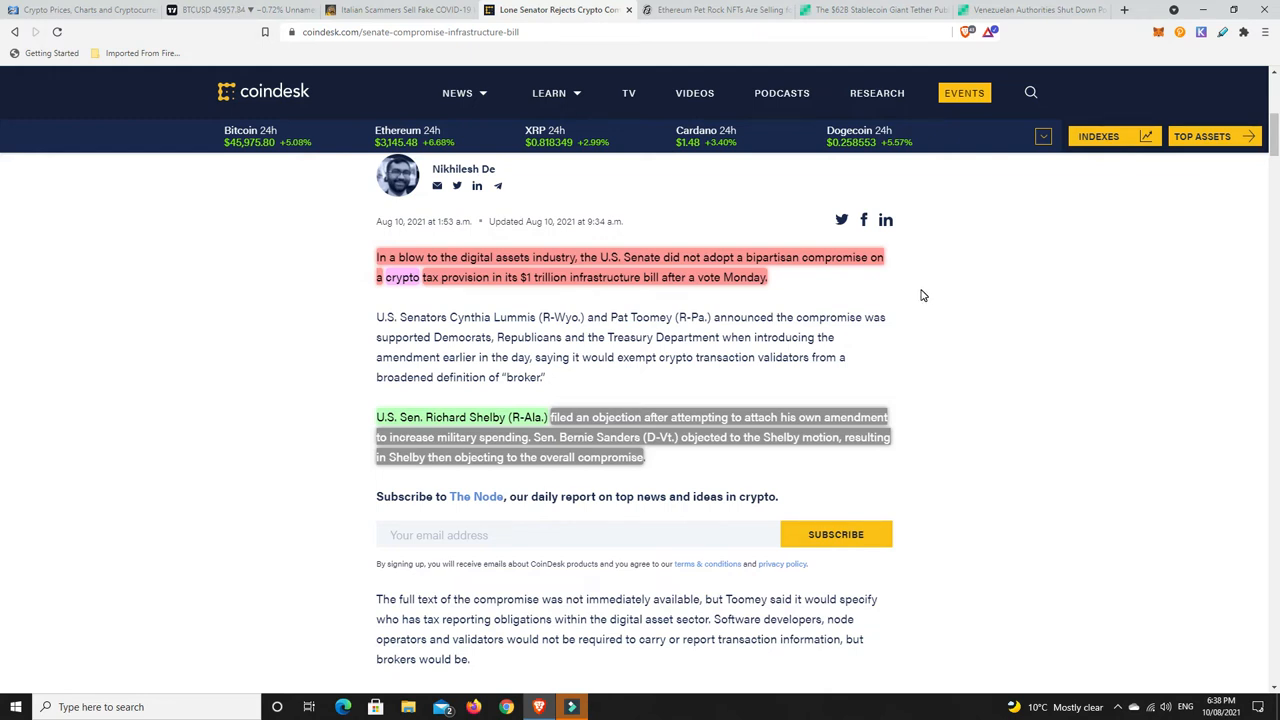
mouse_move(903, 282)
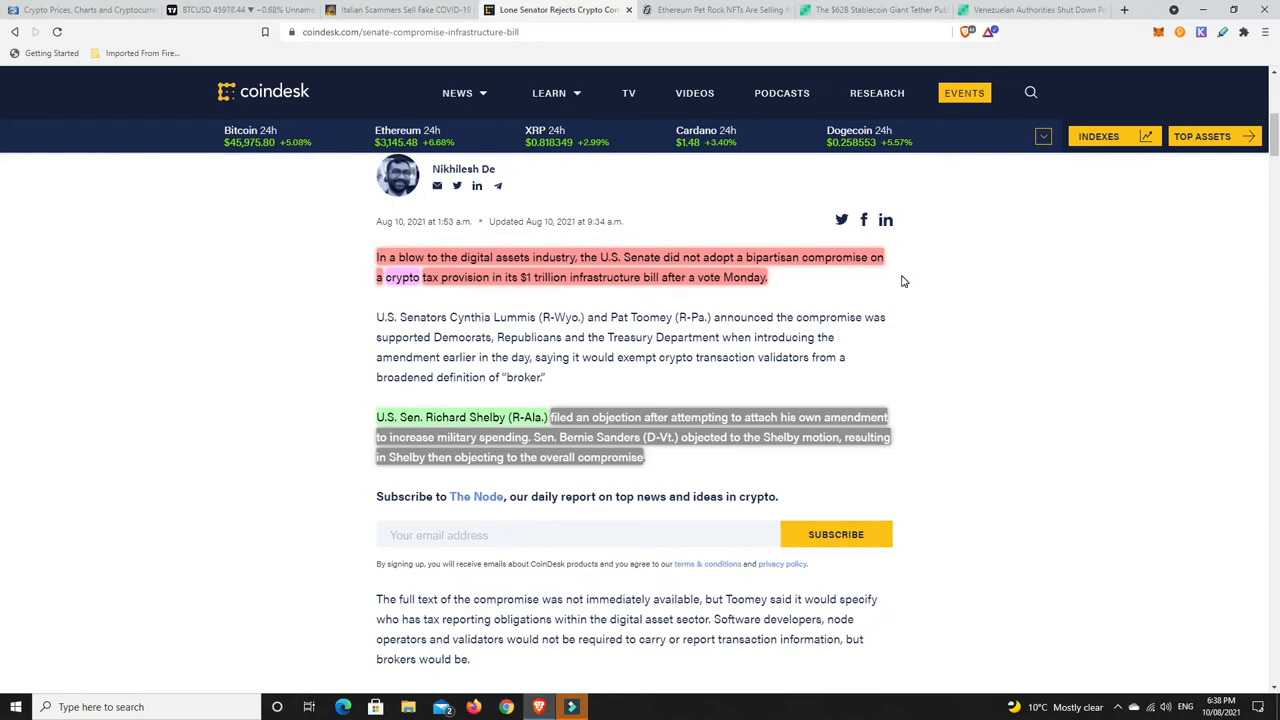
mouse_move(988, 348)
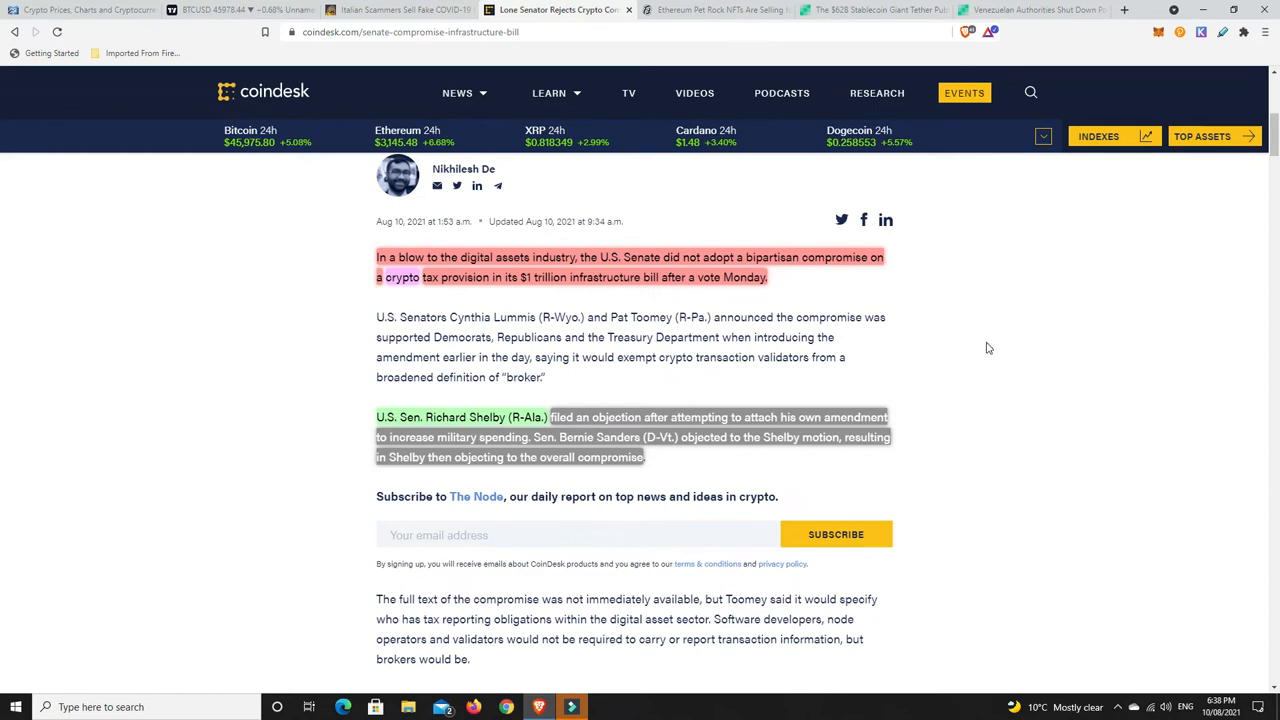
scroll("down", 3)
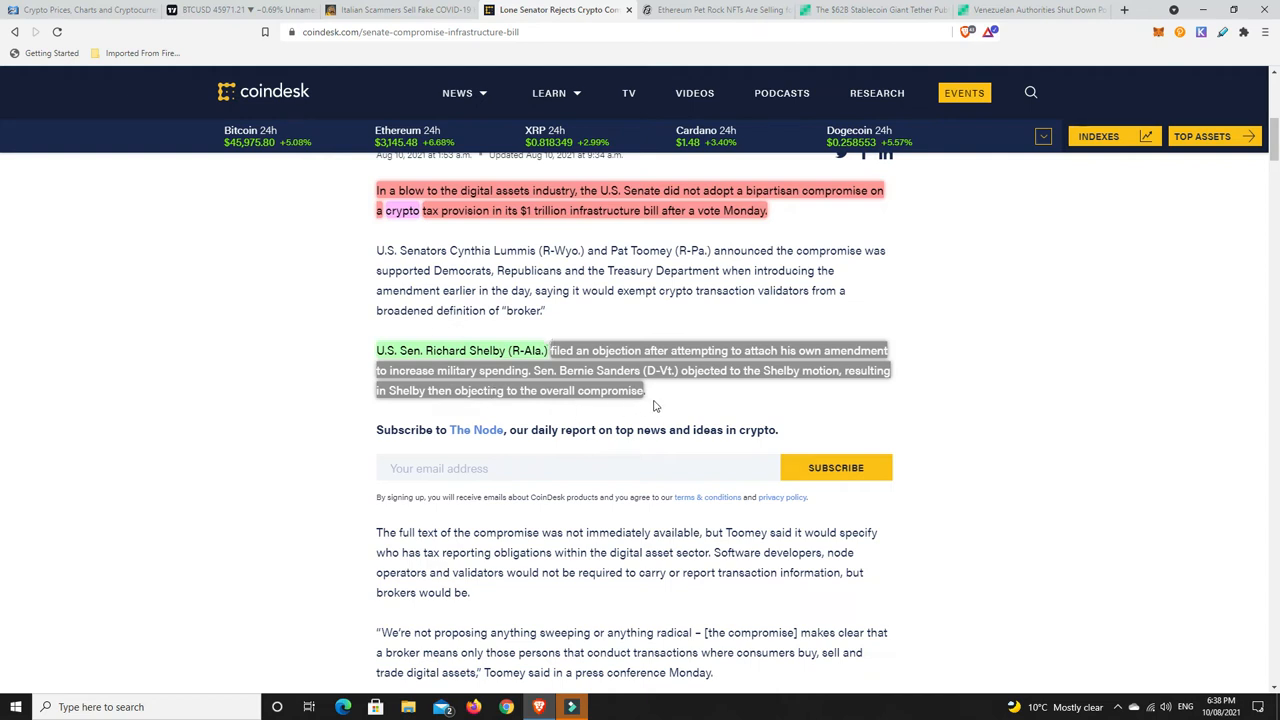
mouse_move(961, 392)
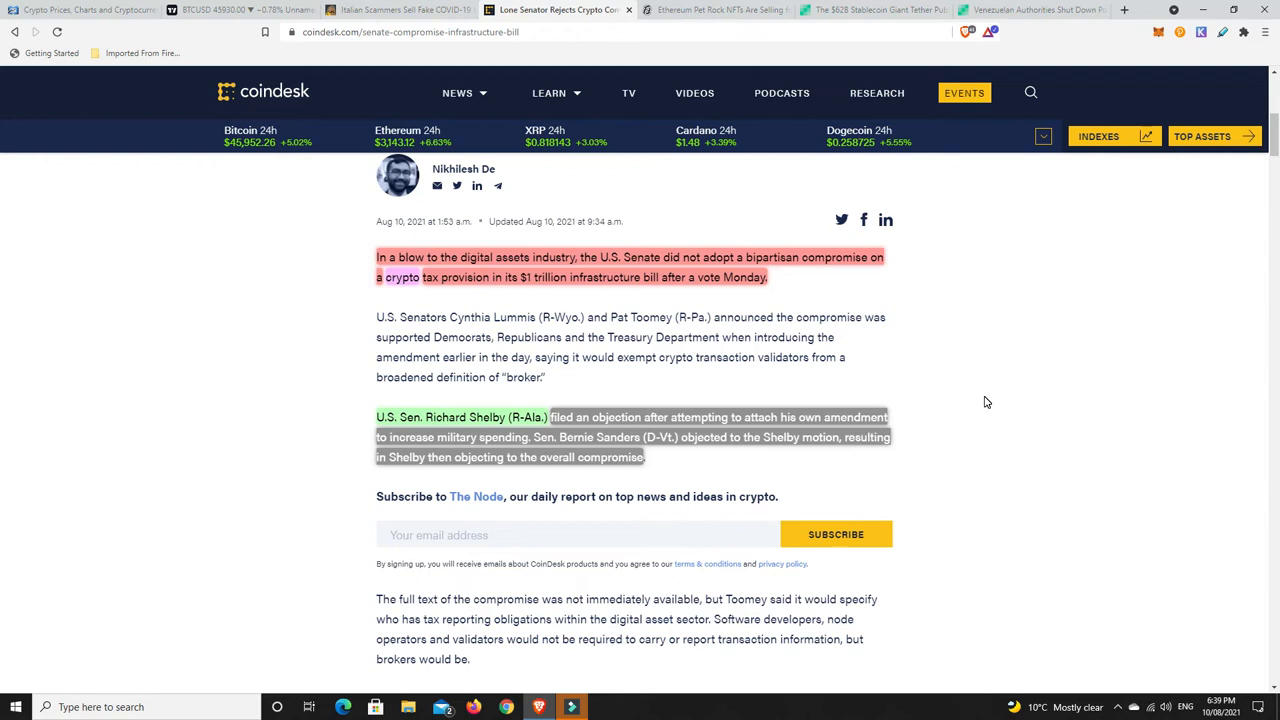
mouse_move(950, 428)
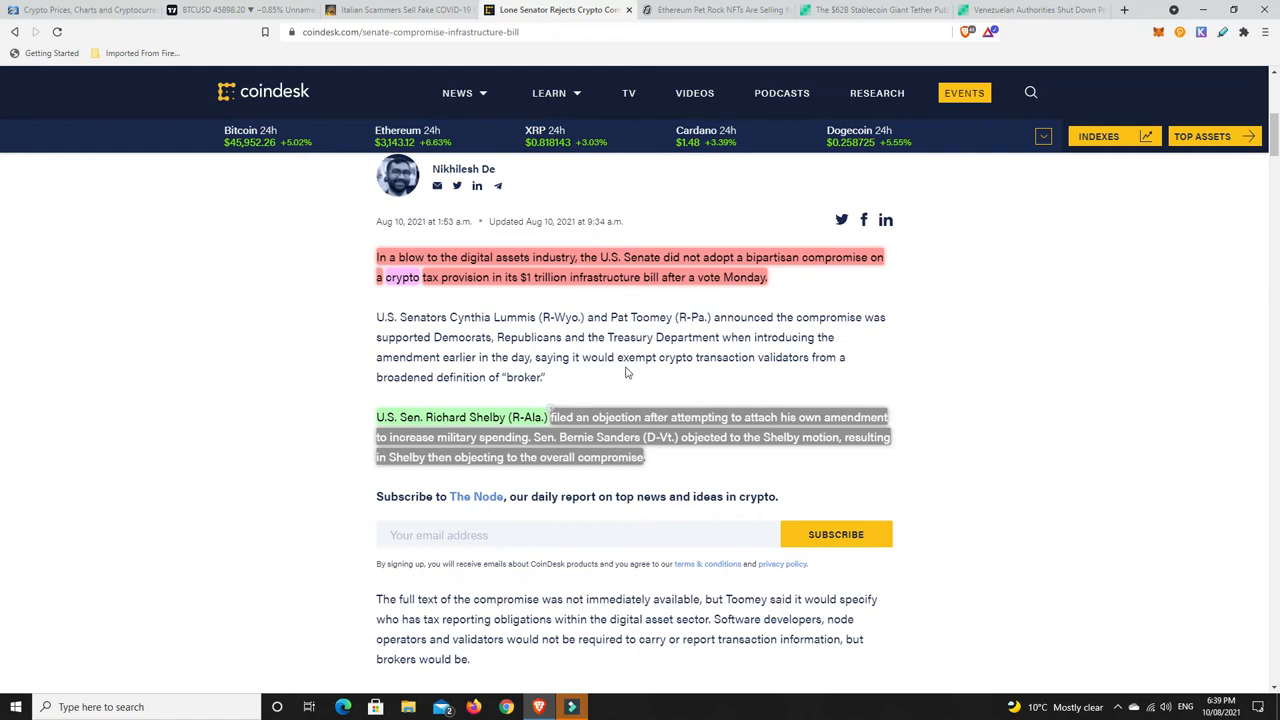
mouse_move(656, 389)
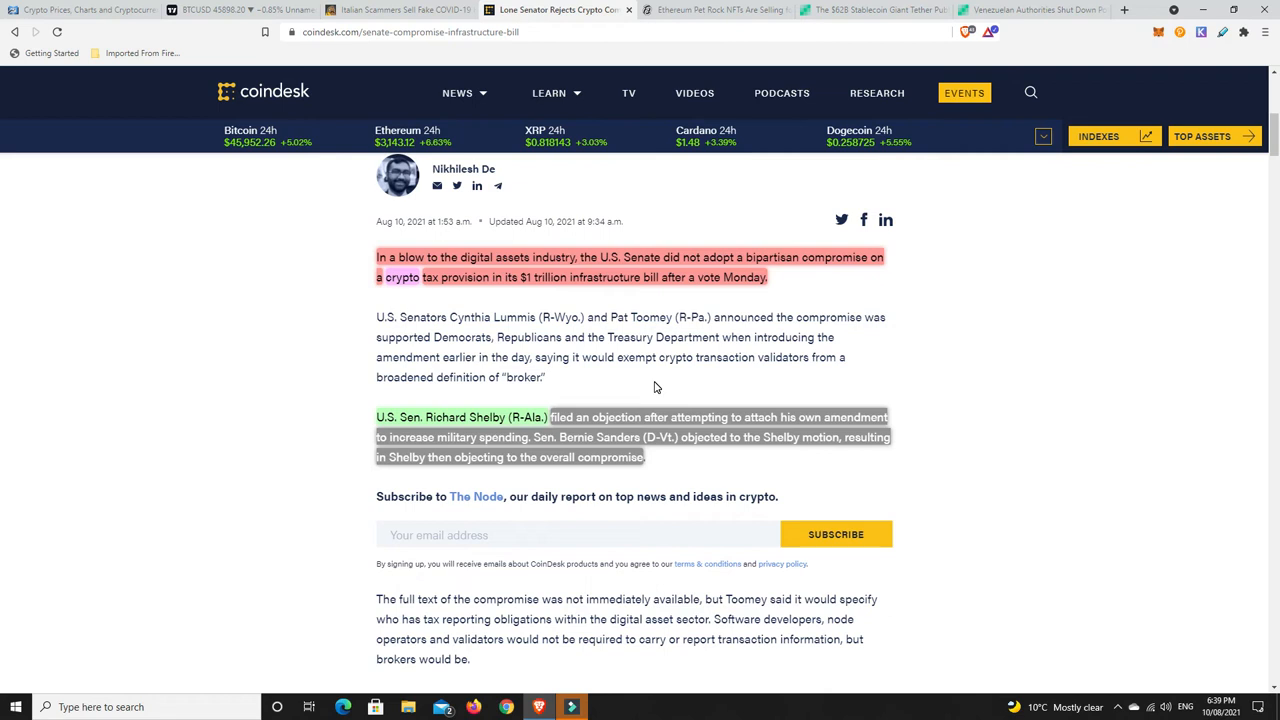
mouse_move(669, 314)
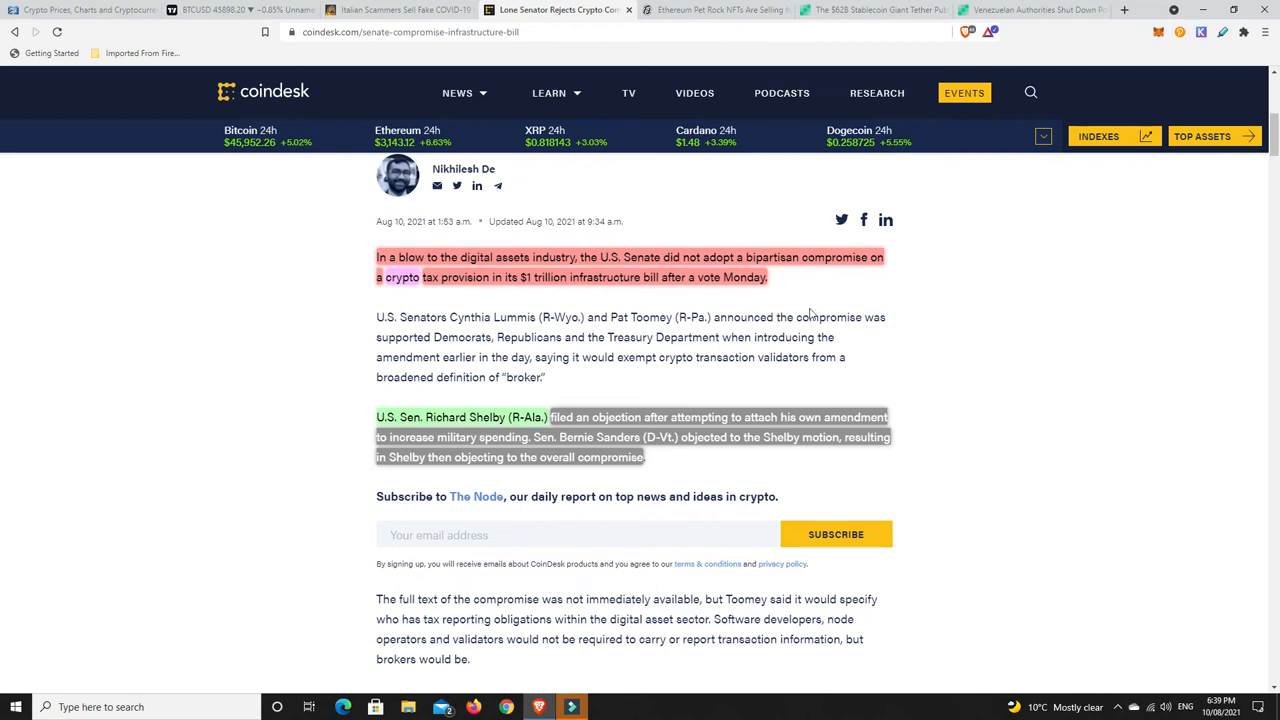
mouse_move(938, 346)
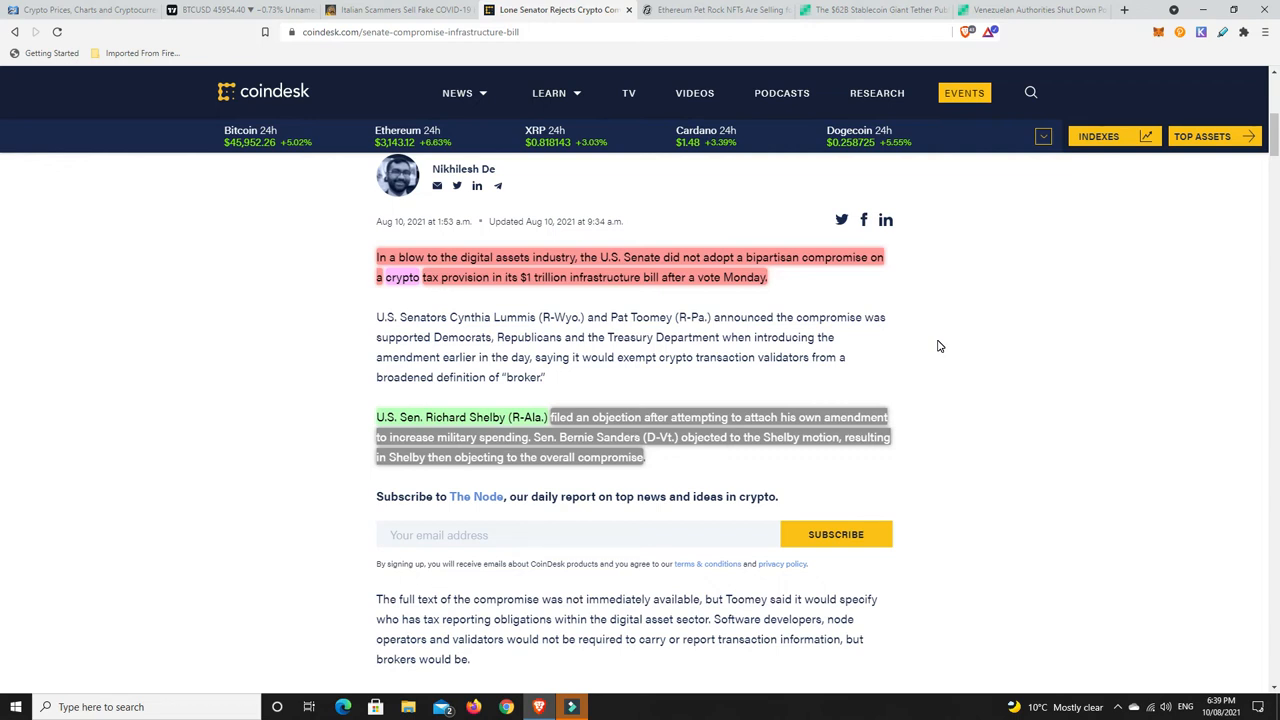
mouse_move(945, 346)
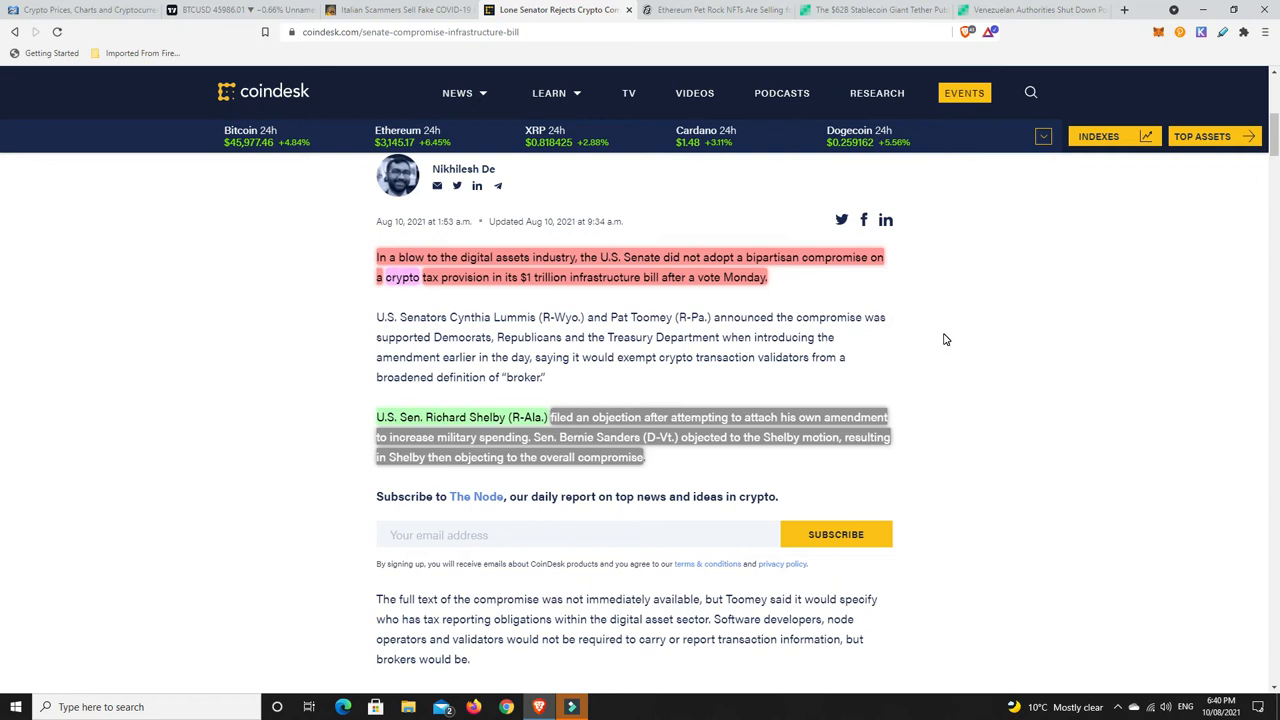
mouse_move(836, 285)
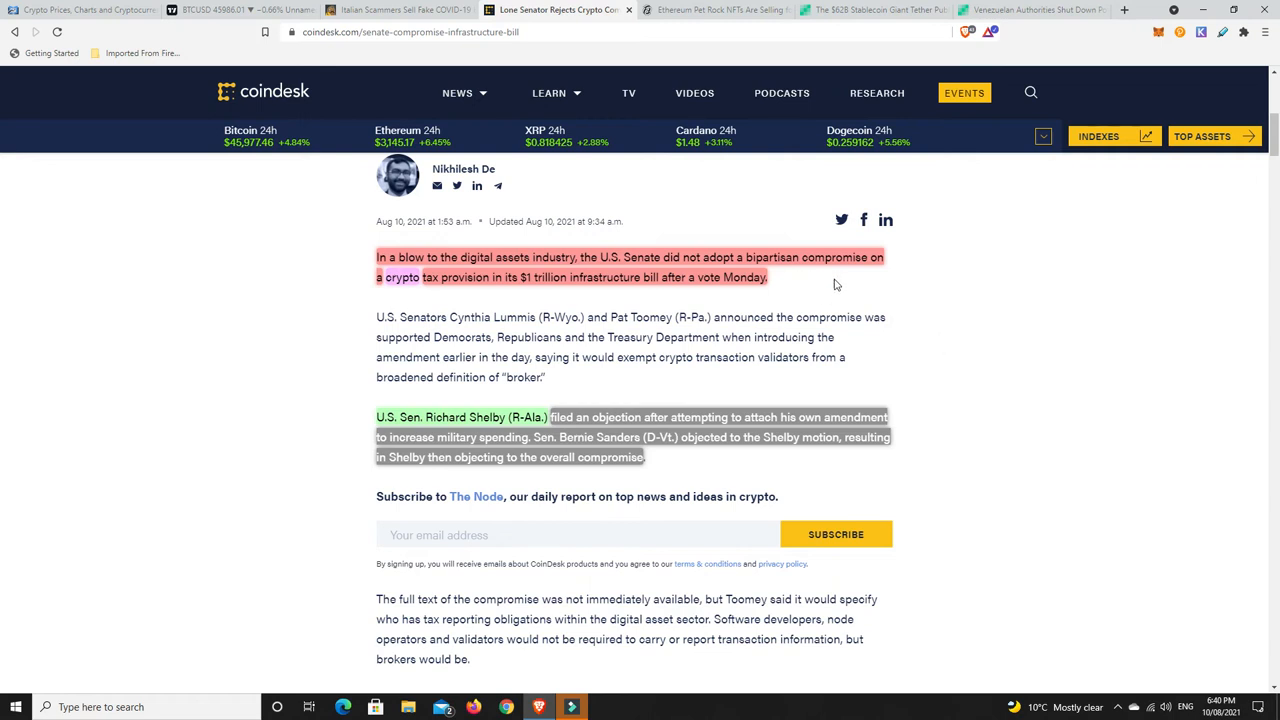
mouse_move(997, 280)
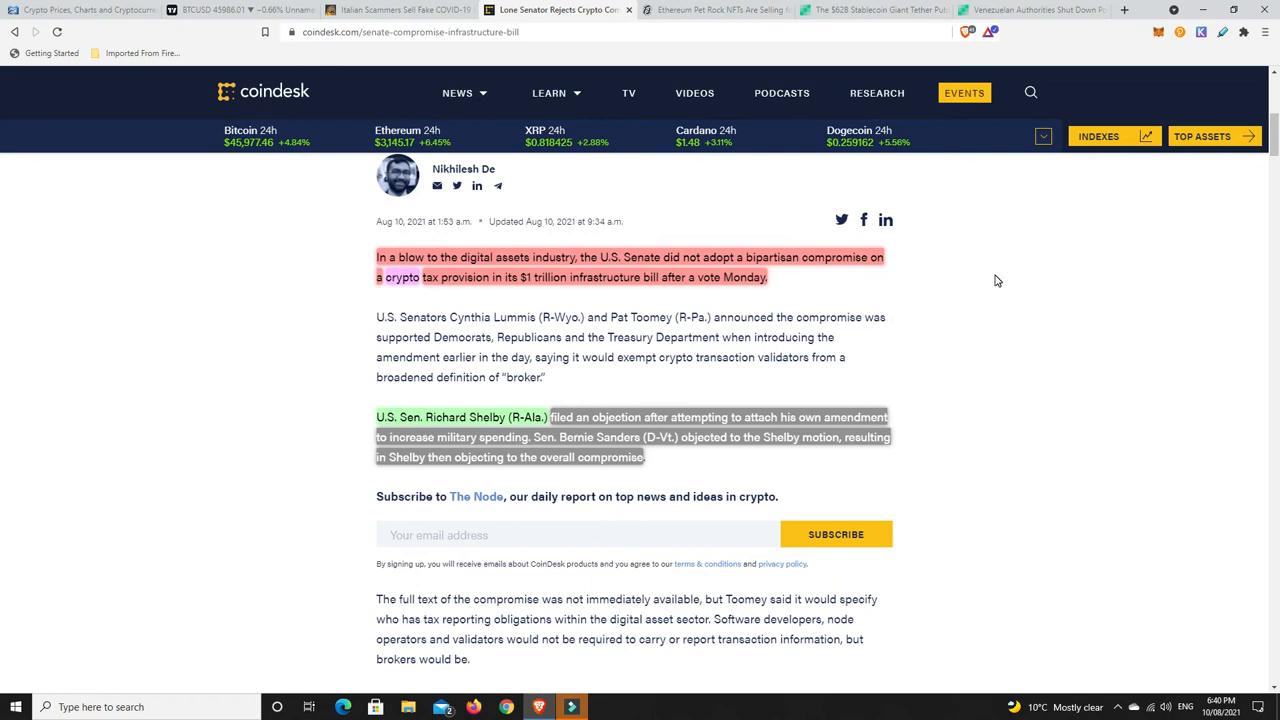
mouse_move(994, 282)
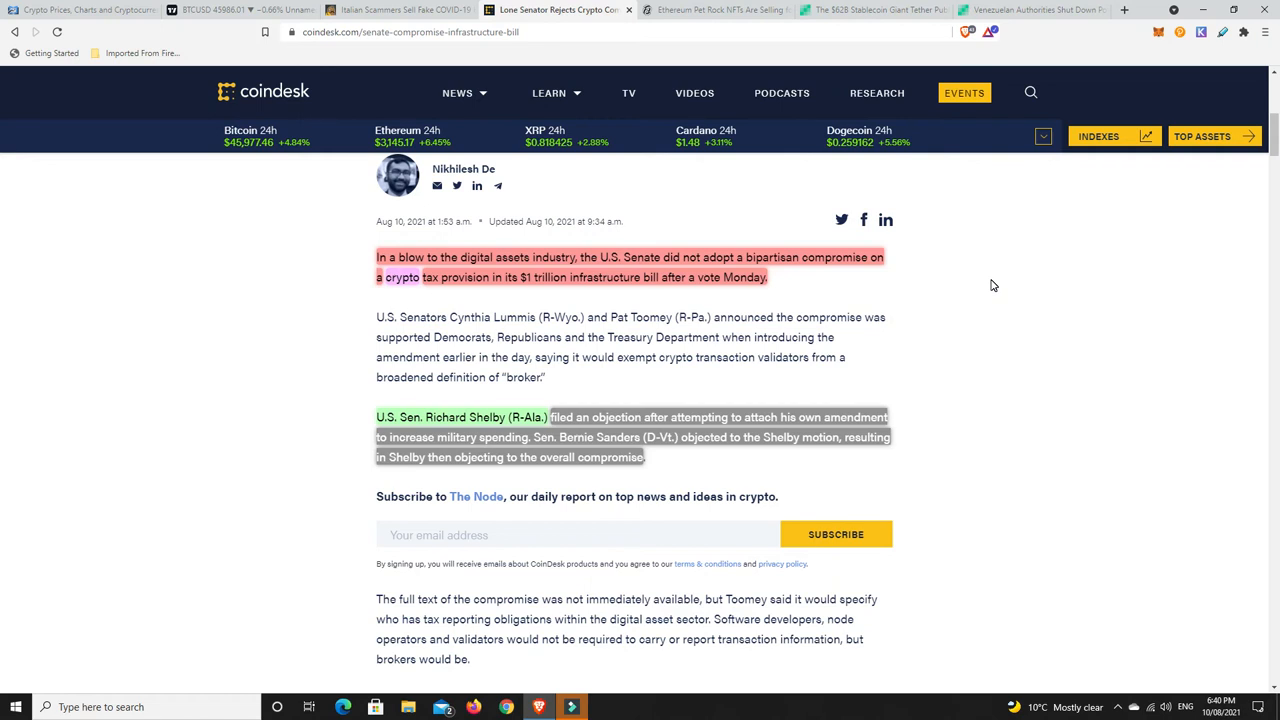
mouse_move(828, 304)
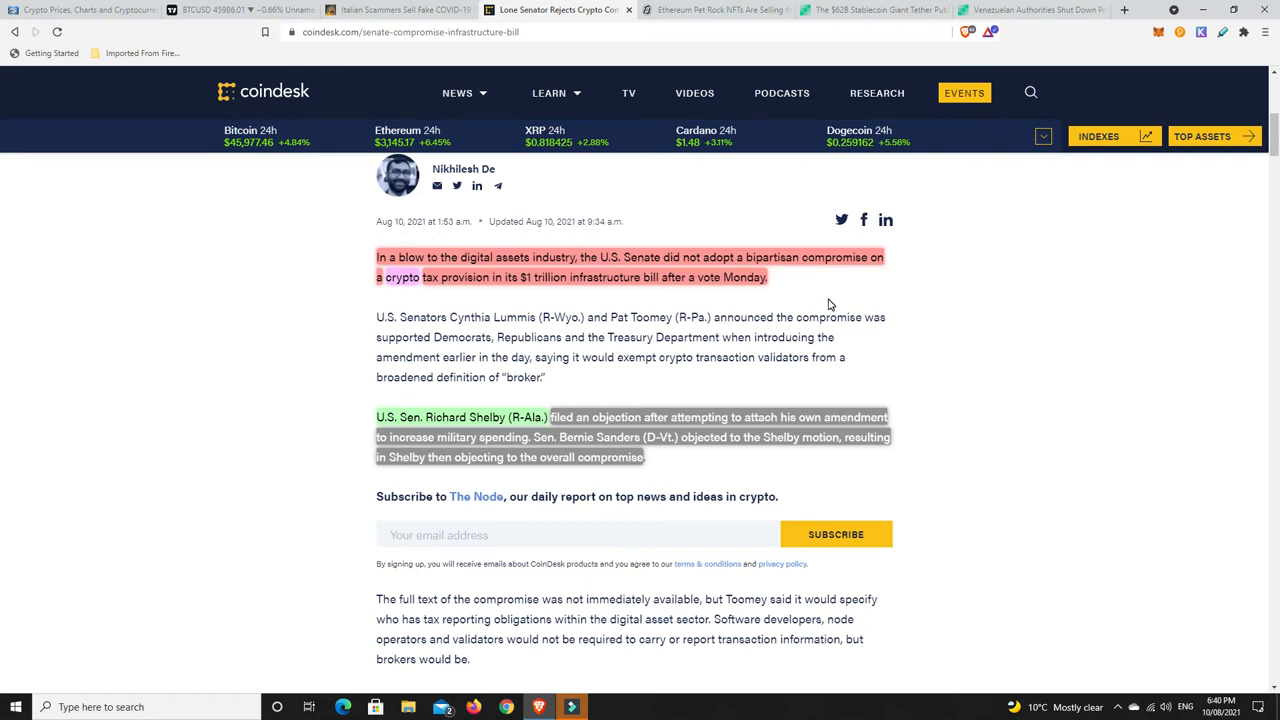
mouse_move(831, 303)
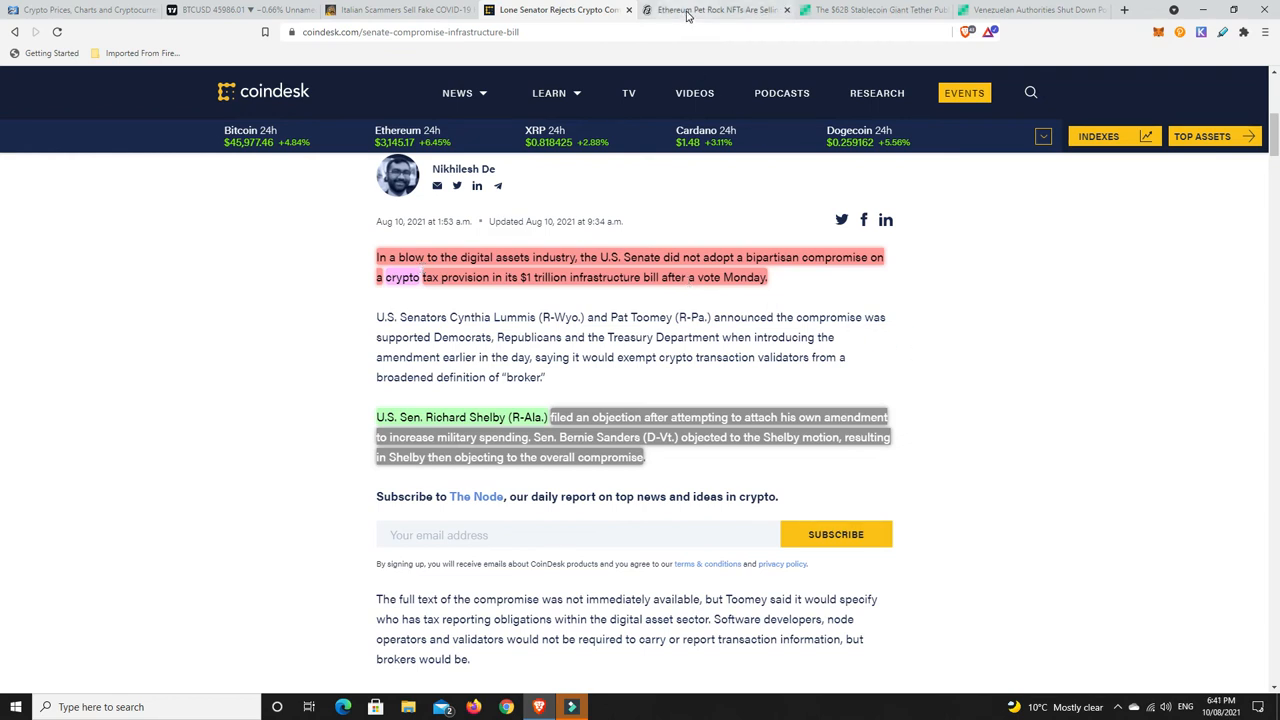
View the Decrypt article on Ethereum Pet Rock NFTs selling above $100,000, down to 'In brief'
left_click(715, 9)
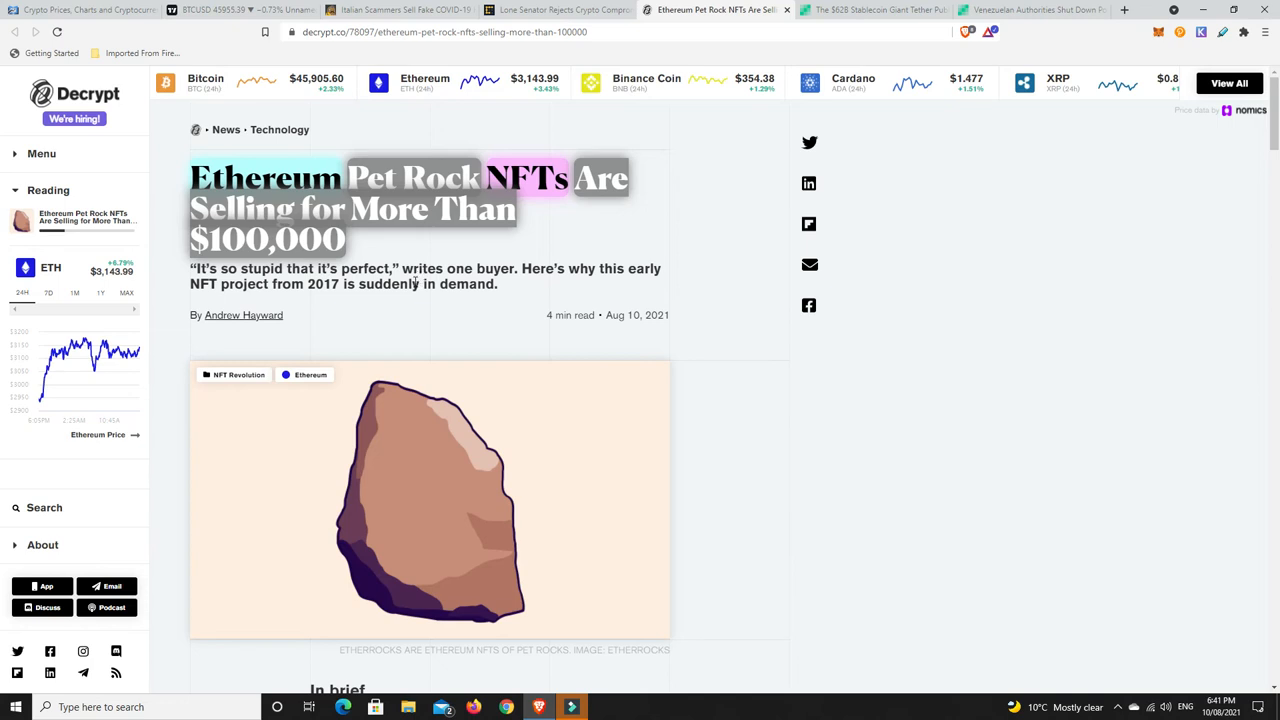
mouse_move(323, 288)
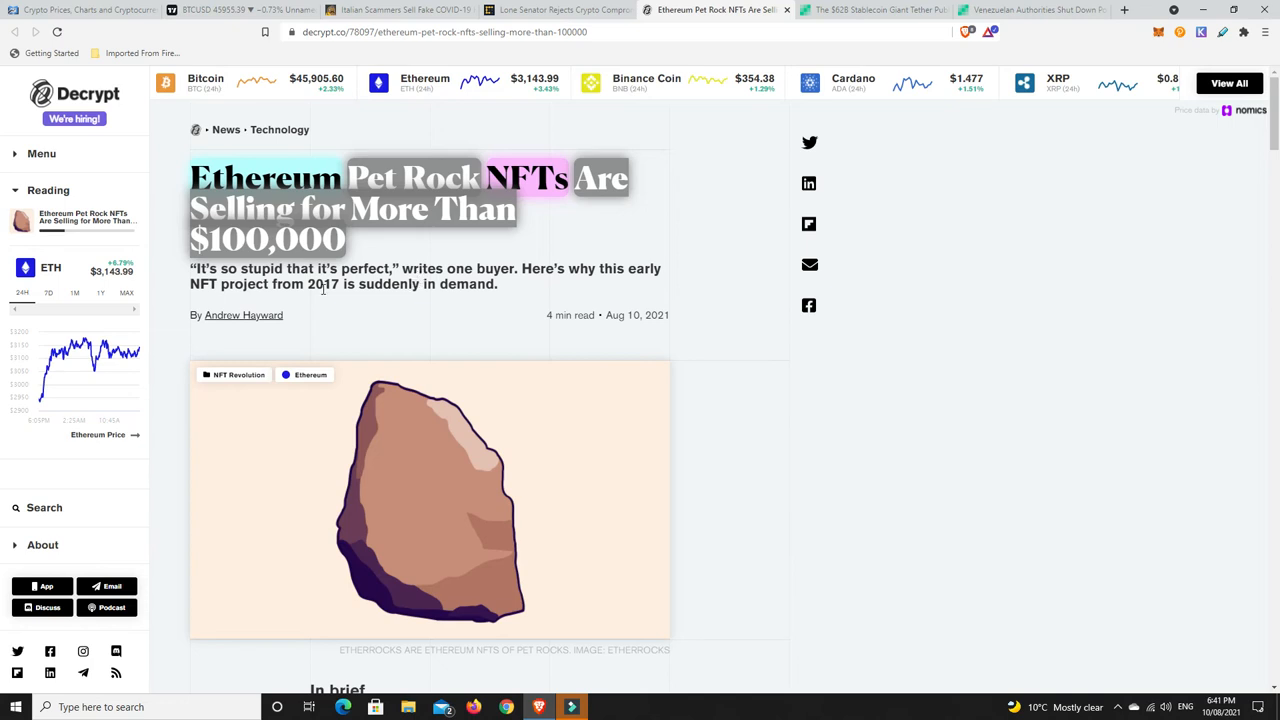
mouse_move(715, 273)
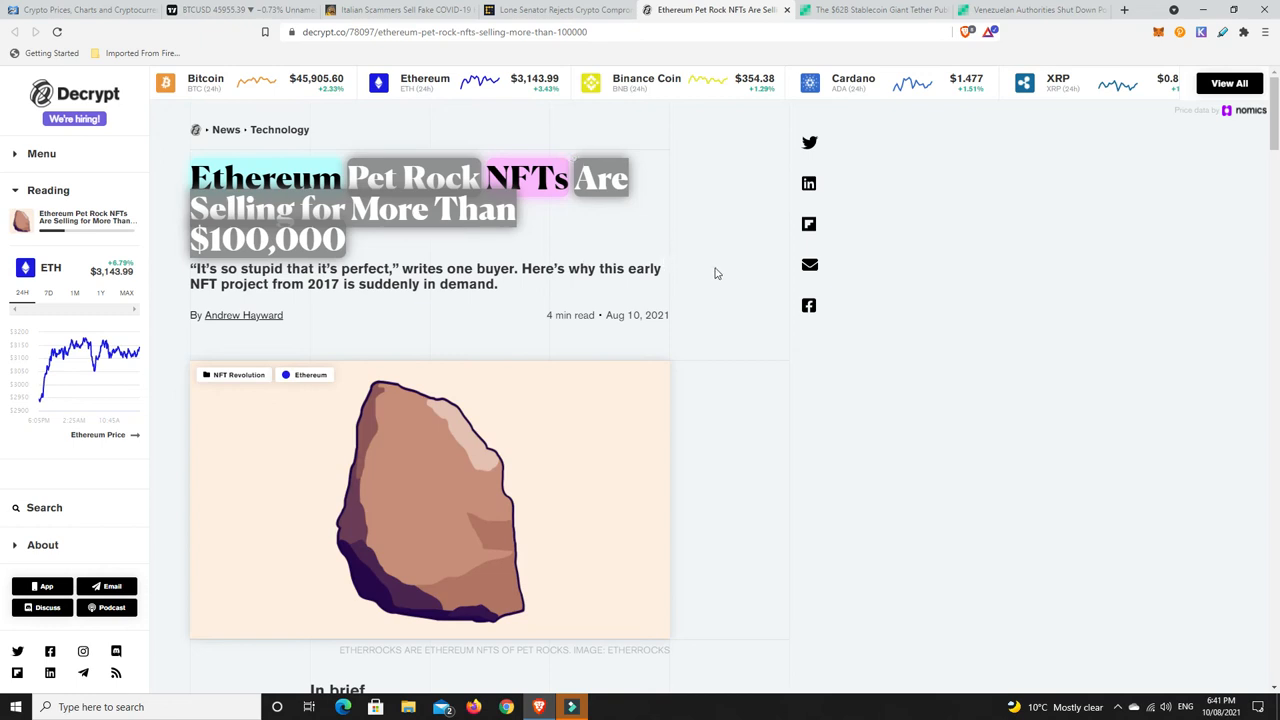
mouse_move(462, 547)
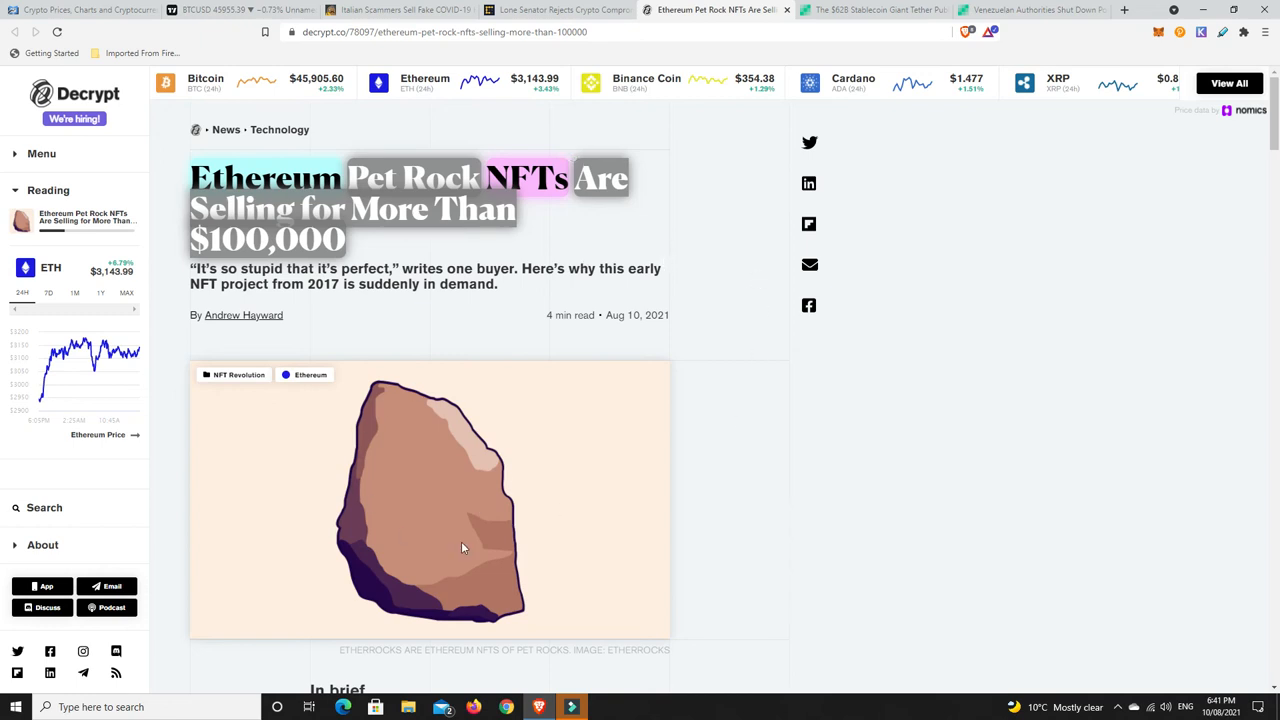
mouse_move(450, 501)
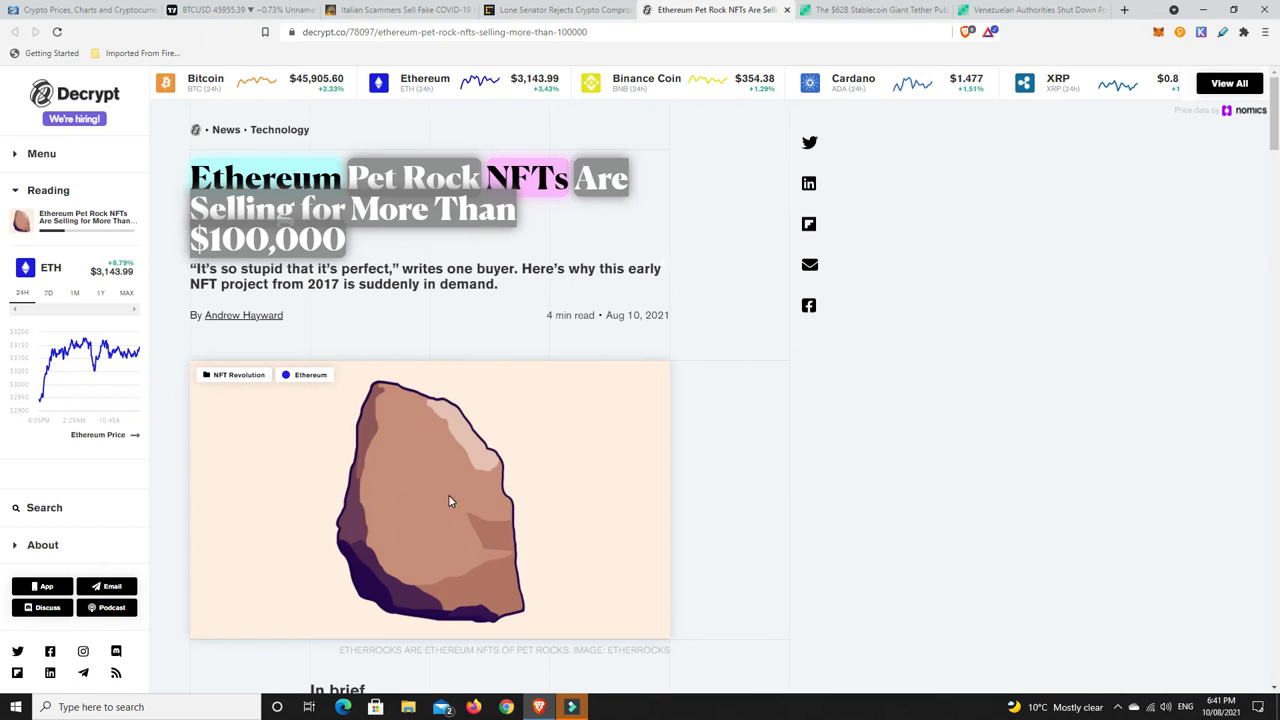
scroll("down", 3)
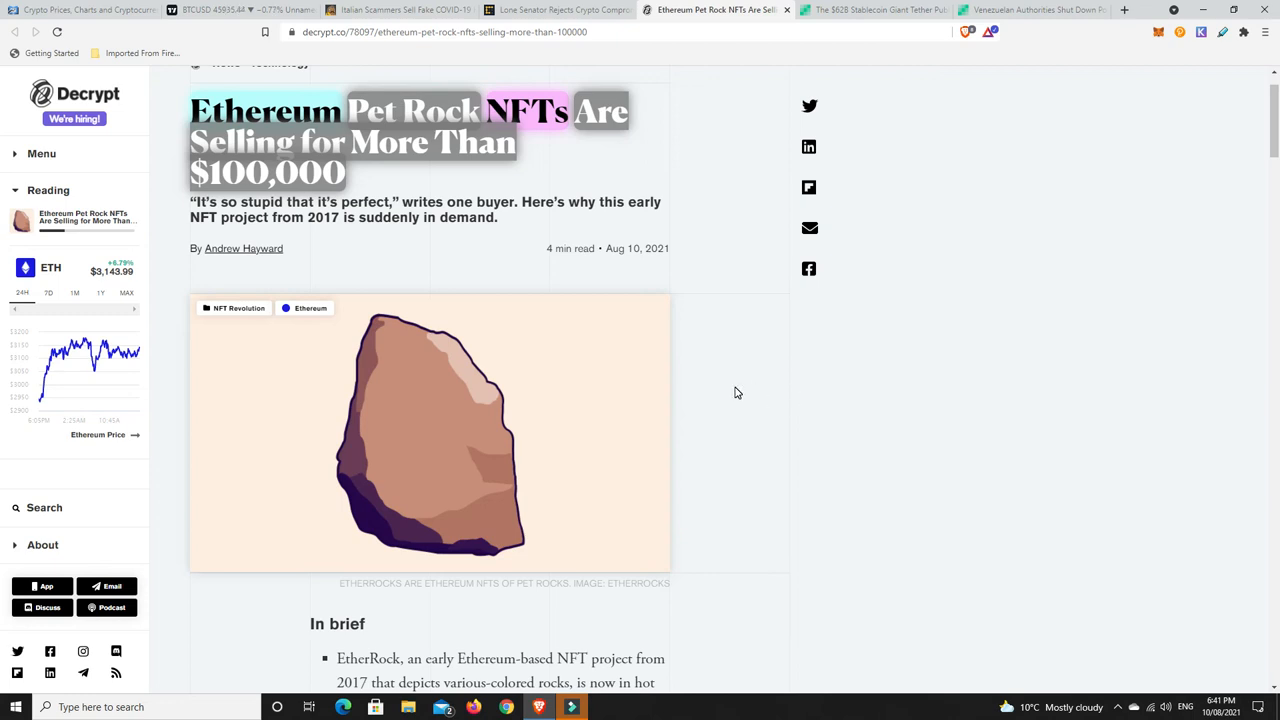
mouse_move(545, 390)
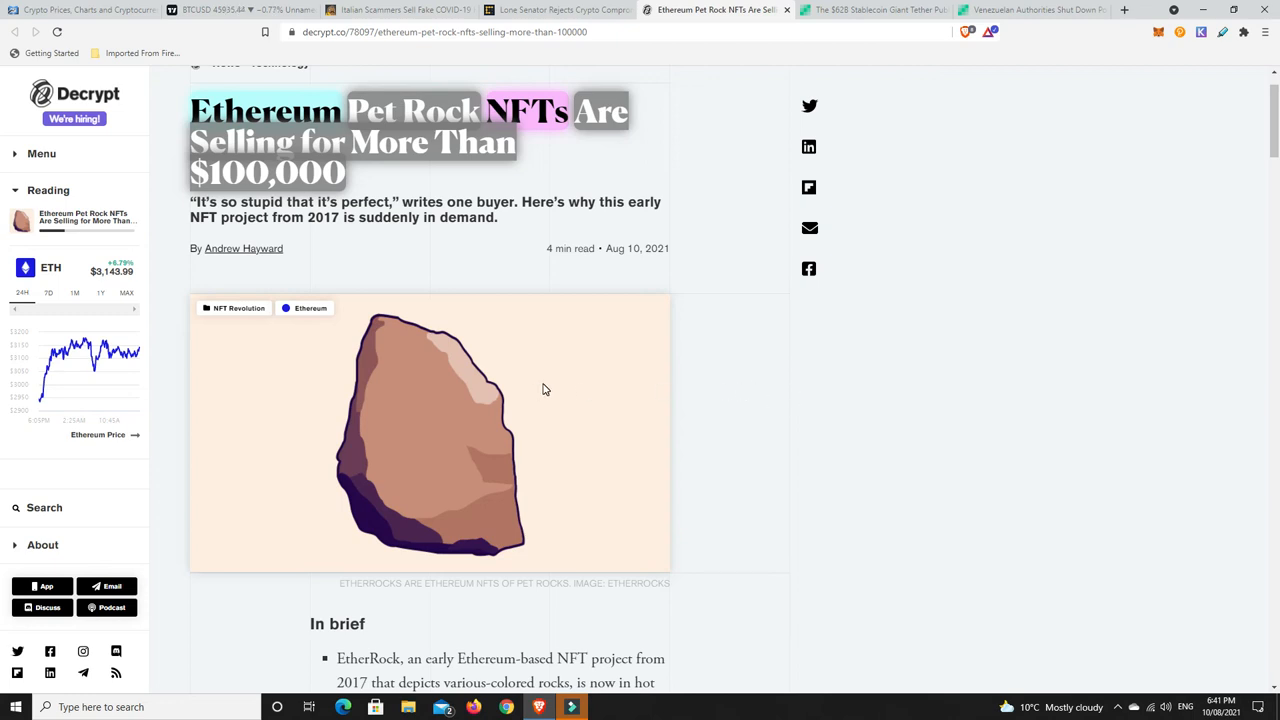
mouse_move(698, 387)
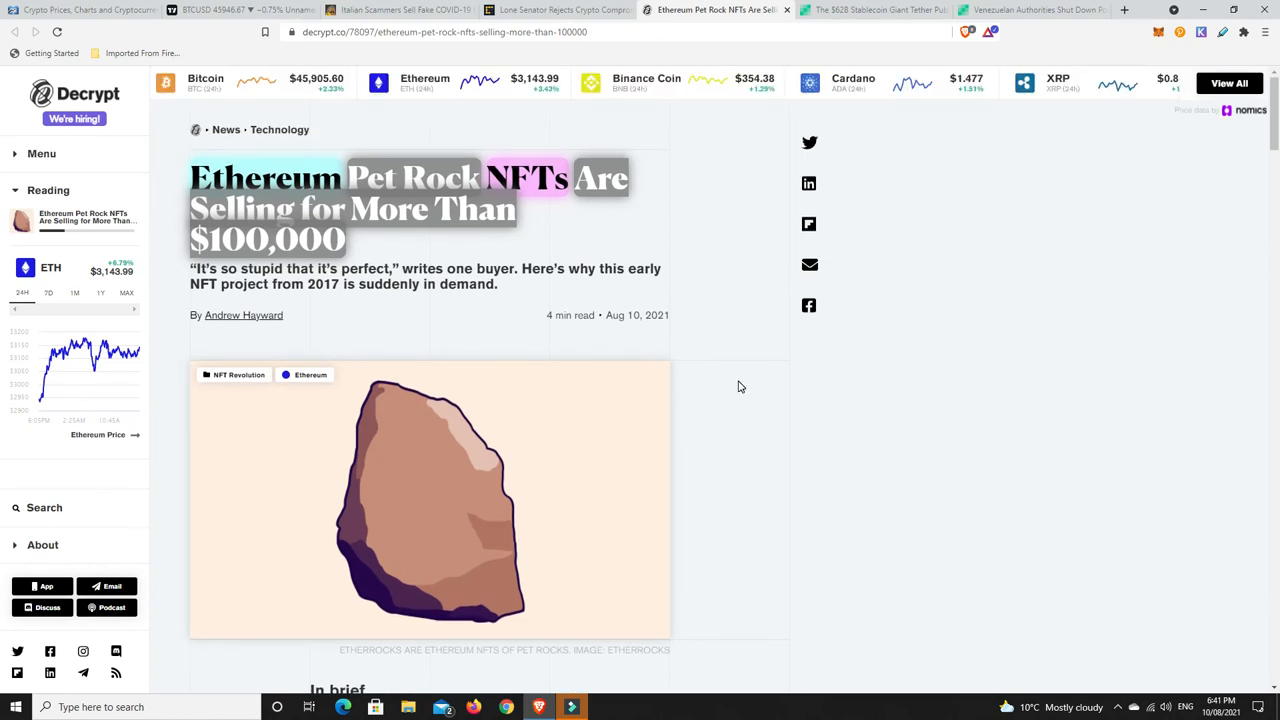
mouse_move(748, 388)
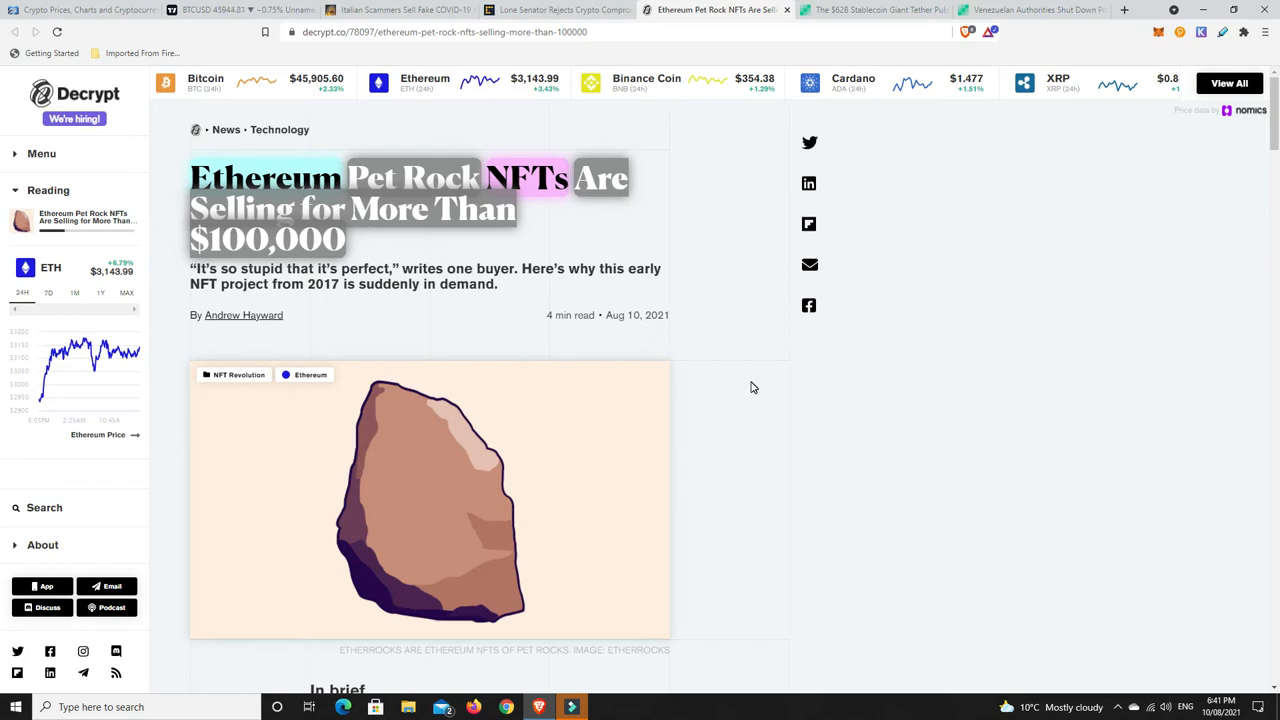
mouse_move(495, 505)
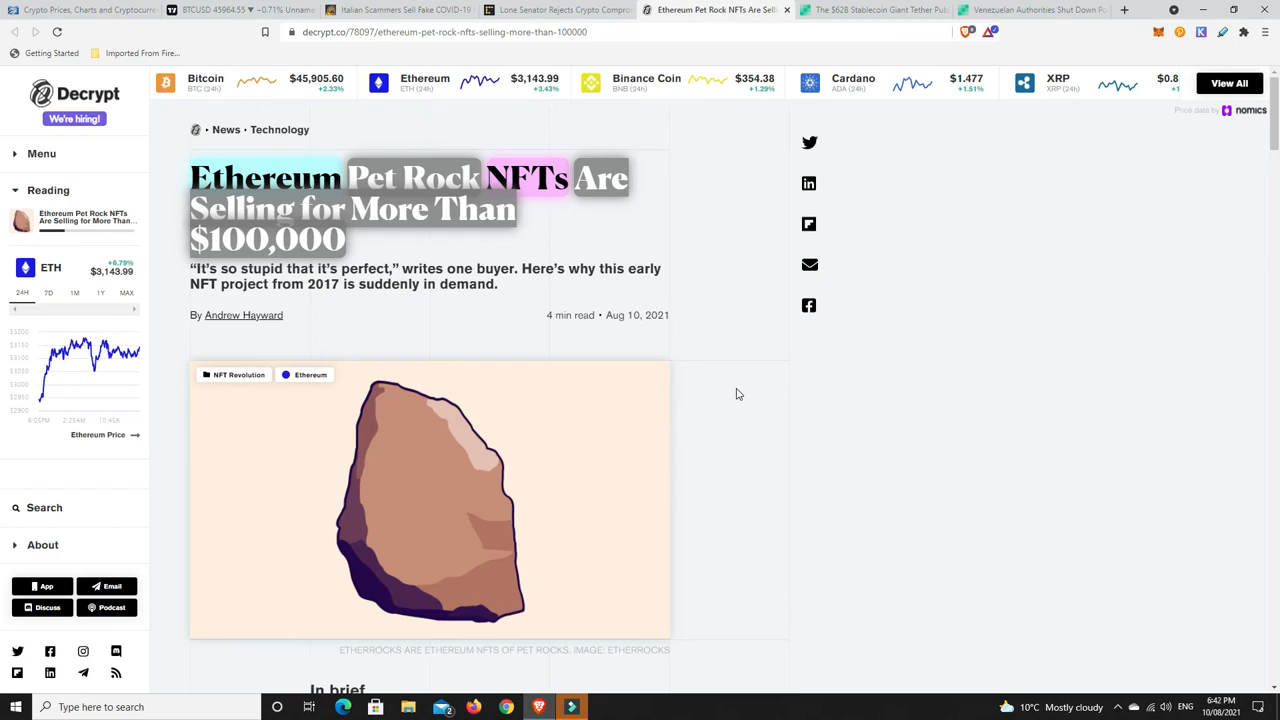
mouse_move(358, 238)
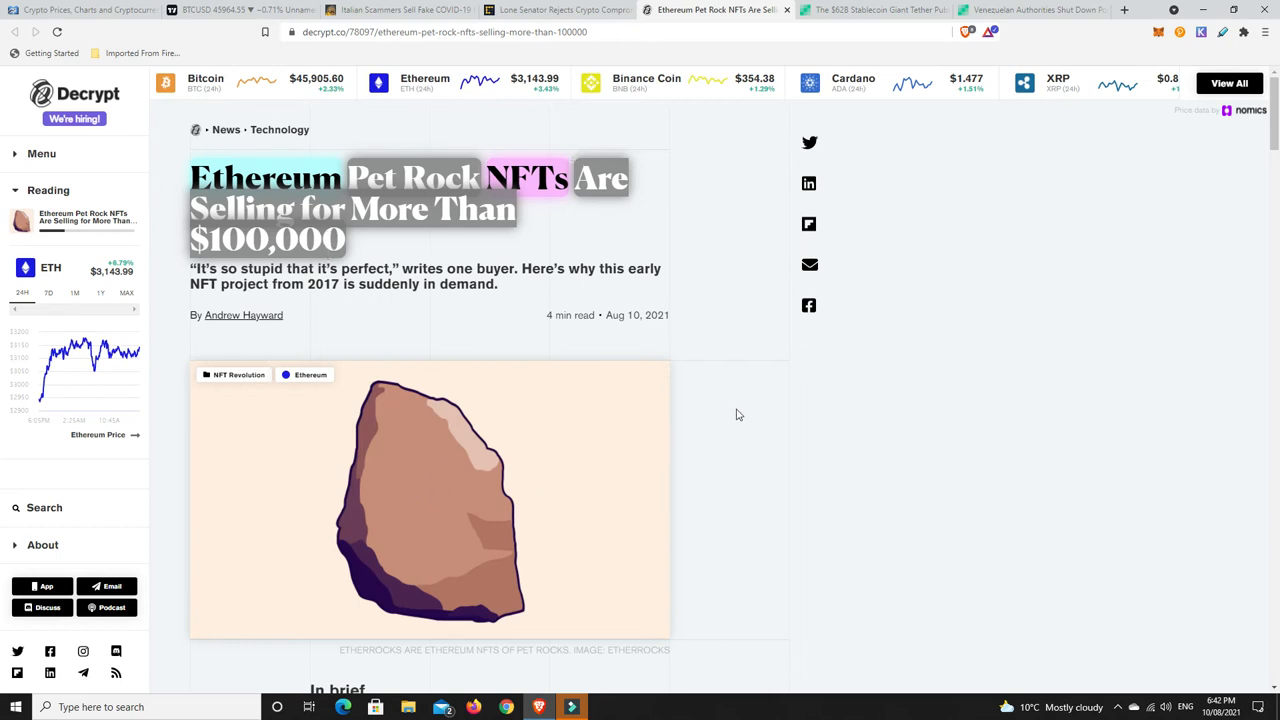
mouse_move(743, 402)
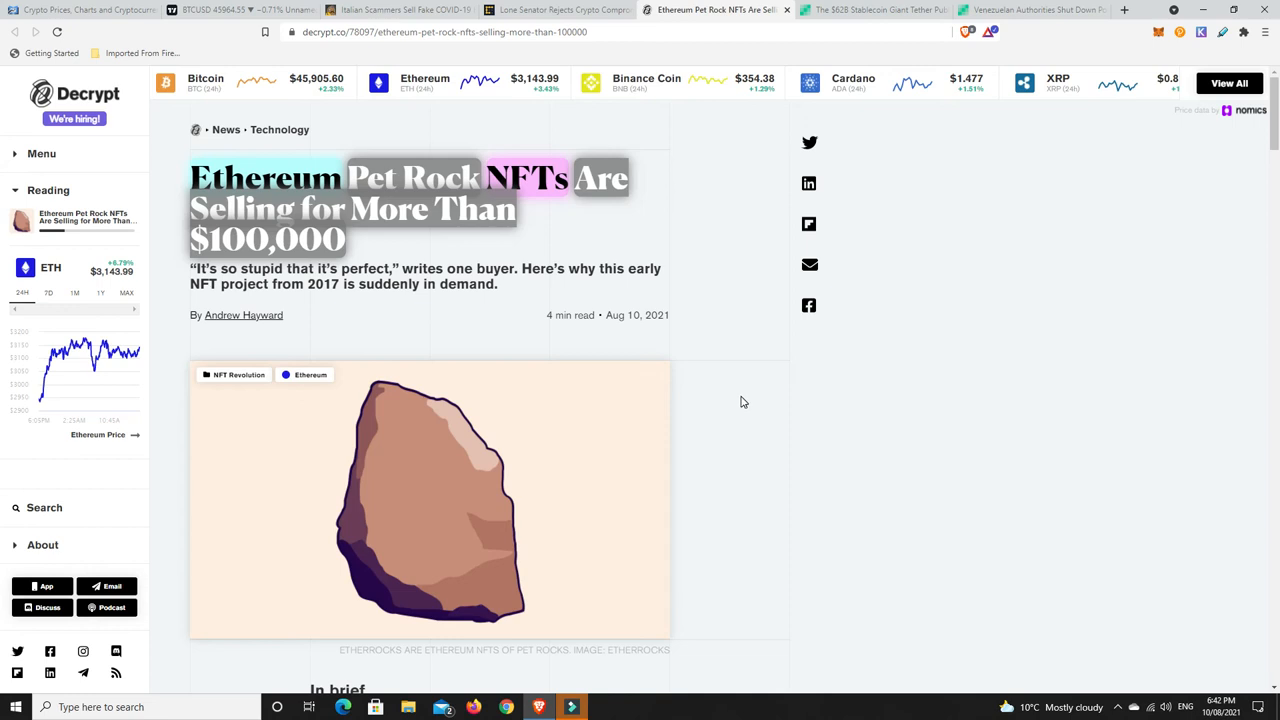
mouse_move(754, 368)
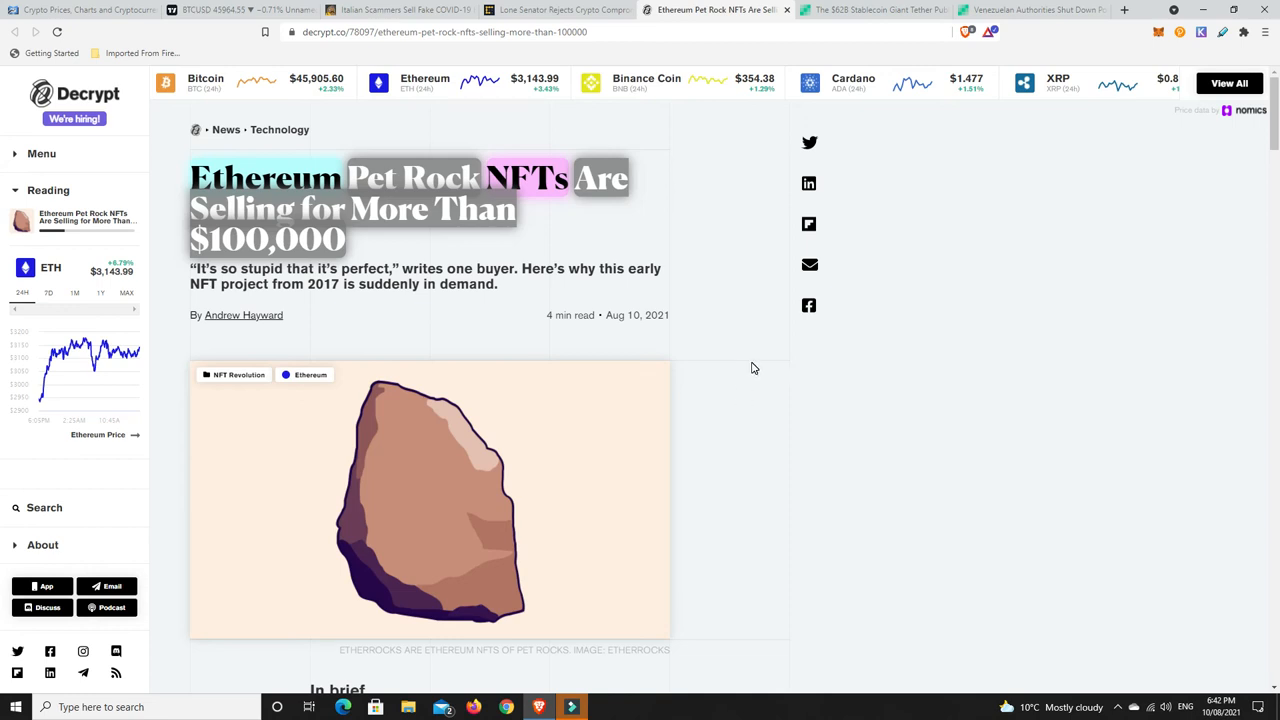
mouse_move(780, 332)
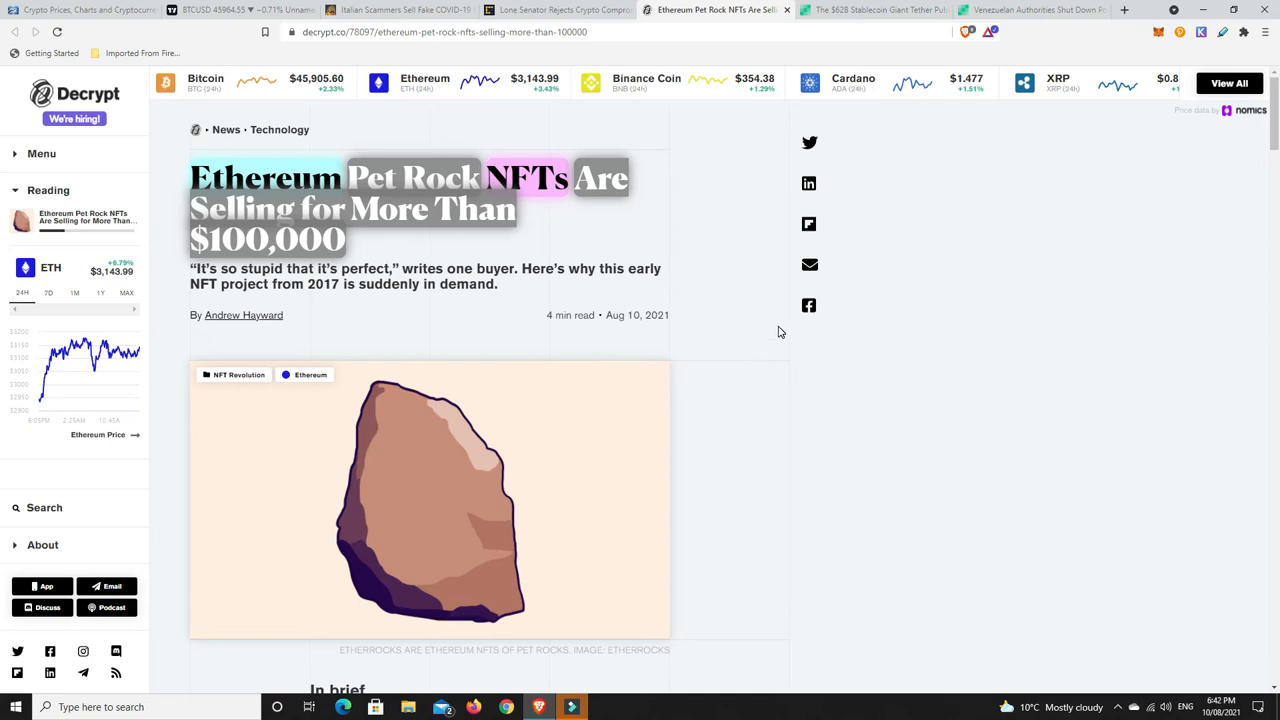
mouse_move(893, 262)
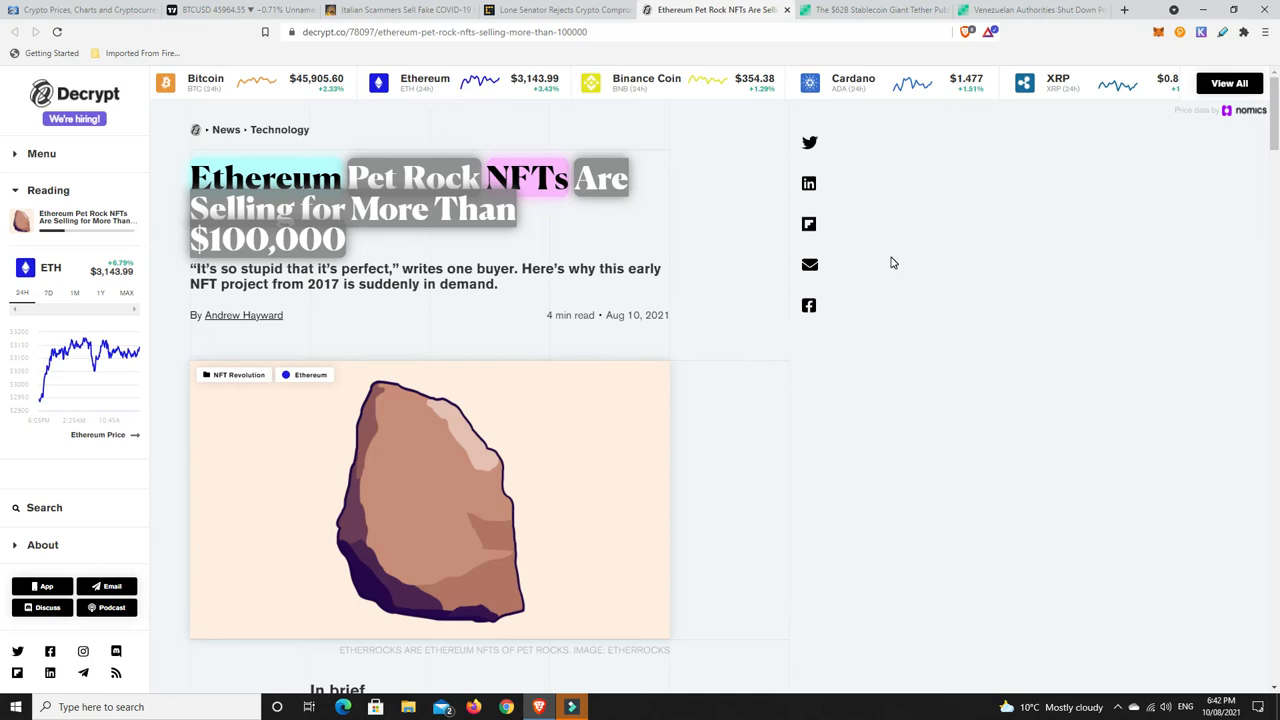
mouse_move(898, 261)
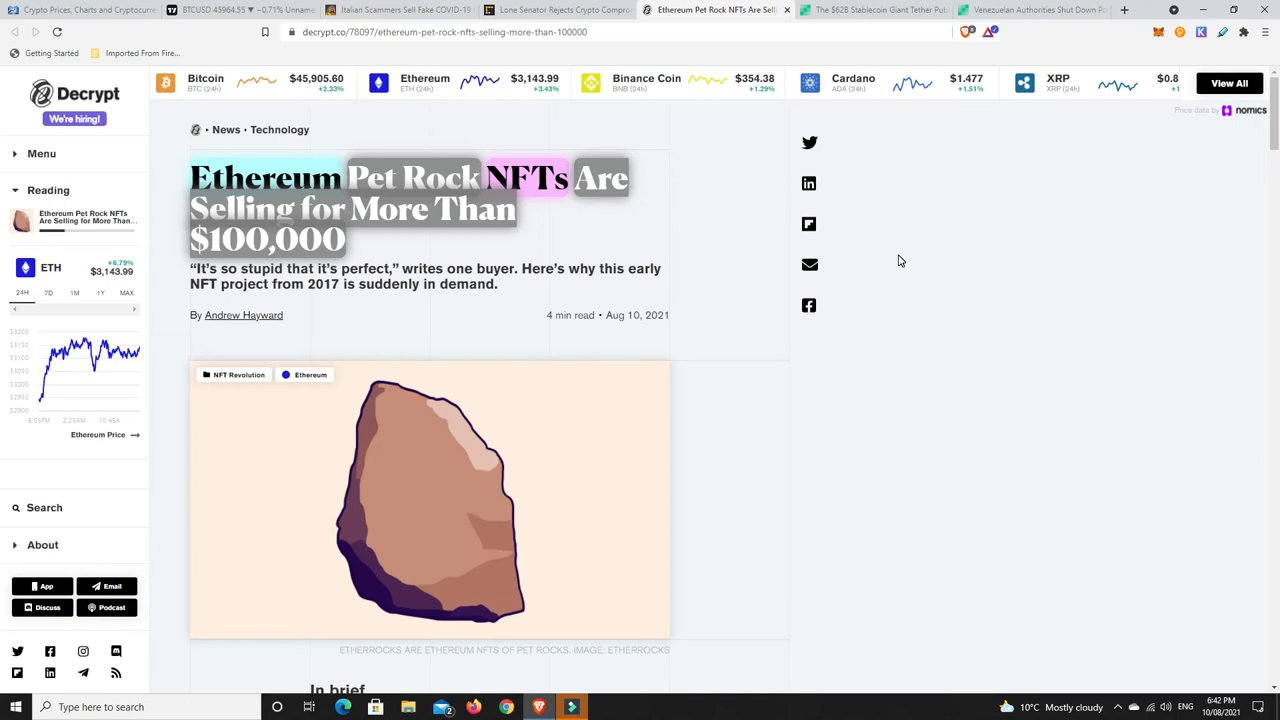
mouse_move(858, 227)
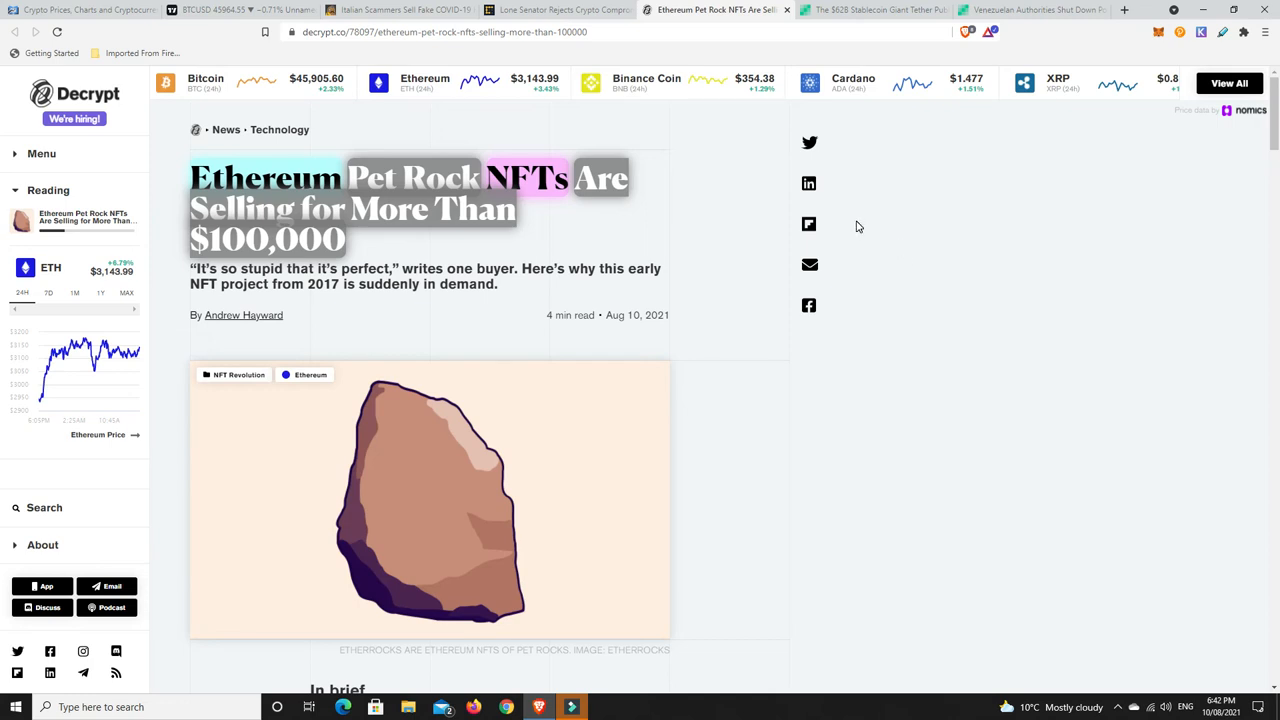
mouse_move(408, 514)
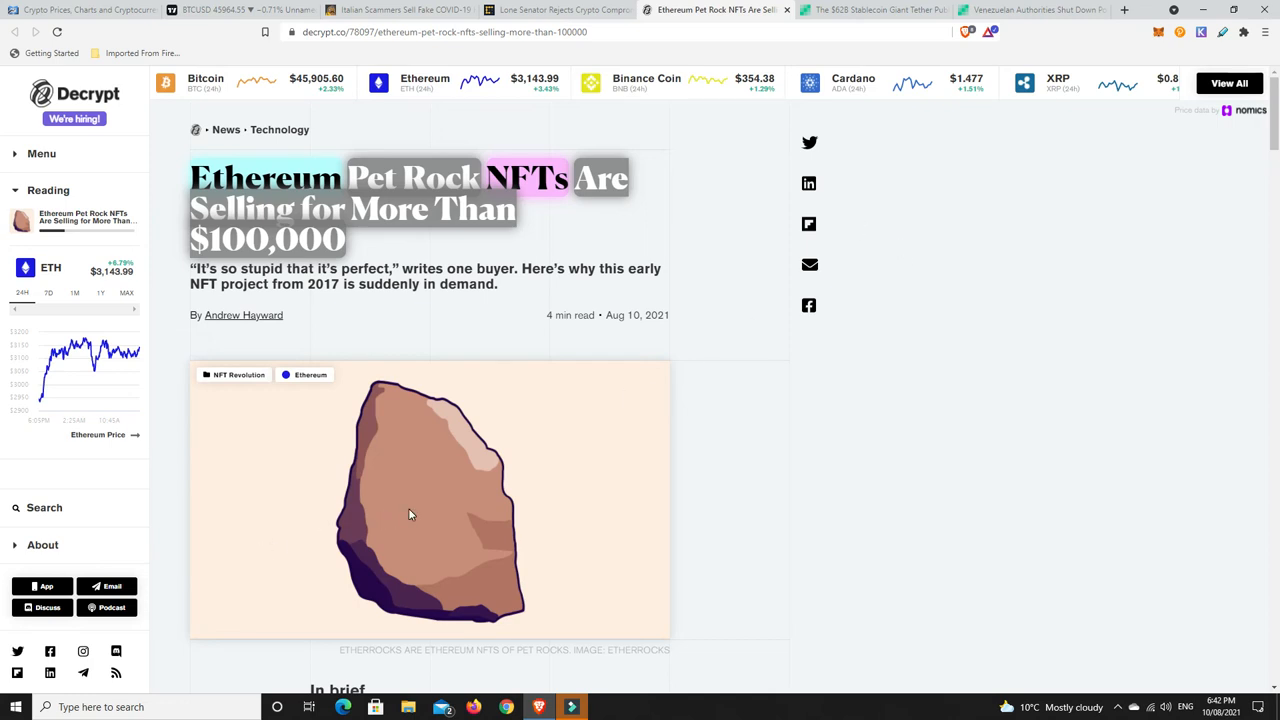
mouse_move(675, 430)
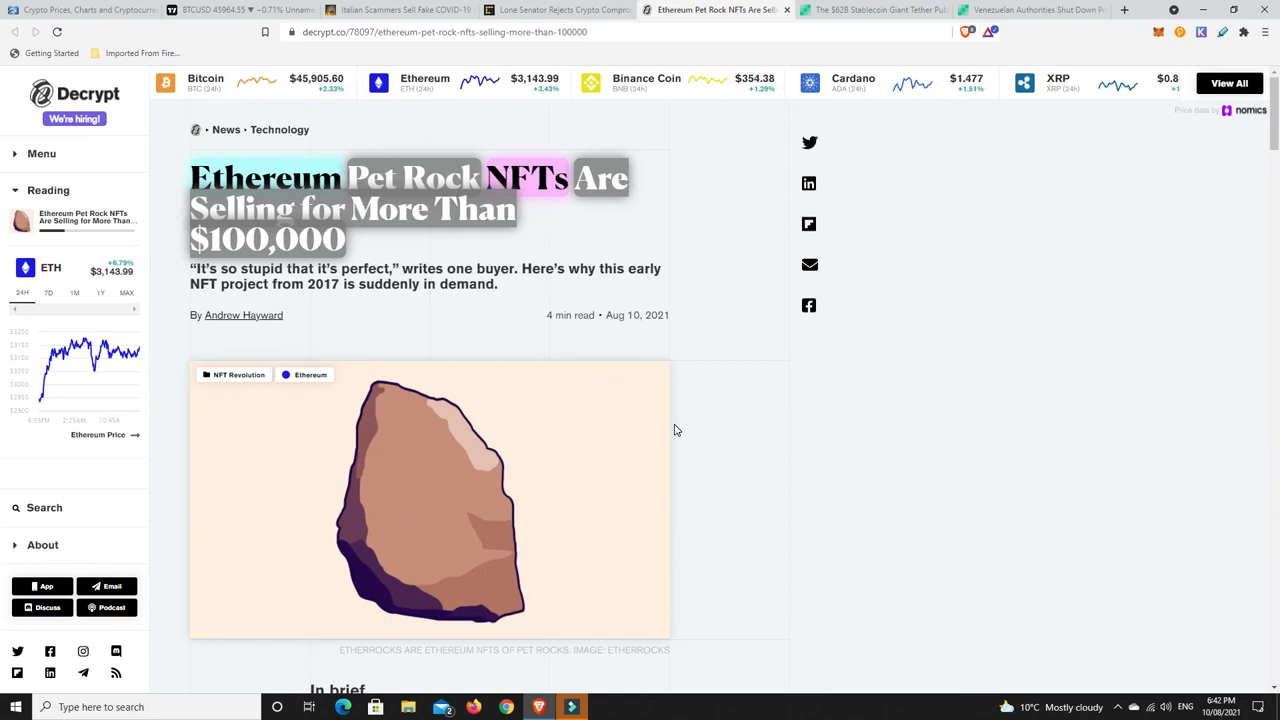
mouse_move(483, 490)
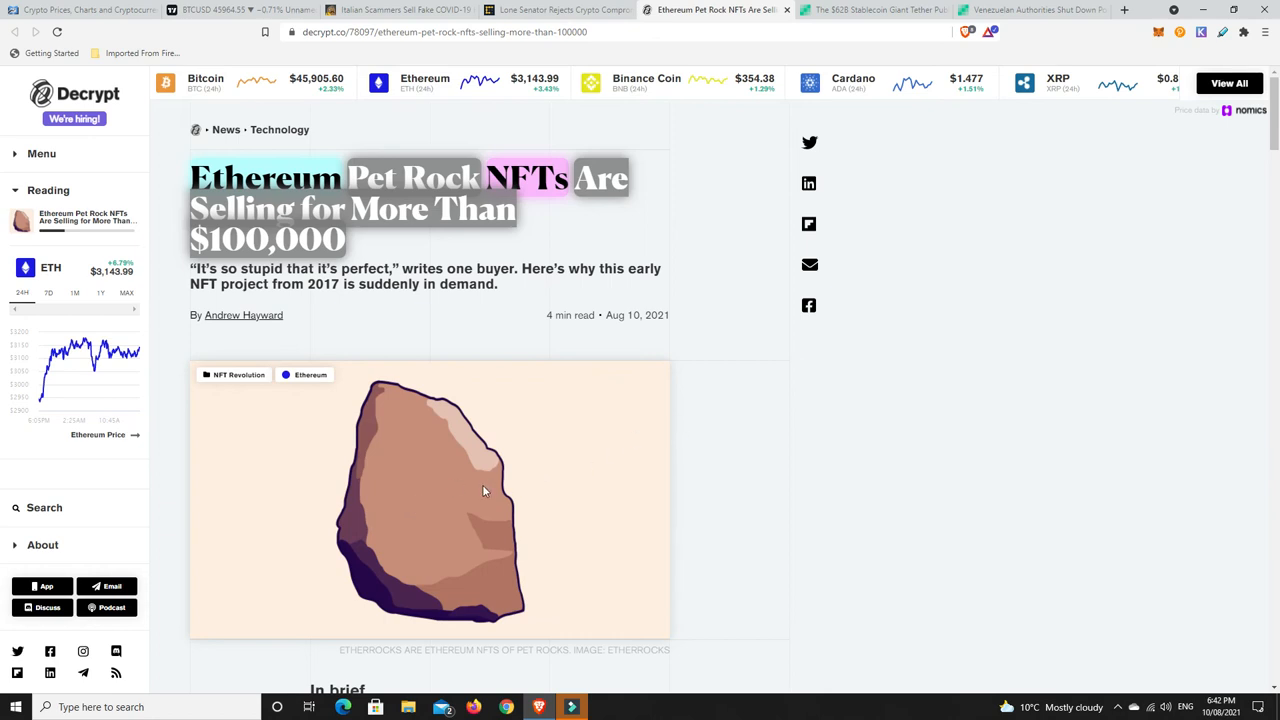
mouse_move(1006, 288)
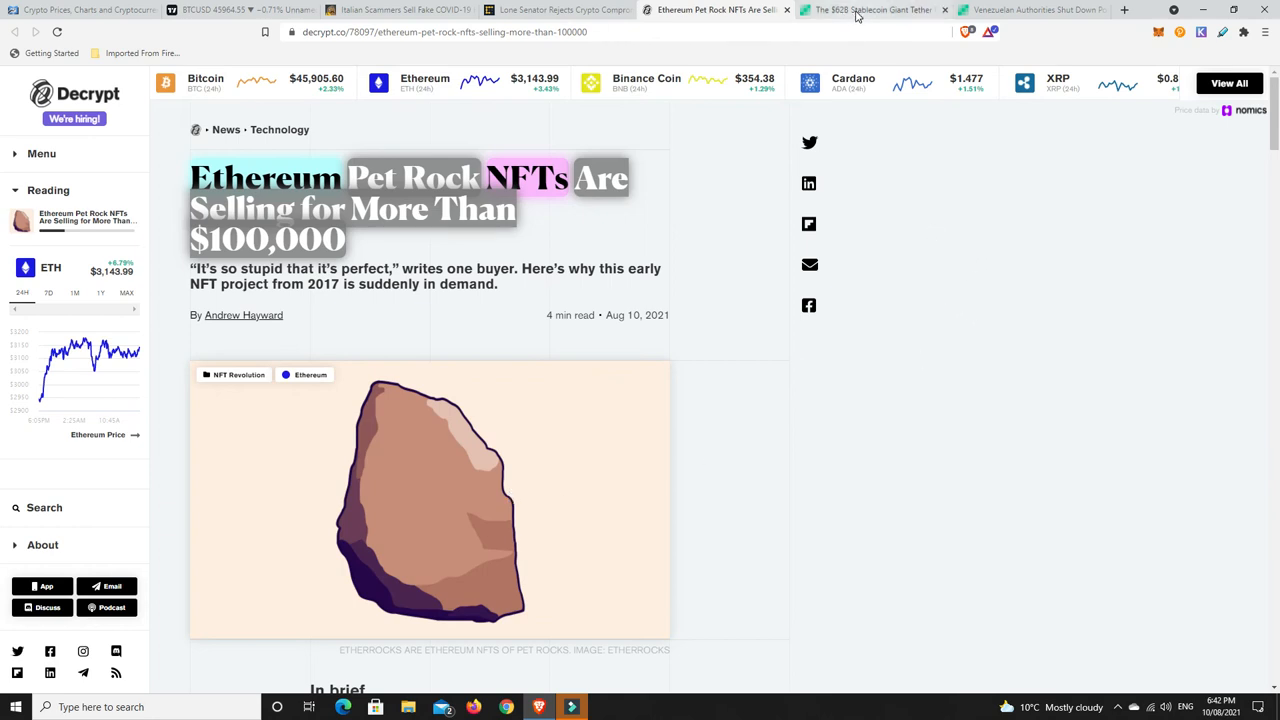
Show the Bitcoin.com Tether article on its Moore Cayman-reviewed report of $62.7B reserves
left_click(870, 10)
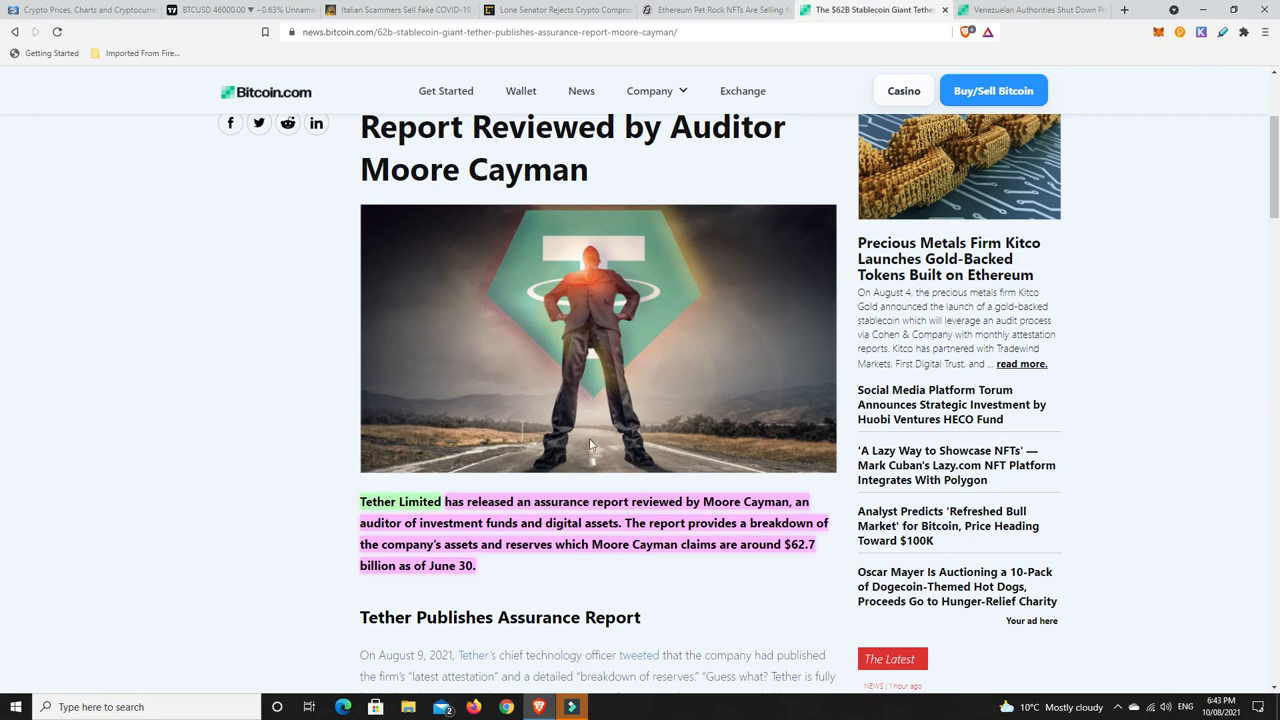
mouse_move(676, 605)
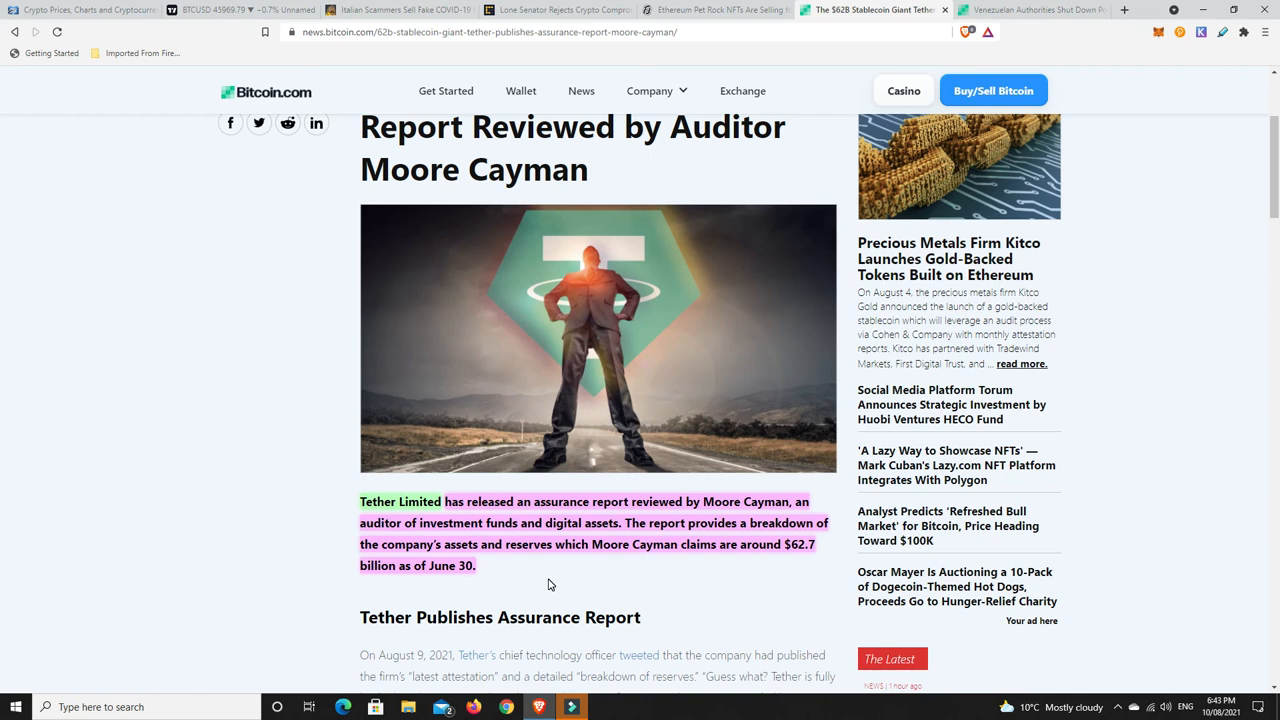
mouse_move(547, 576)
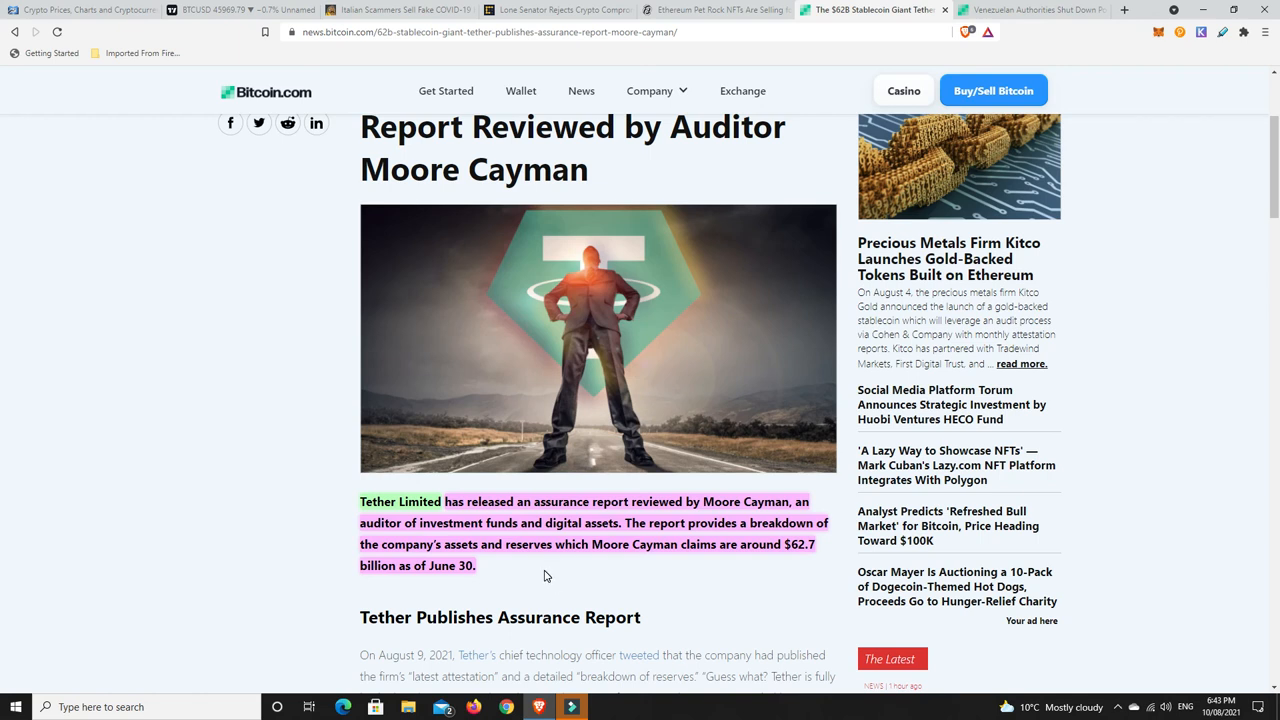
mouse_move(628, 571)
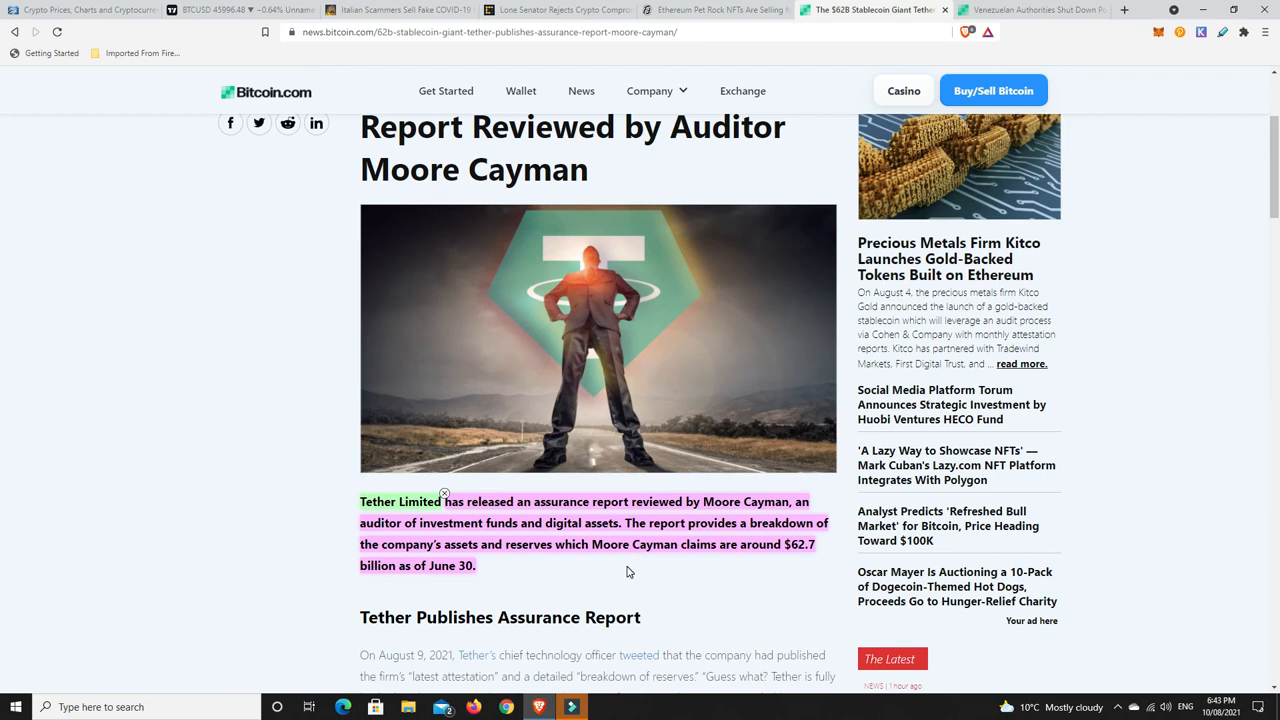
mouse_move(704, 564)
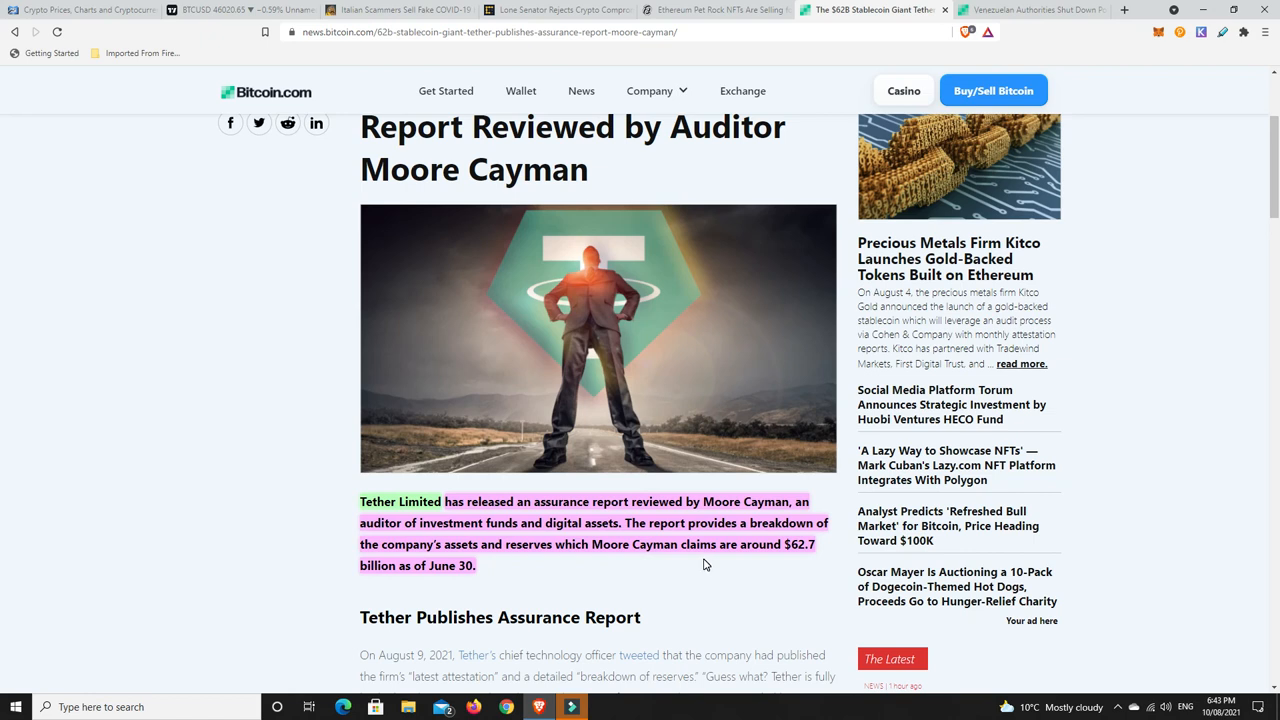
mouse_move(635, 370)
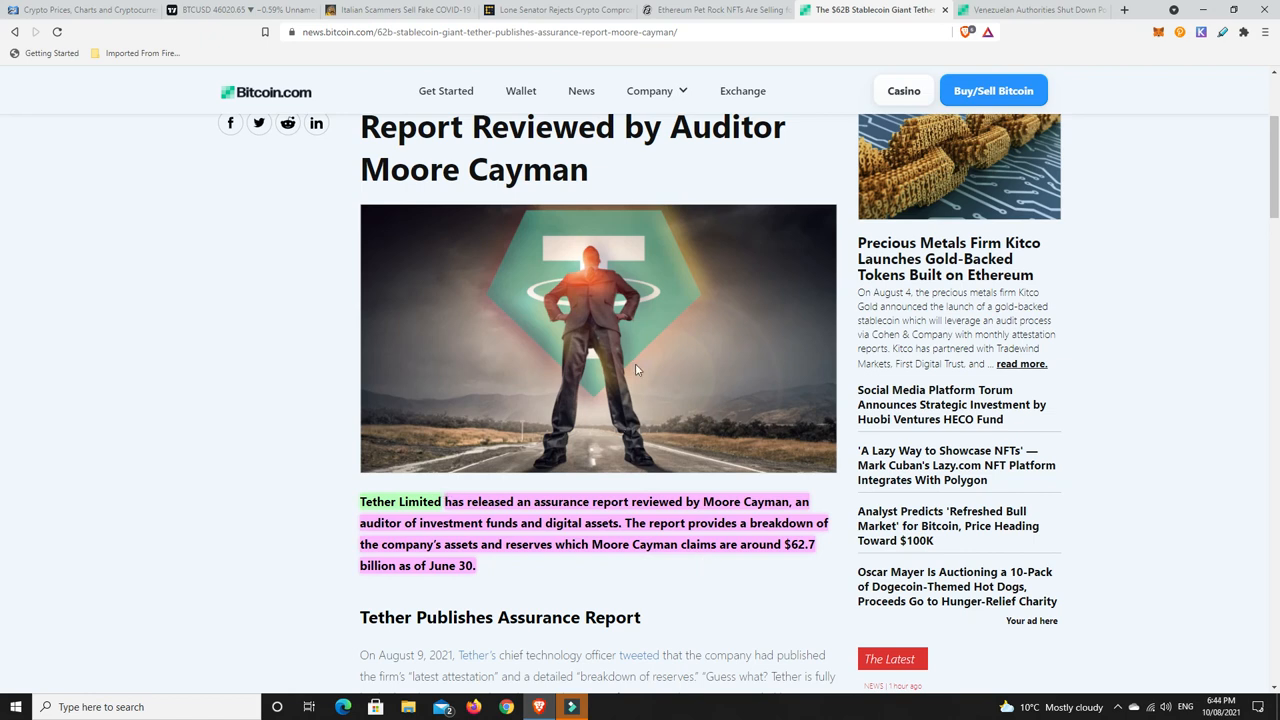
mouse_move(678, 590)
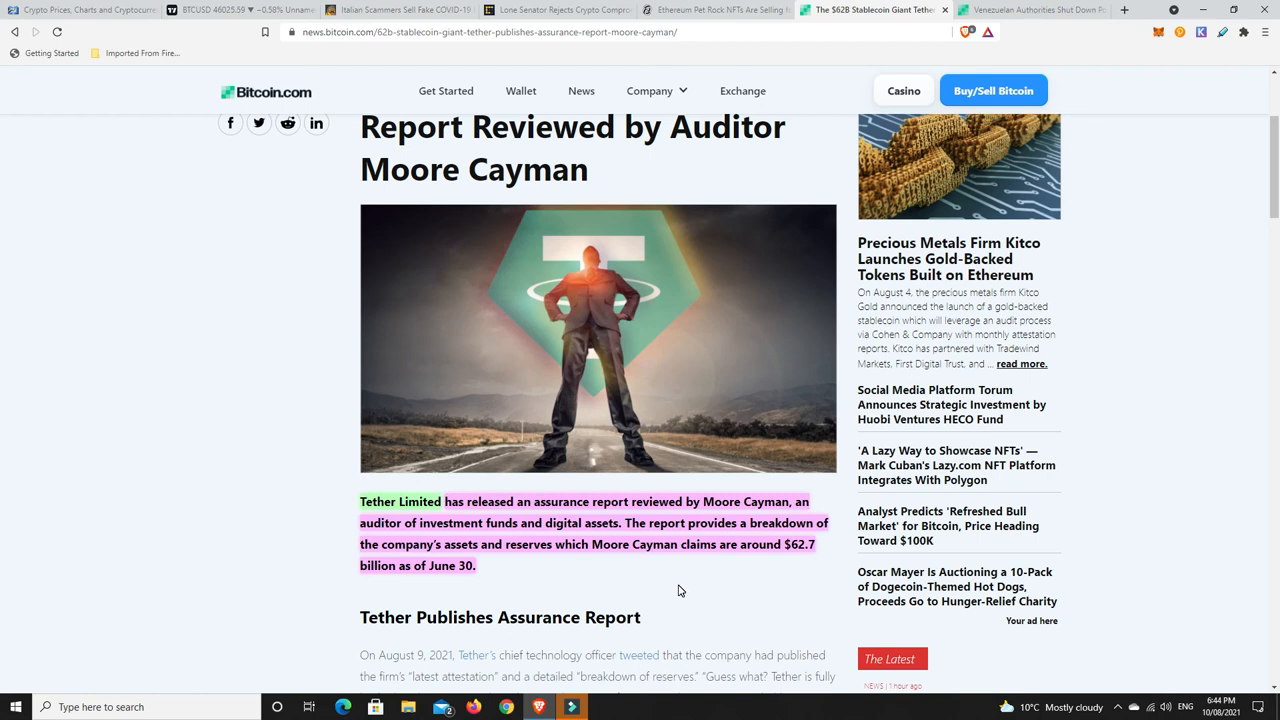
mouse_move(697, 586)
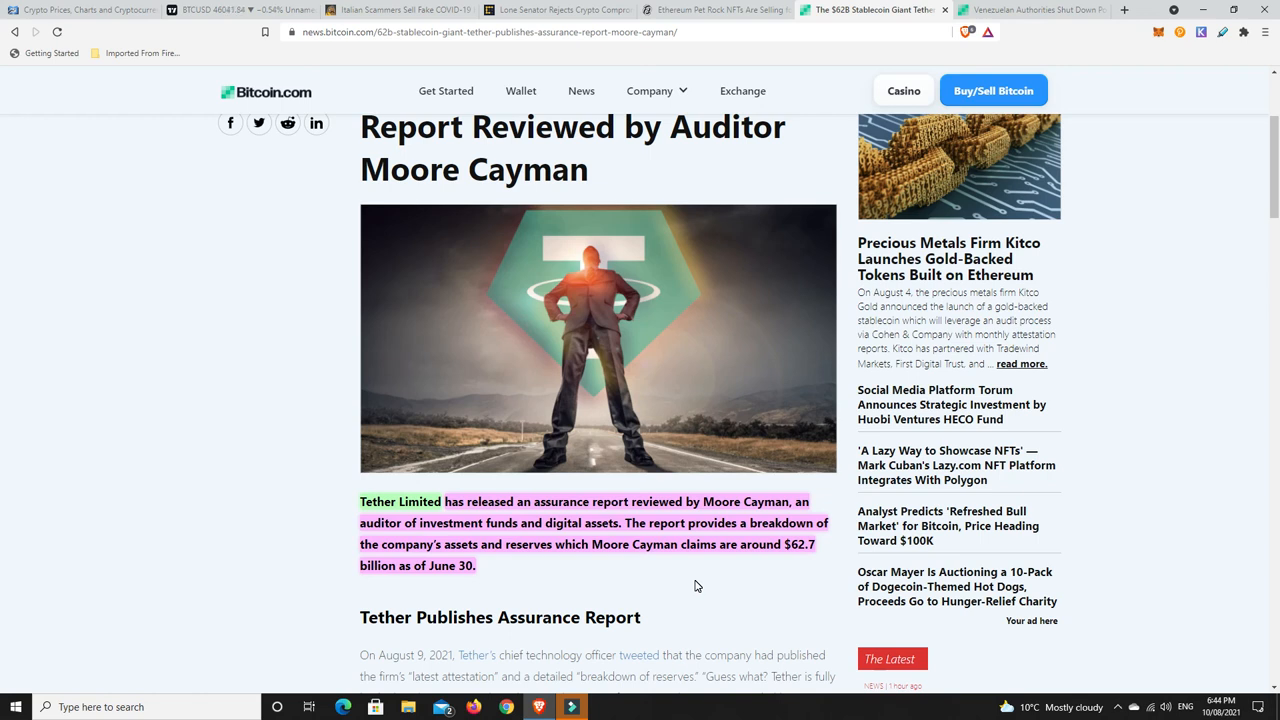
mouse_move(700, 586)
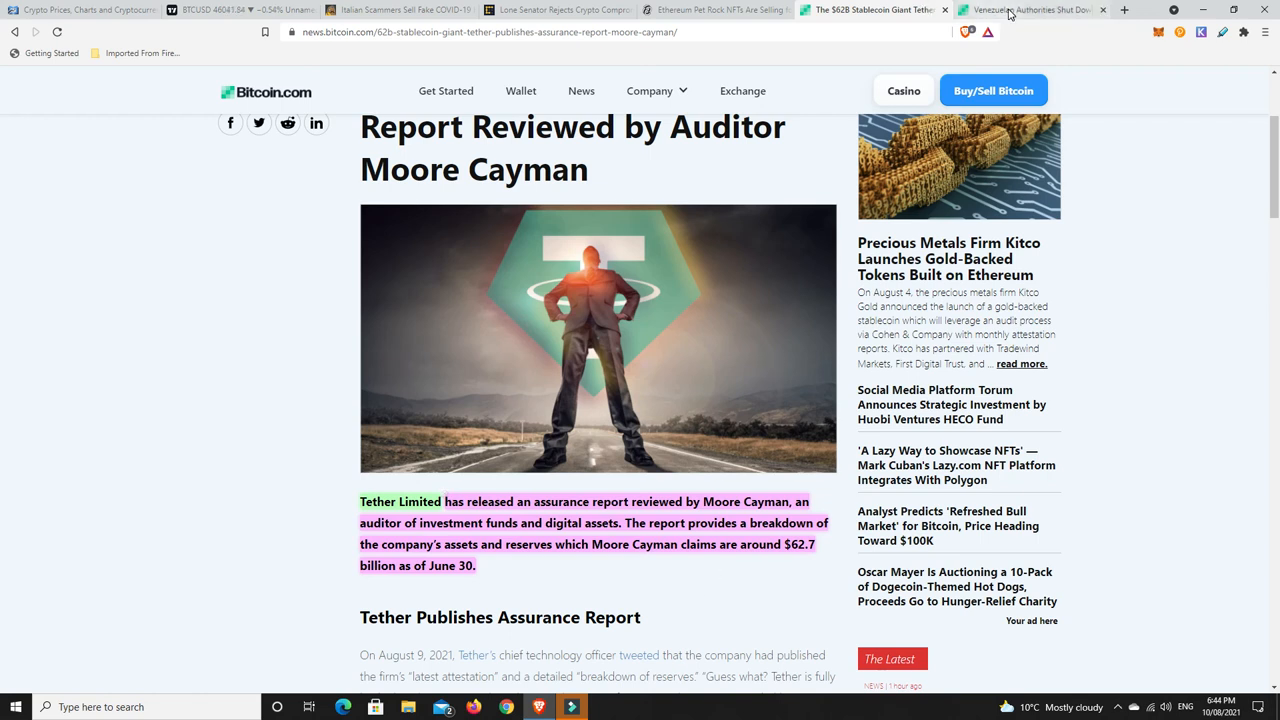
Read the opening of the Bitcoin.com article on Venezuela cutting miners' power in Carabobo
left_click(1030, 9)
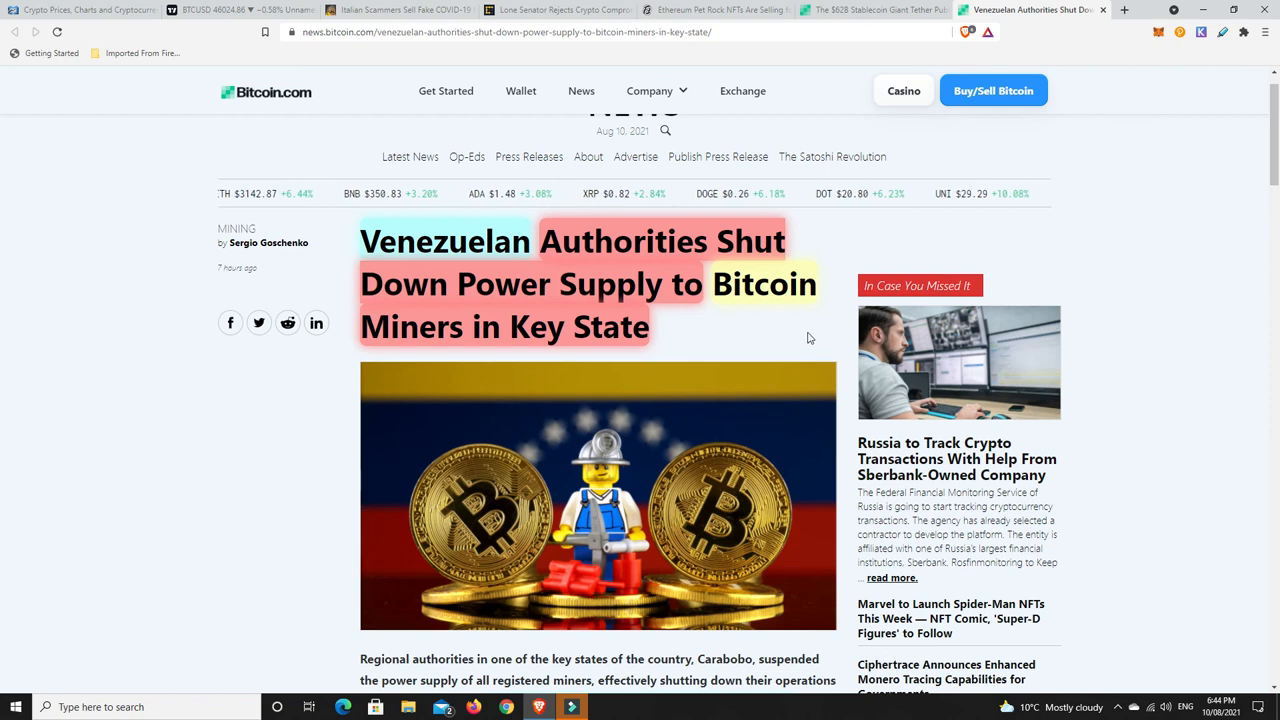
scroll("down", 3)
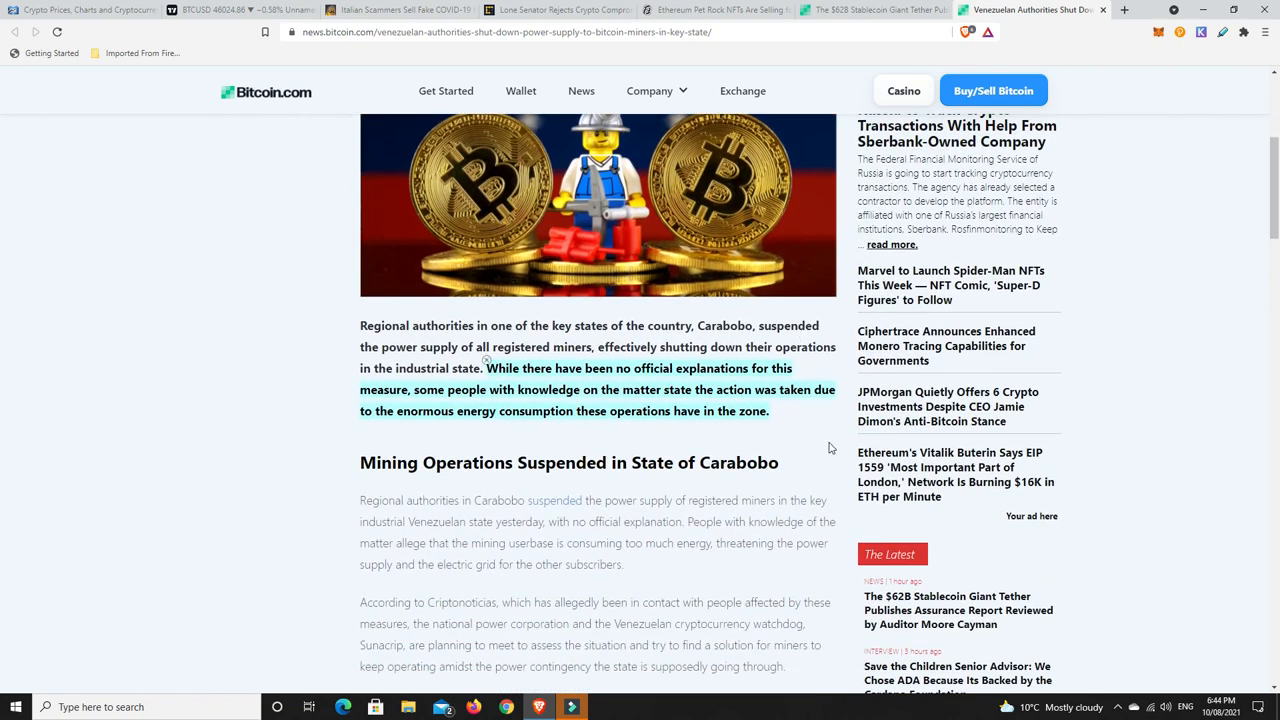
mouse_move(838, 444)
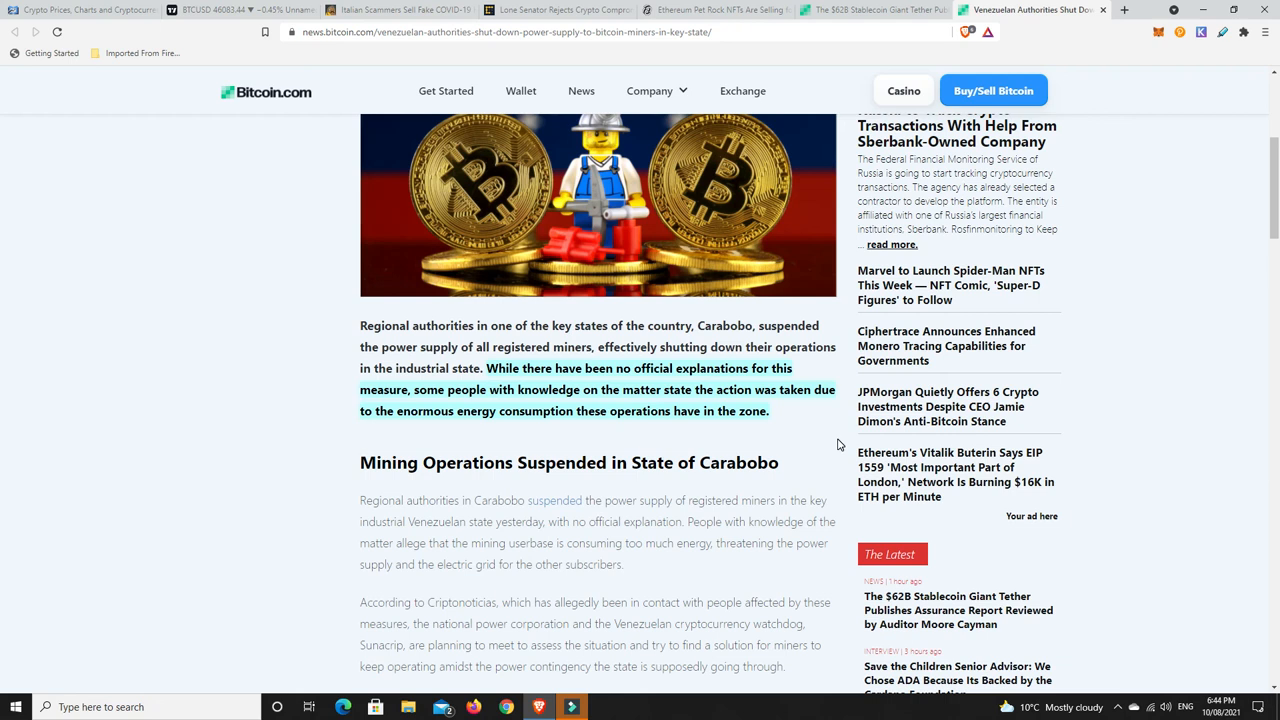
mouse_move(766, 424)
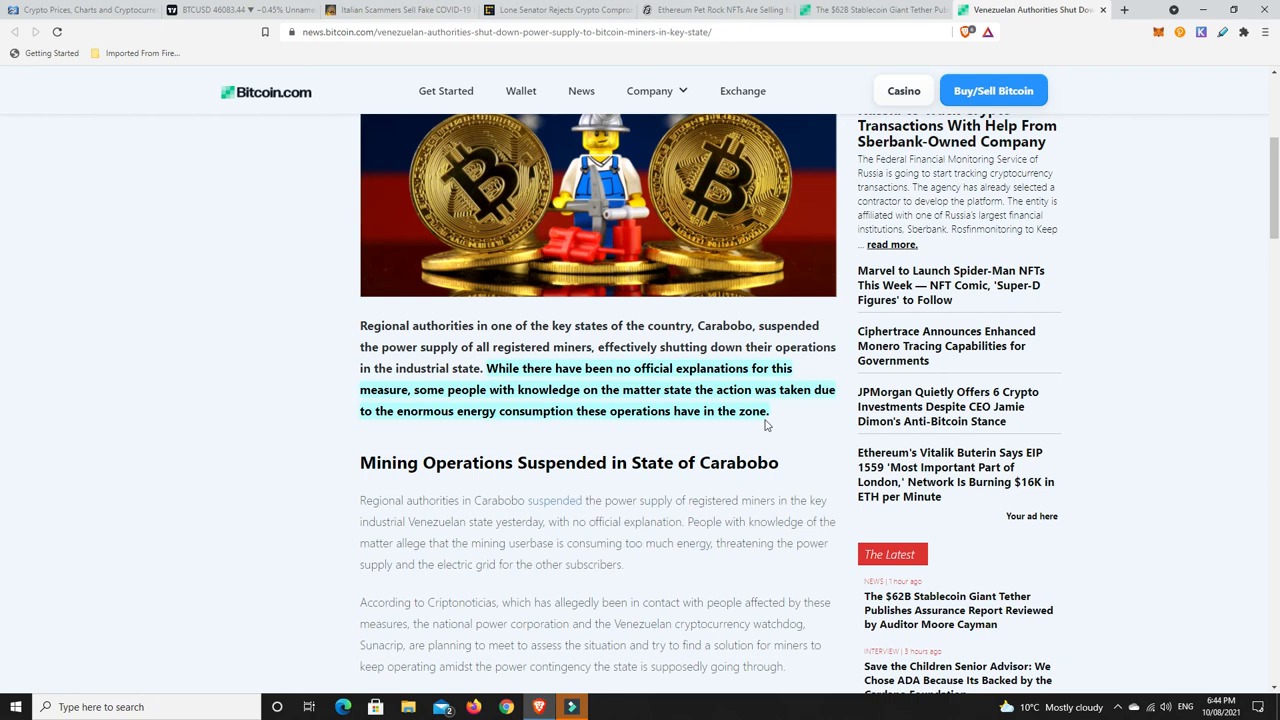
mouse_move(800, 420)
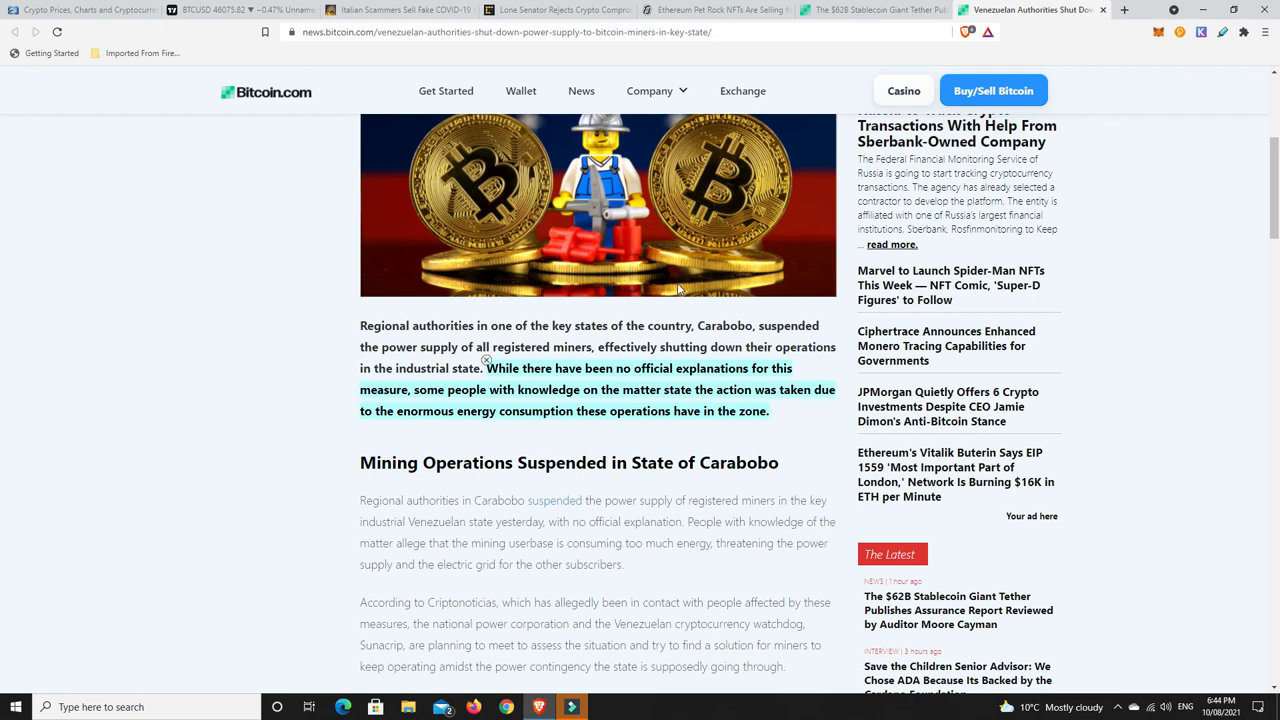
scroll("down", 3)
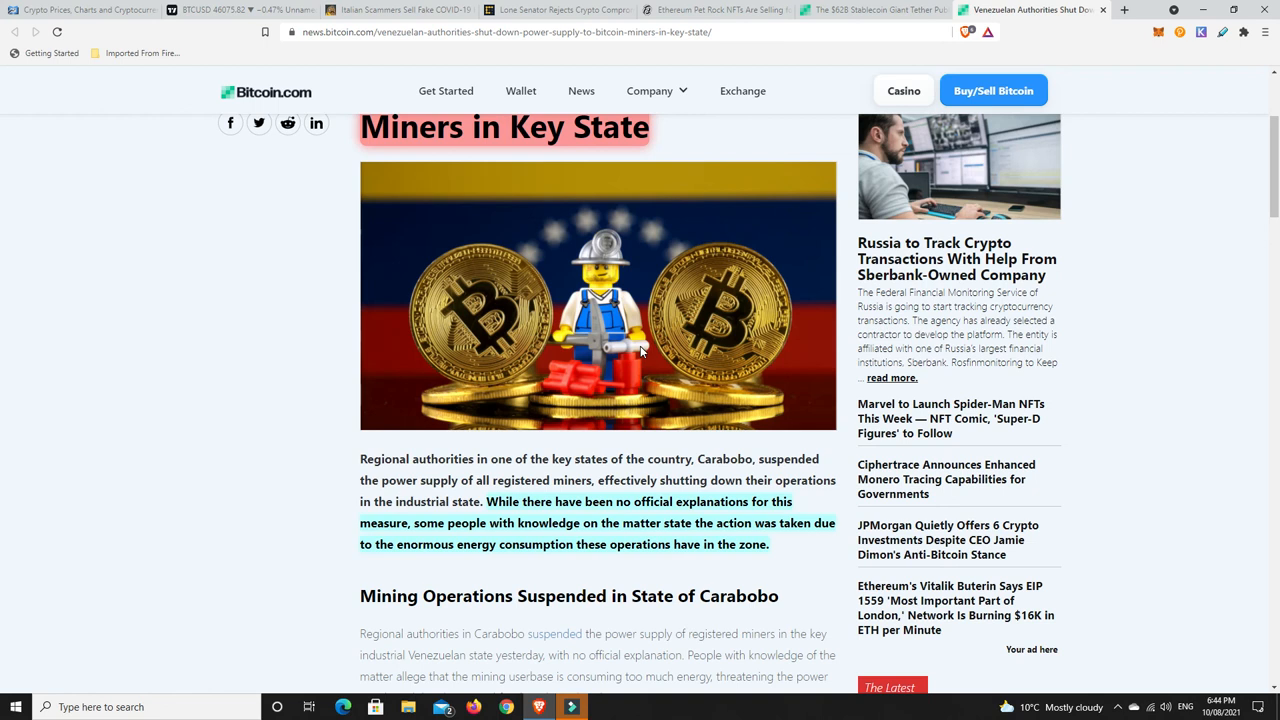
mouse_move(589, 345)
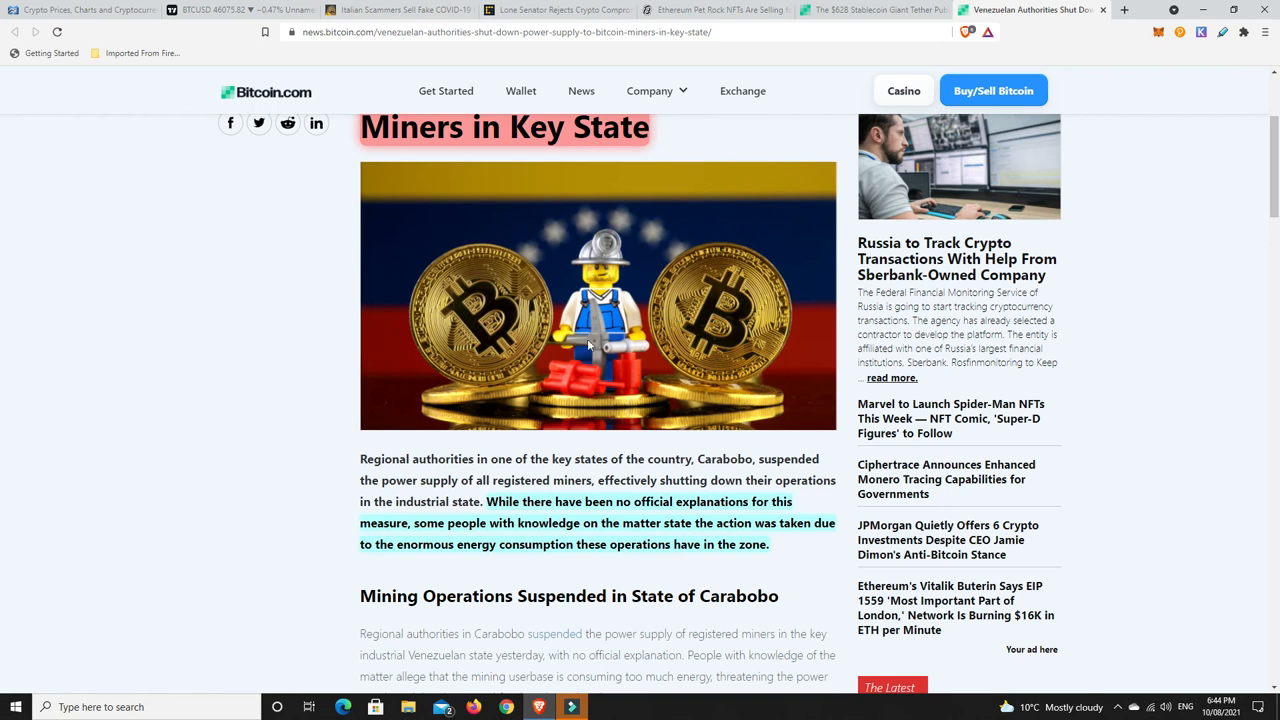
mouse_move(583, 352)
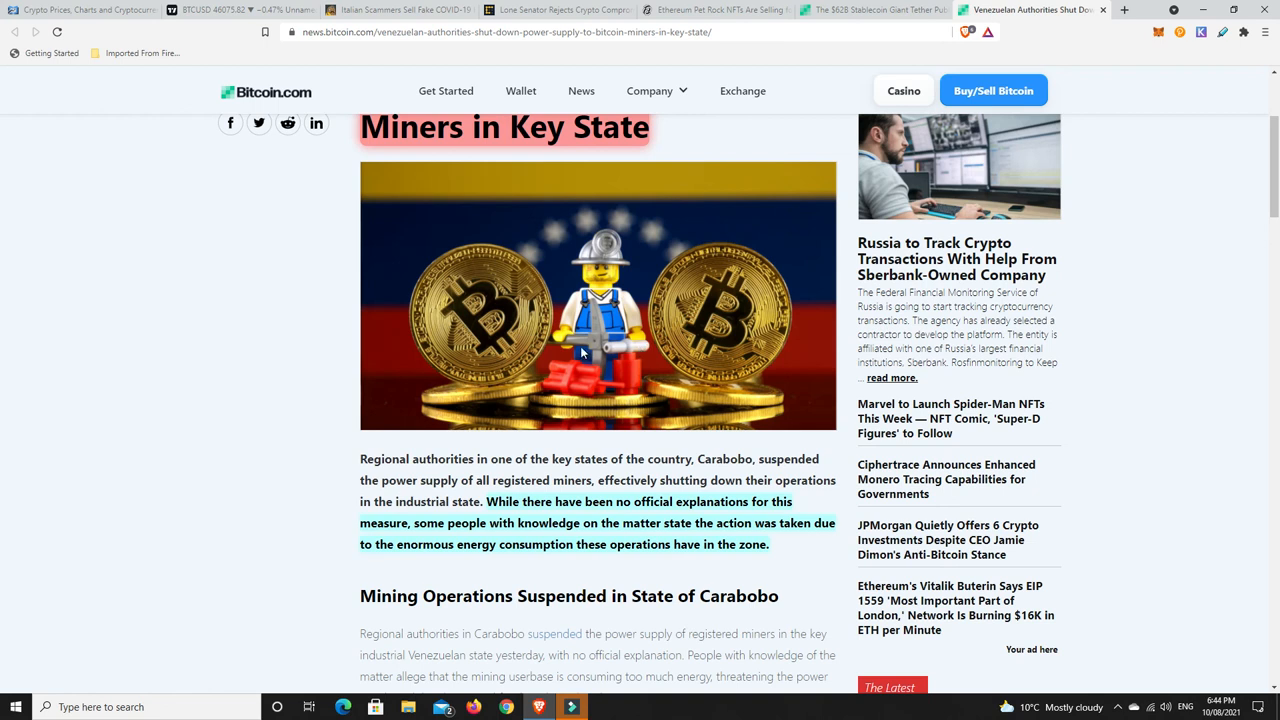
mouse_move(580, 352)
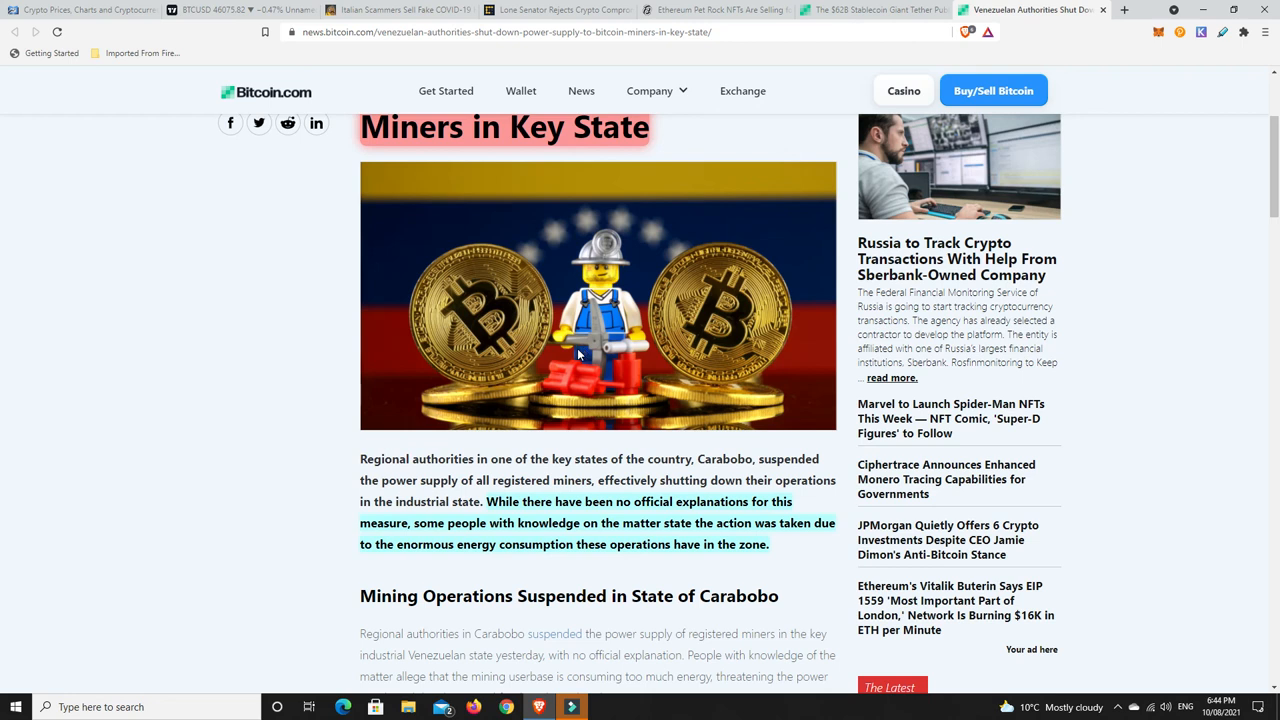
mouse_move(675, 515)
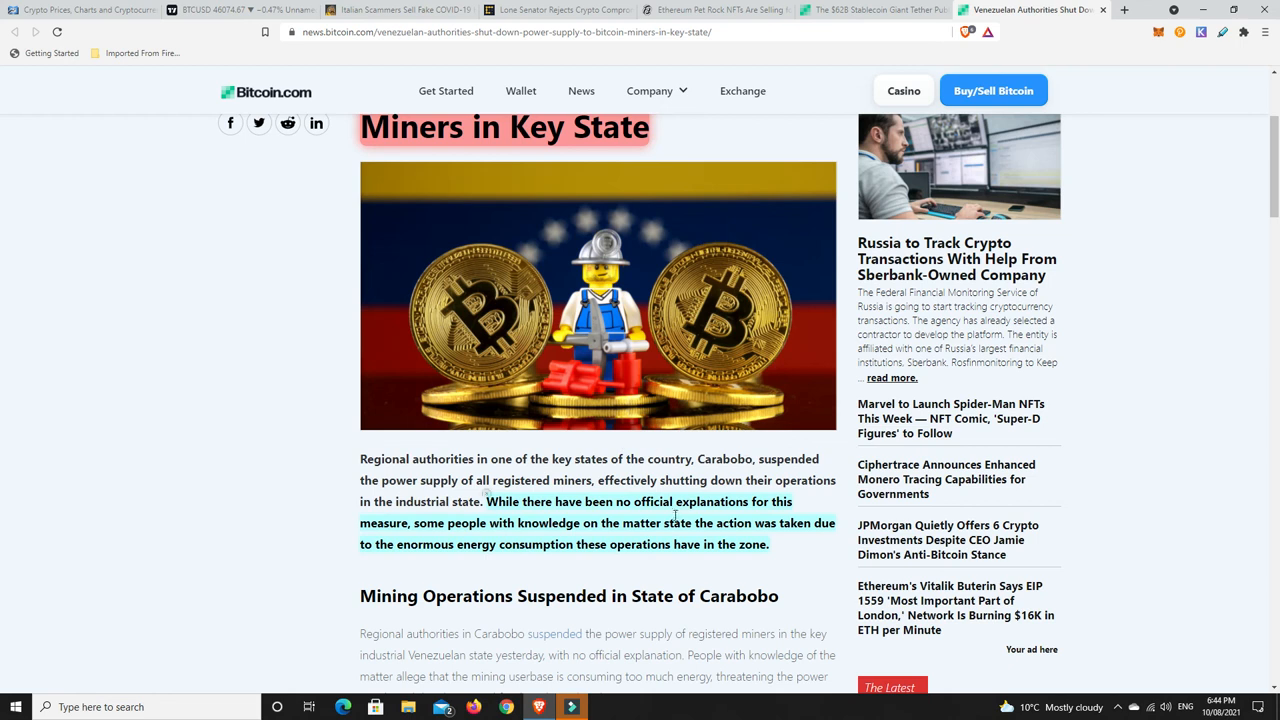
mouse_move(788, 566)
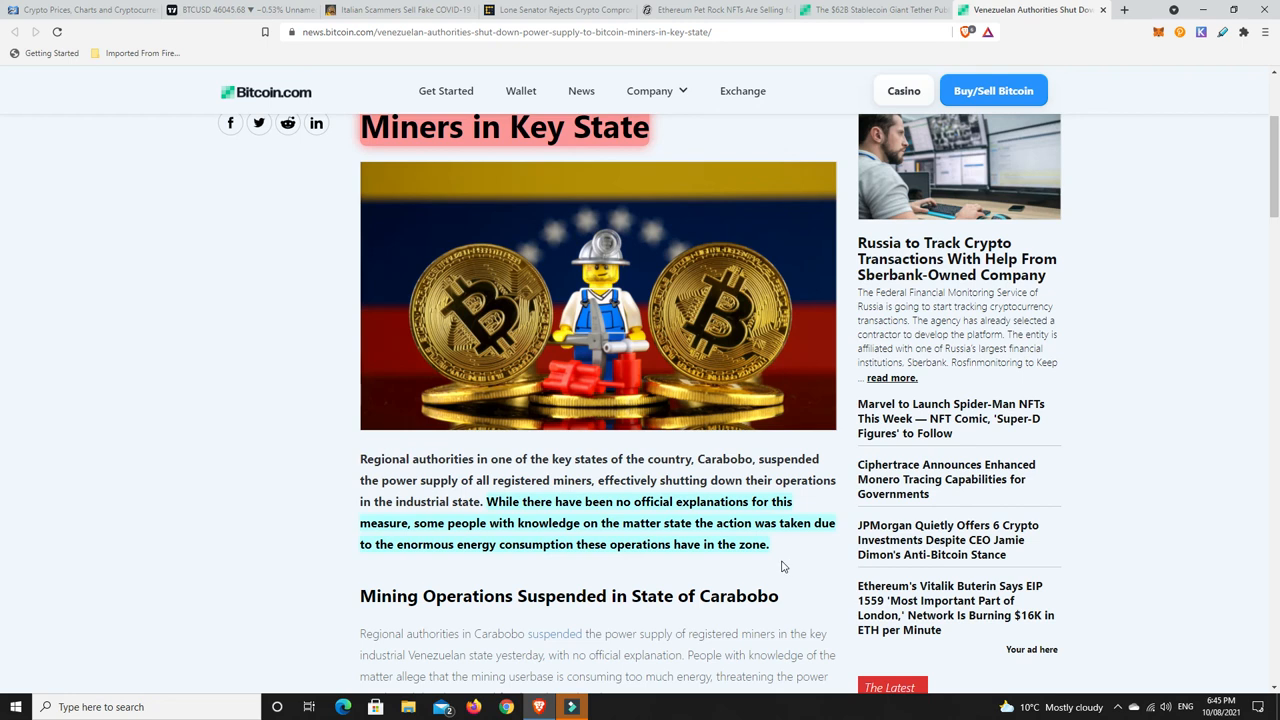
mouse_move(767, 558)
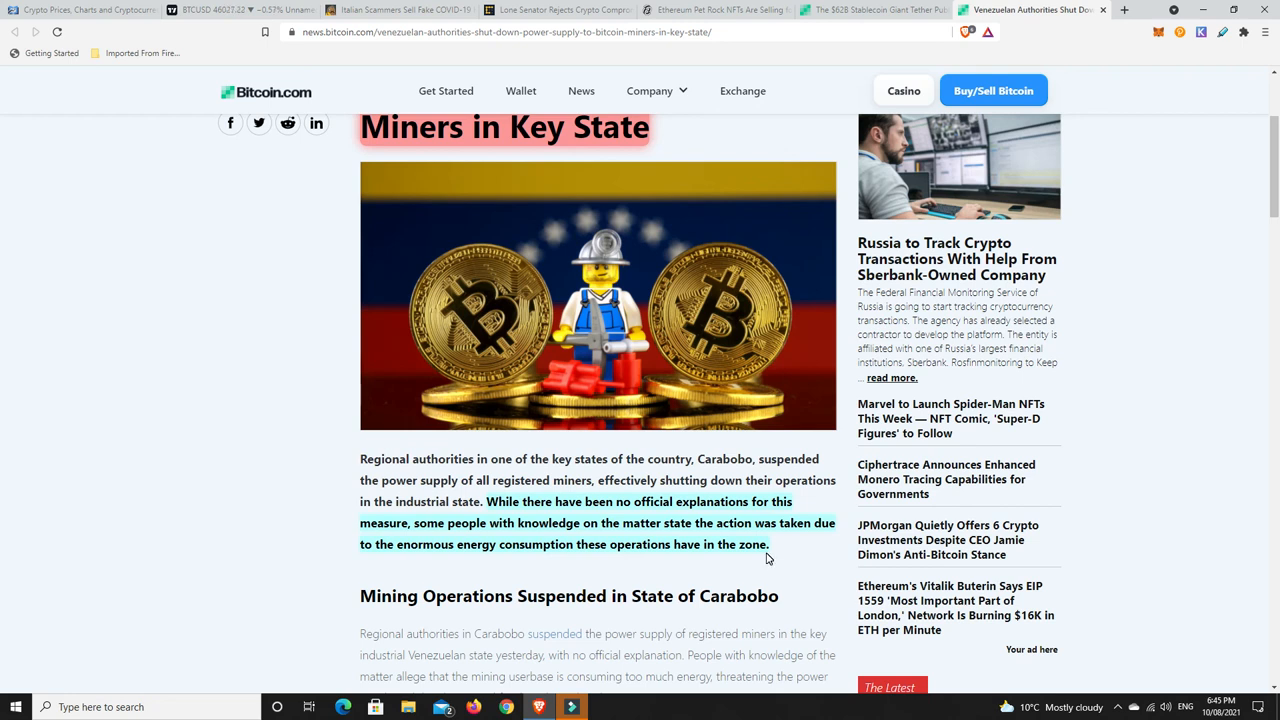